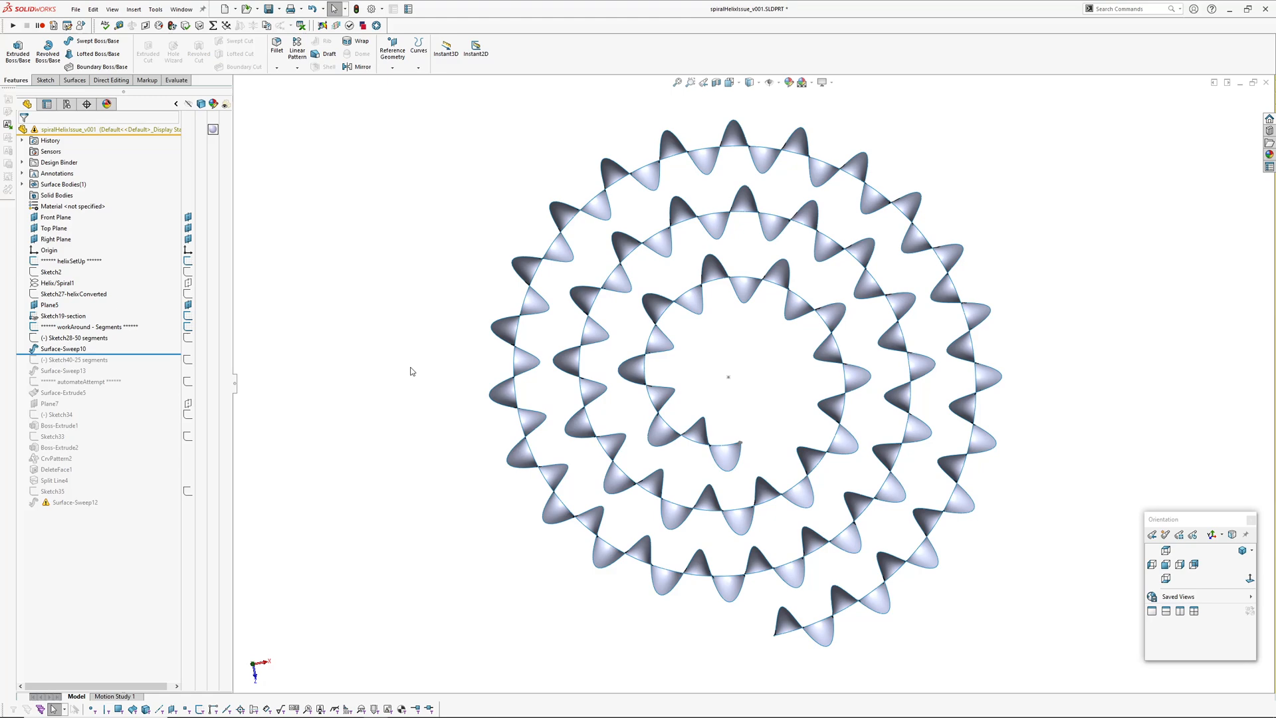
mouse_move(408, 373)
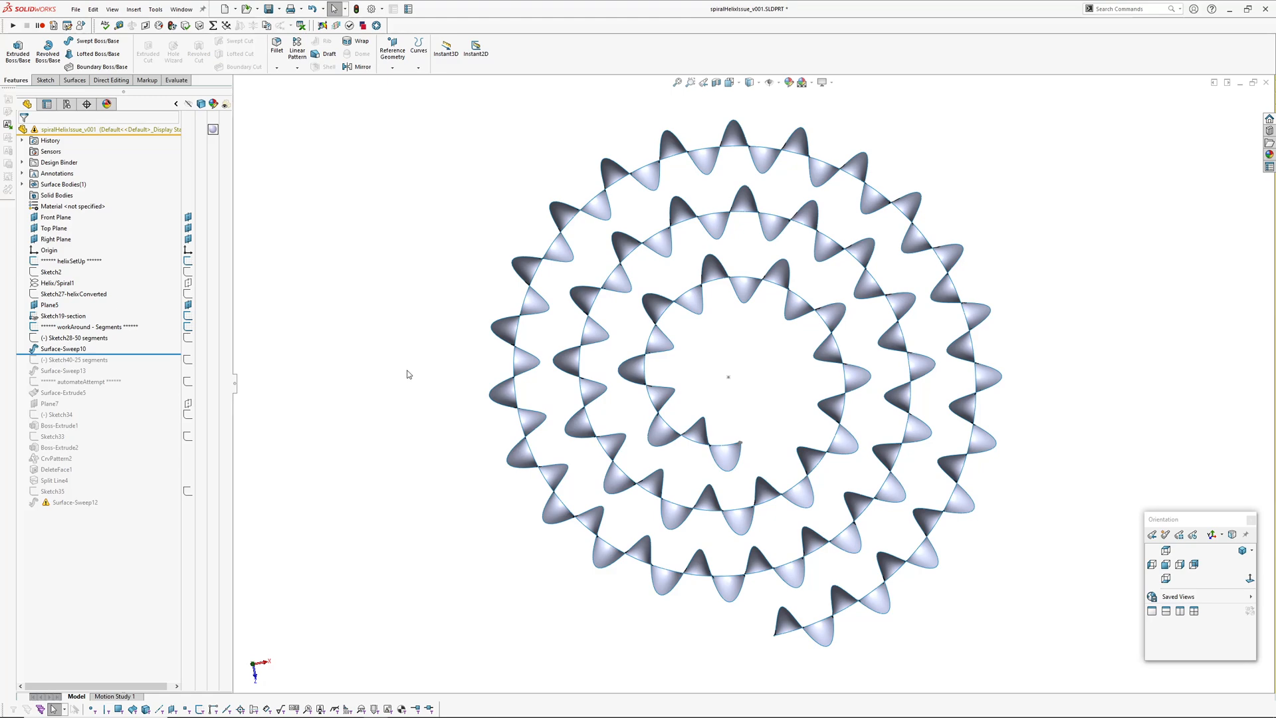
mouse_move(745, 351)
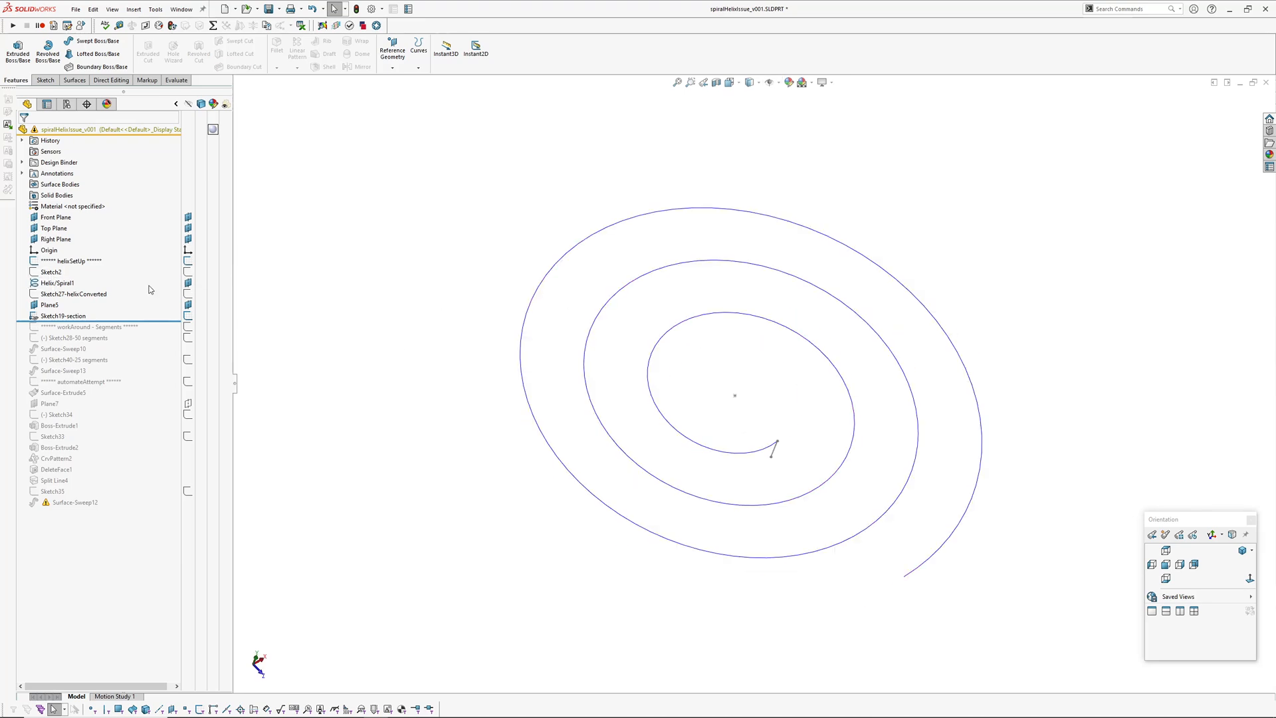
left_click(57, 282)
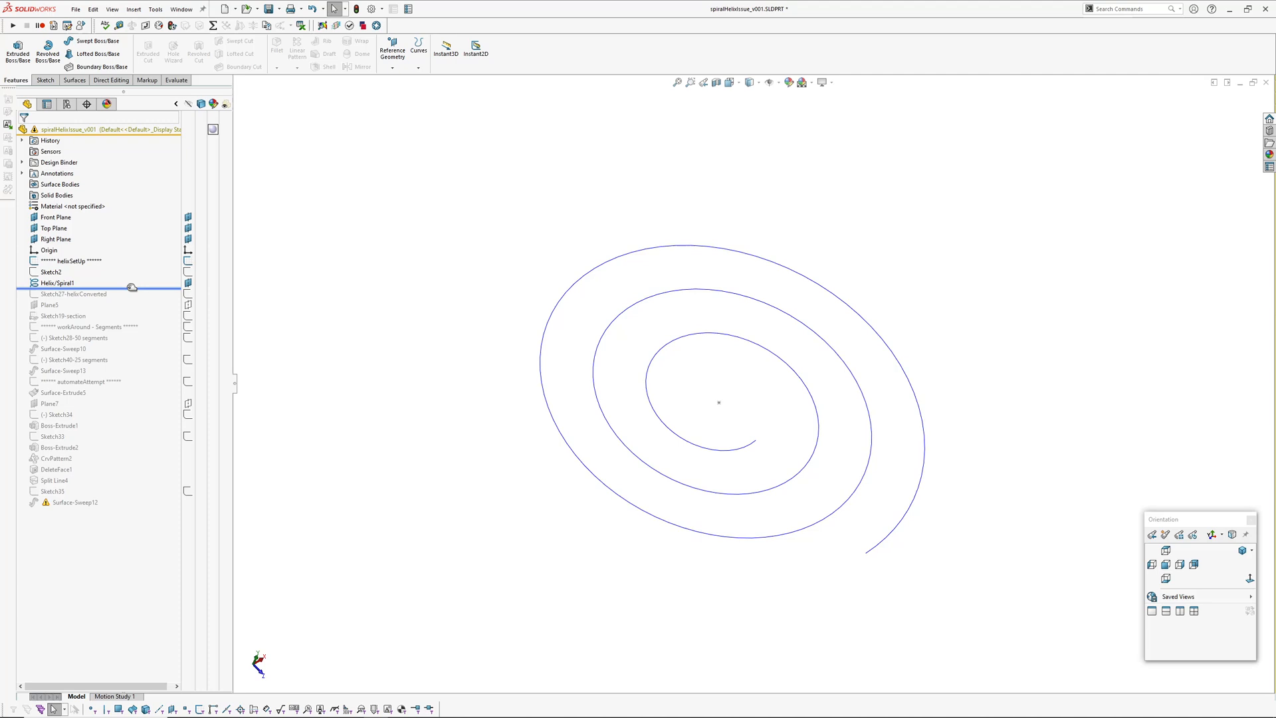
left_click(73, 294)
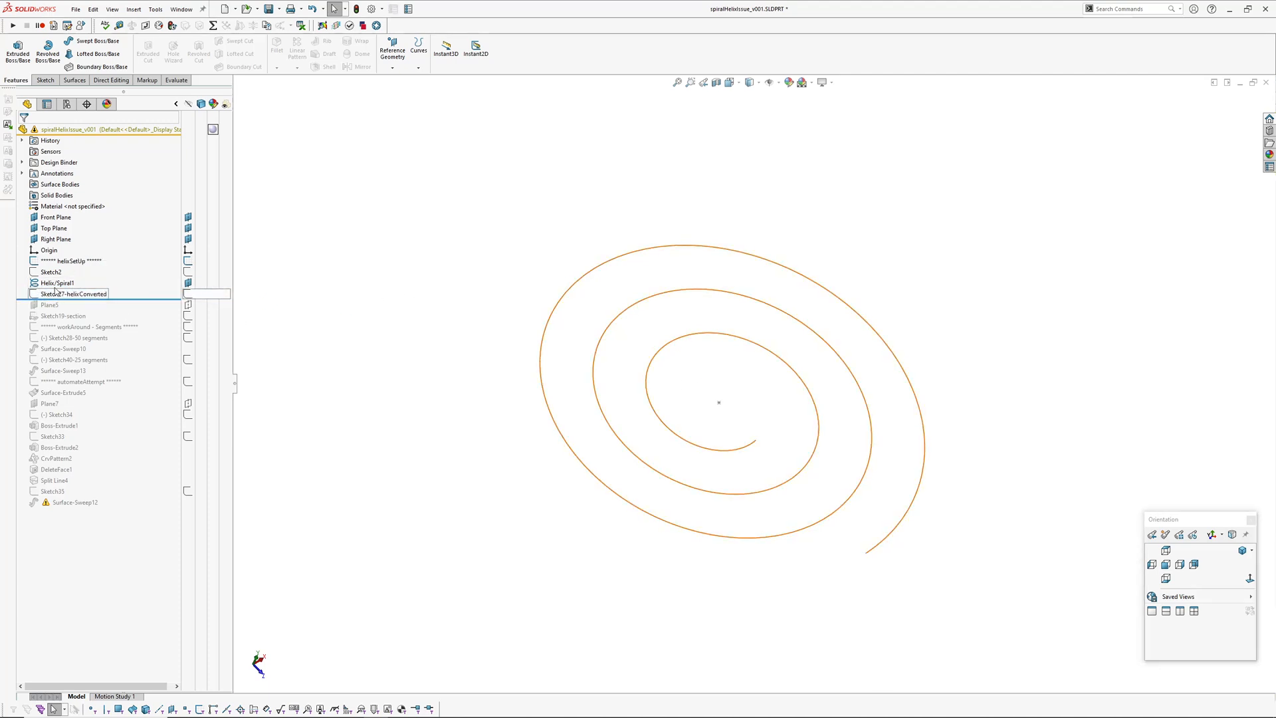
left_click(71, 294)
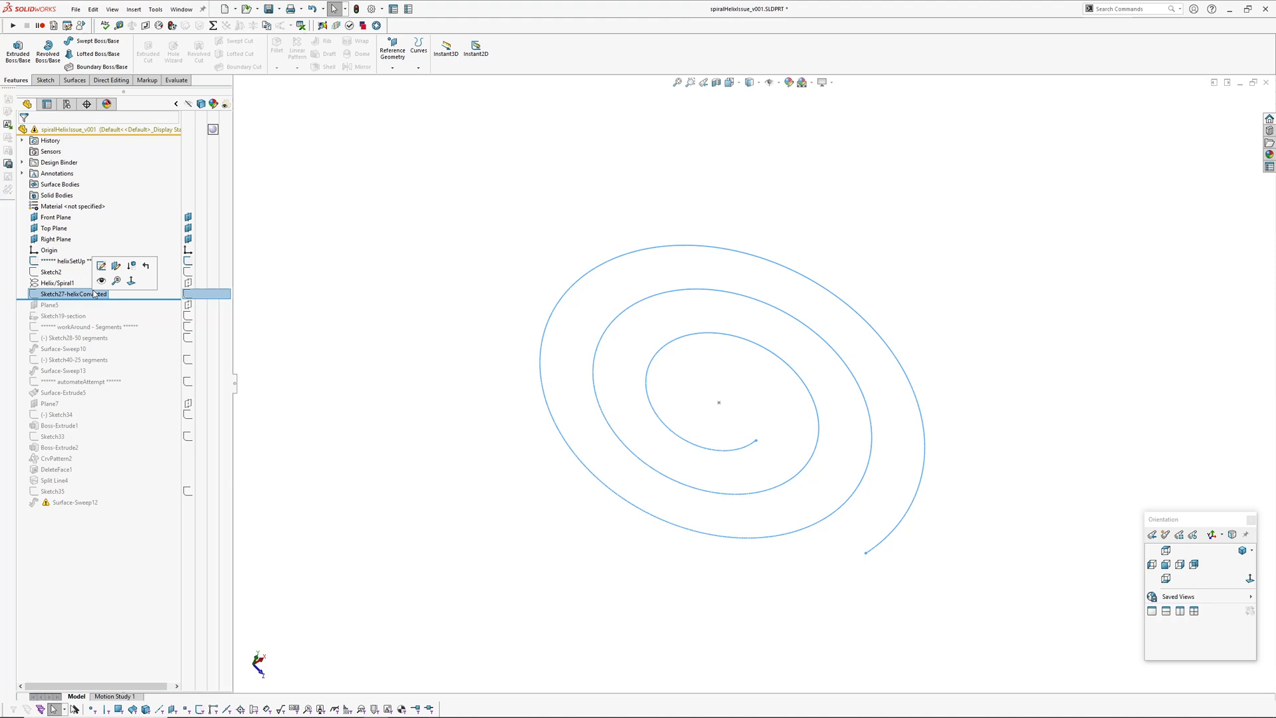
left_click(57, 282)
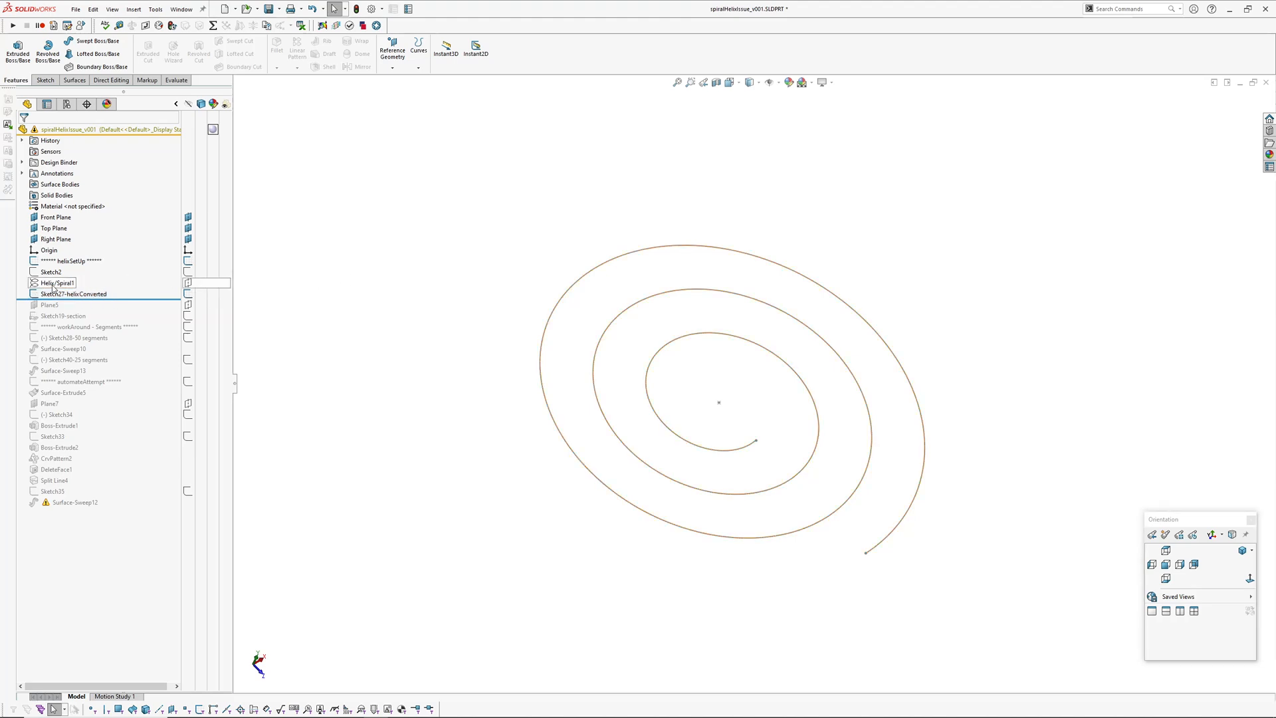
left_click(821, 366)
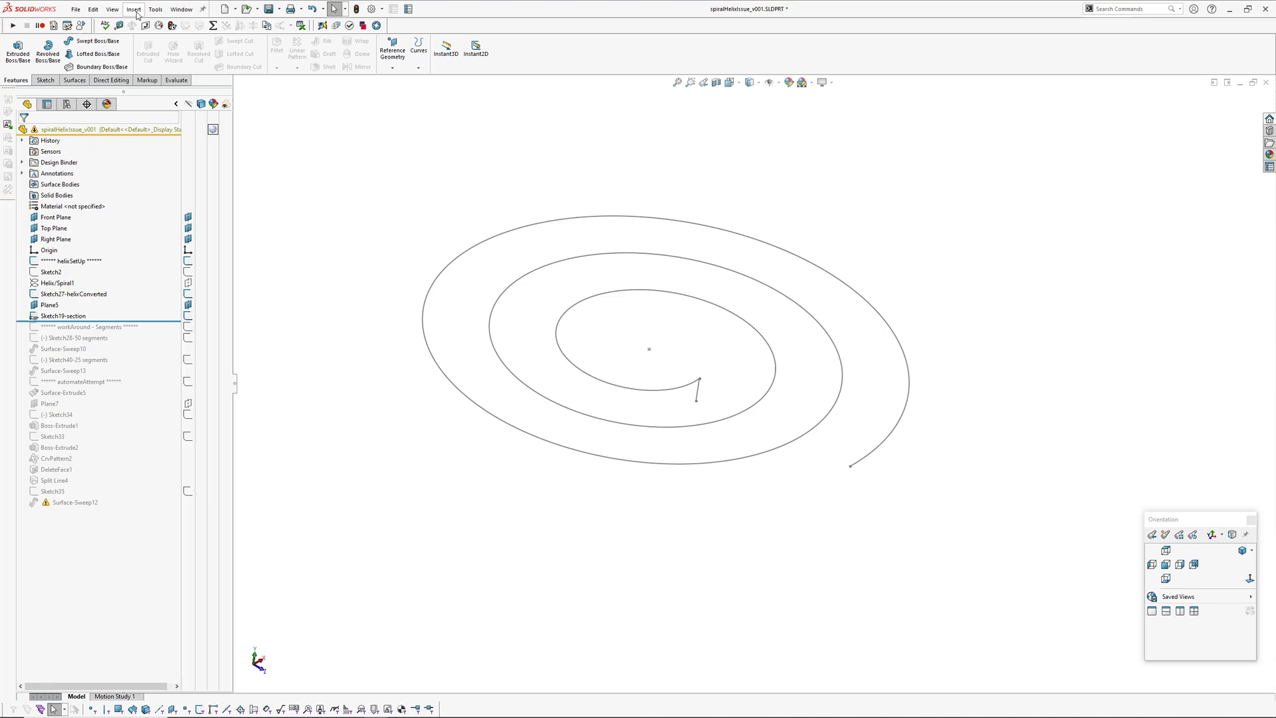
left_click(132, 9)
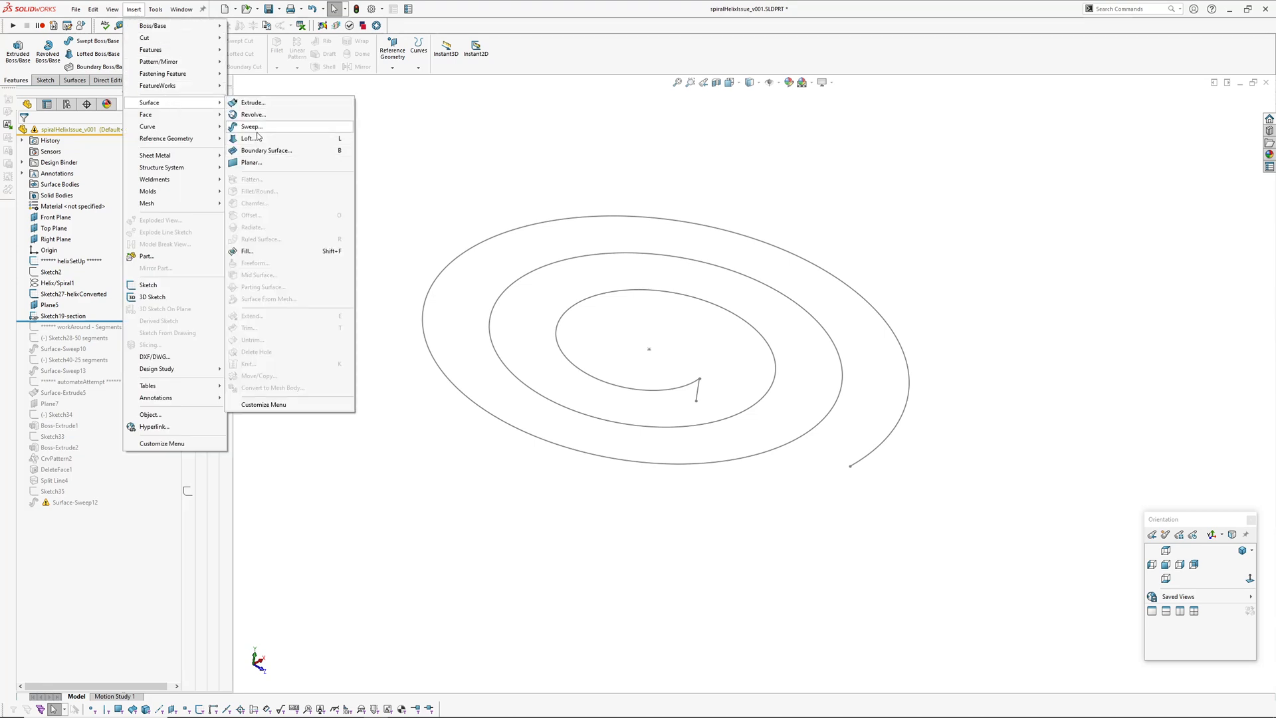
left_click(252, 126)
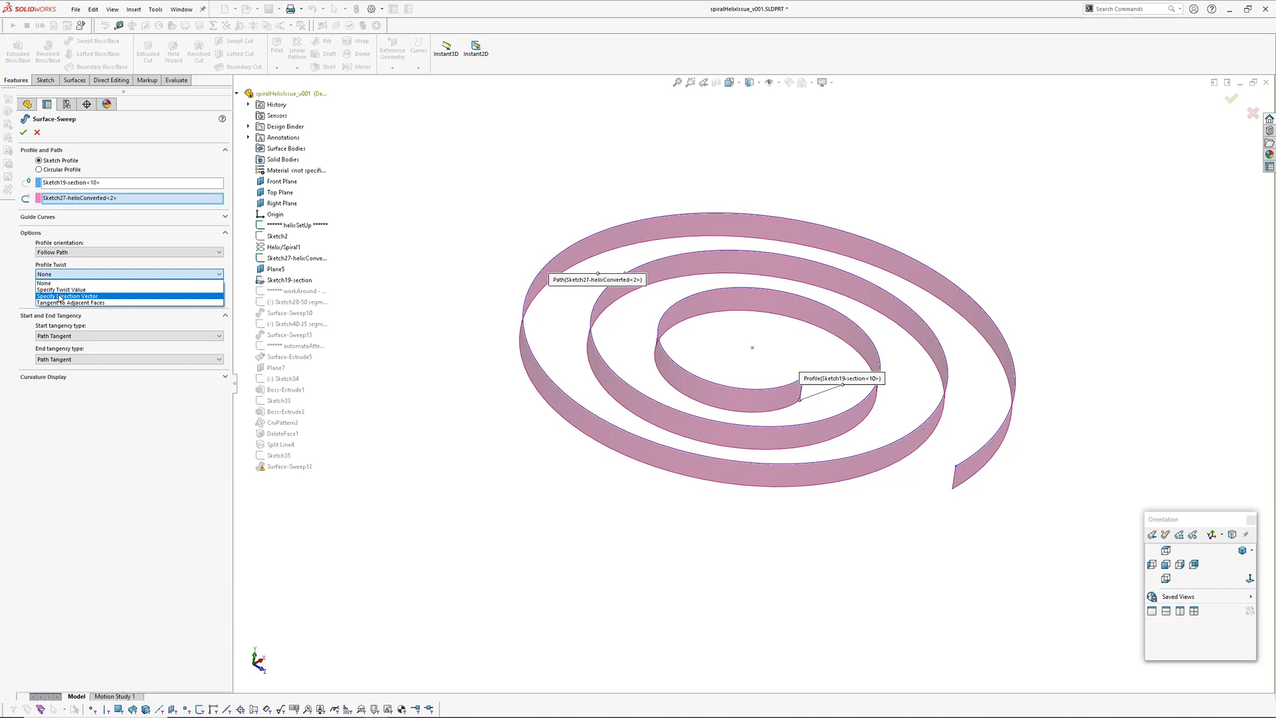
left_click(65, 296)
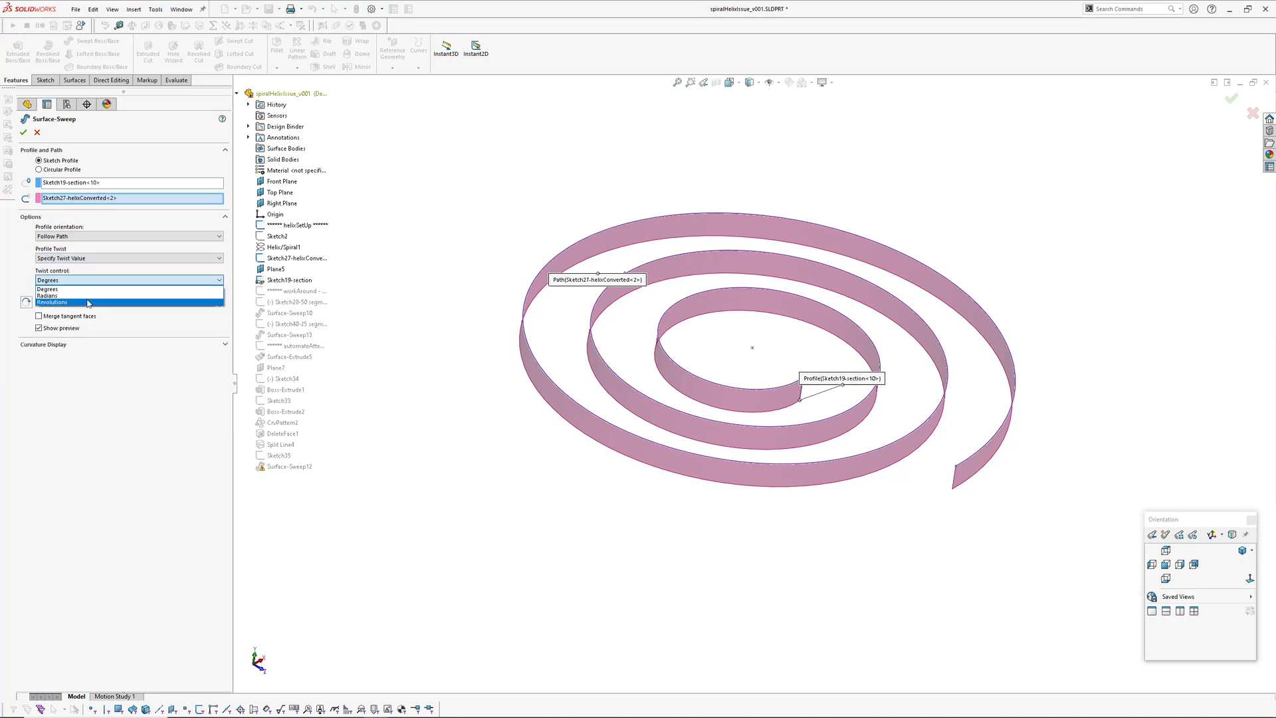
left_click(52, 301)
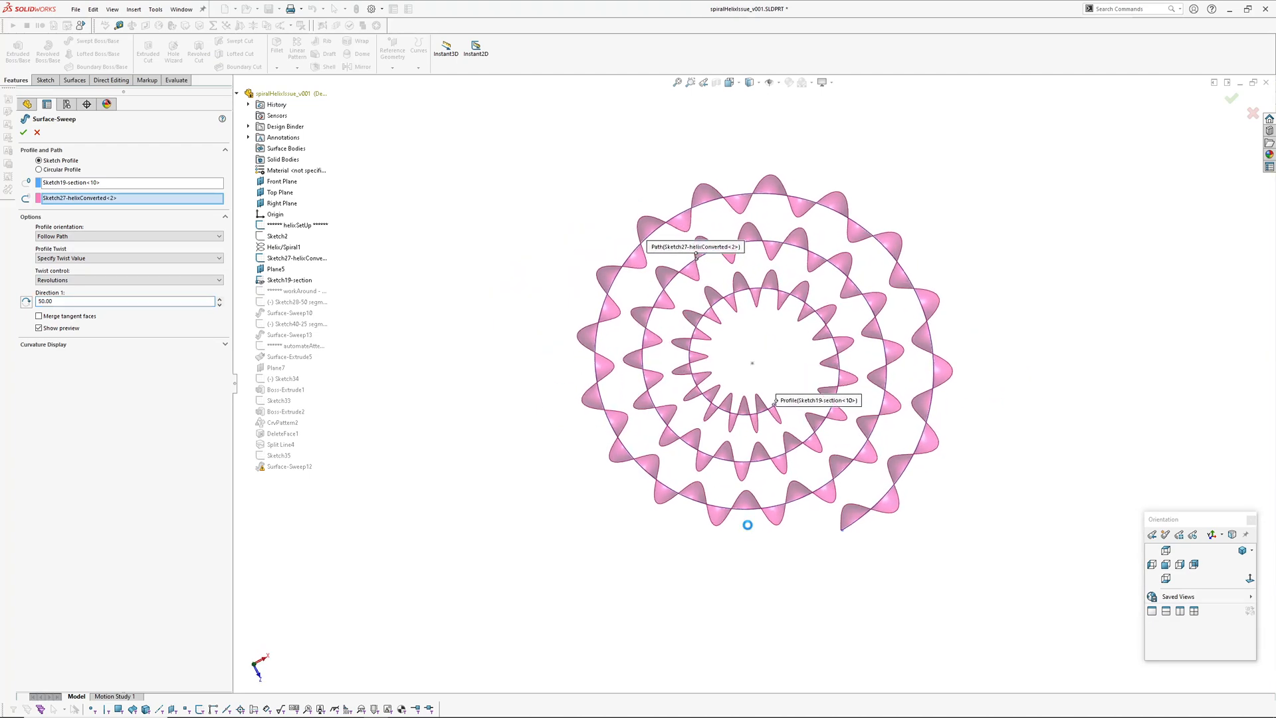
left_click(24, 132)
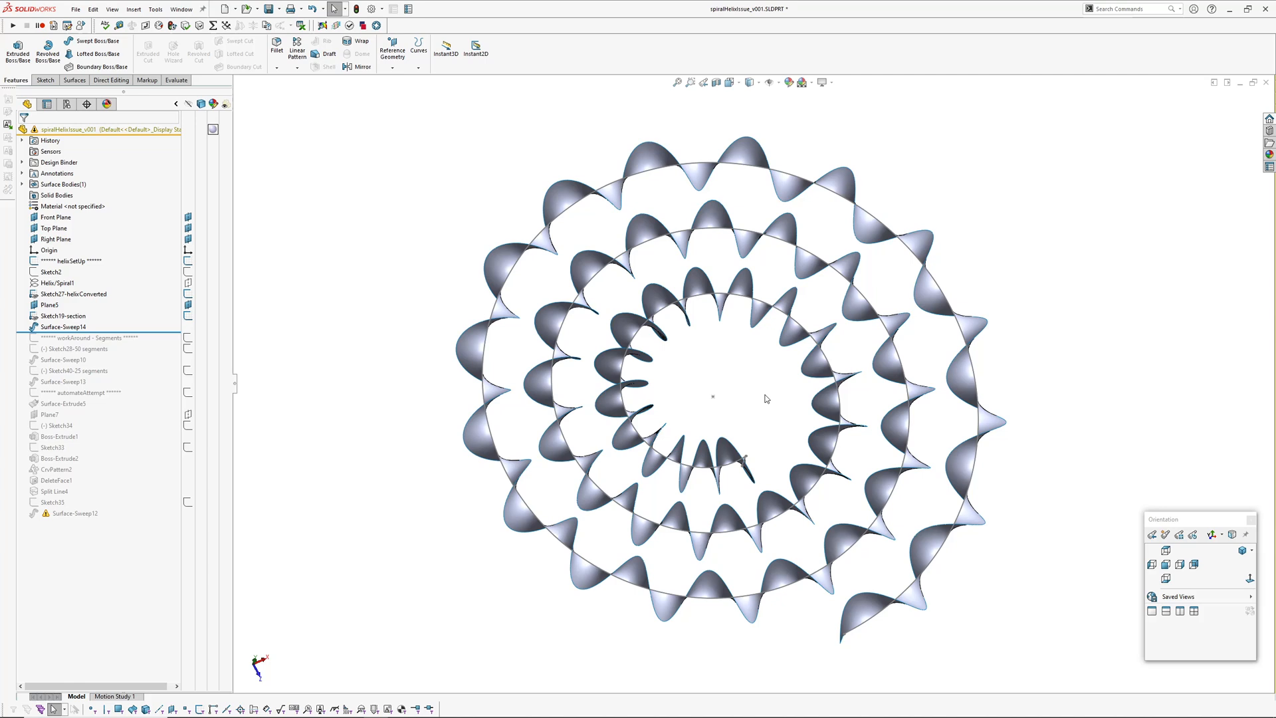
mouse_move(371, 306)
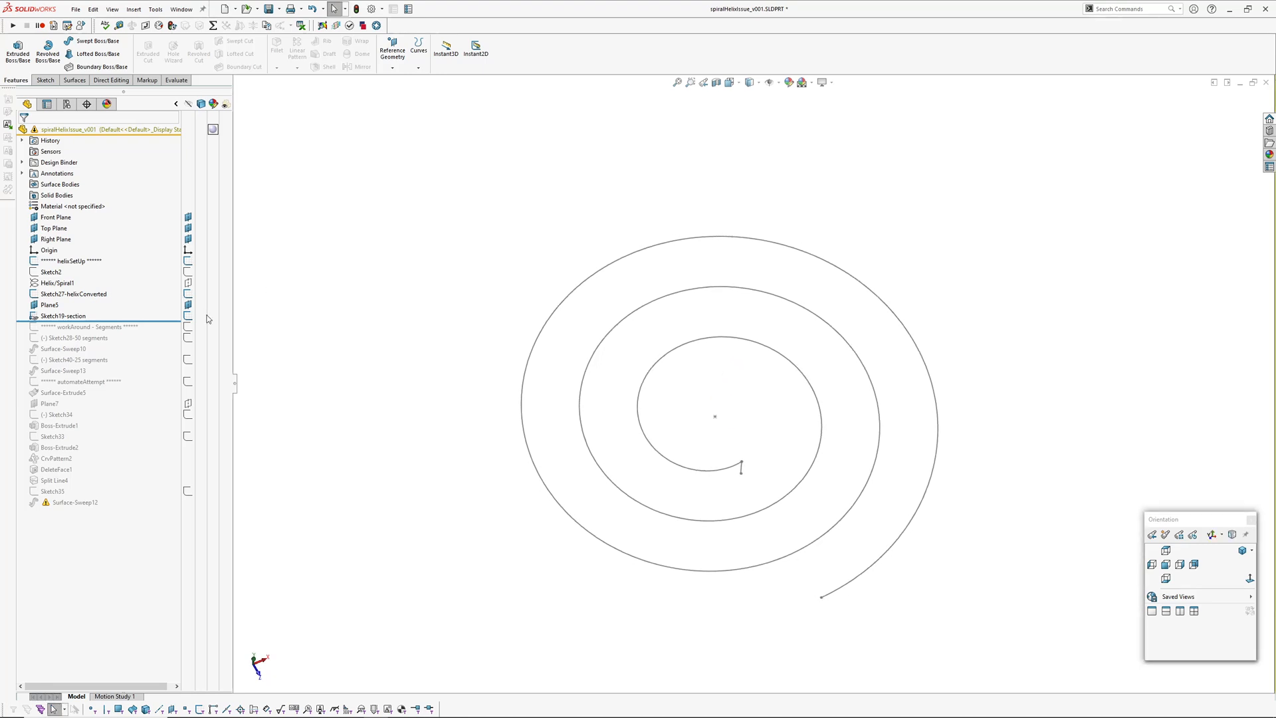
Surface-extrude the converted helix sketch Blind 20 mm into an upright spiral ribbon
left_click(64, 317)
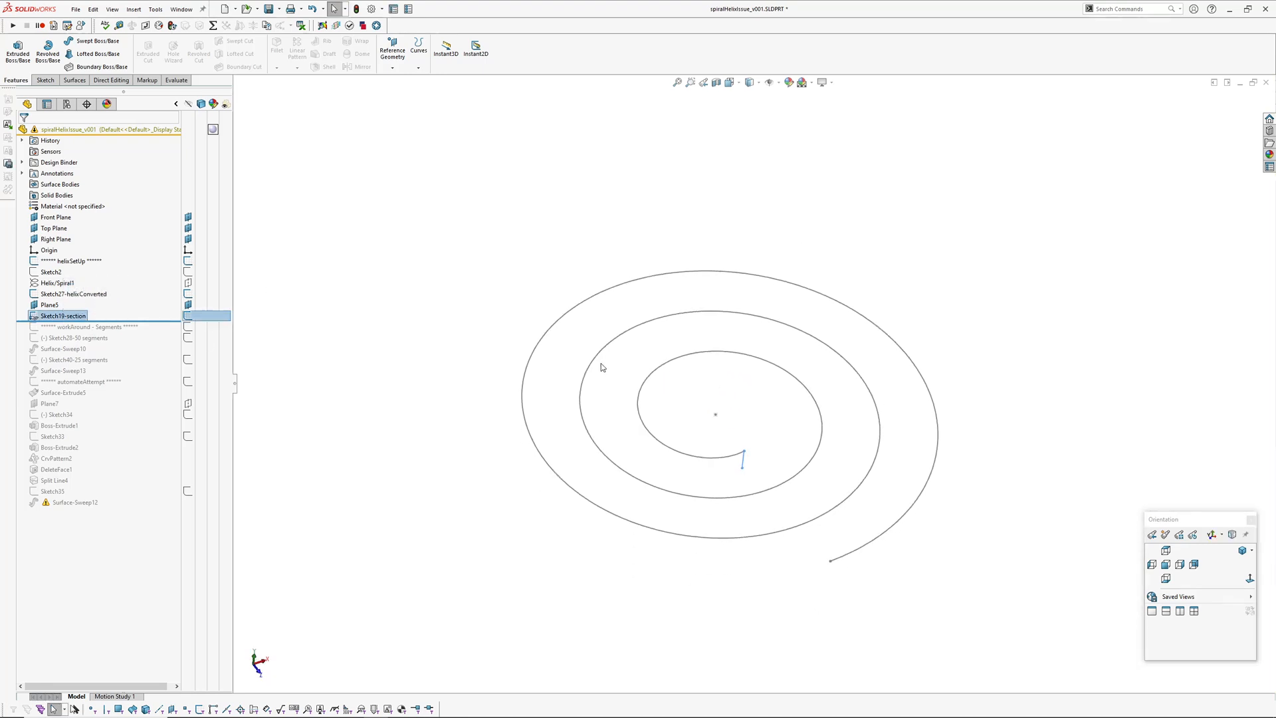
left_click(73, 294)
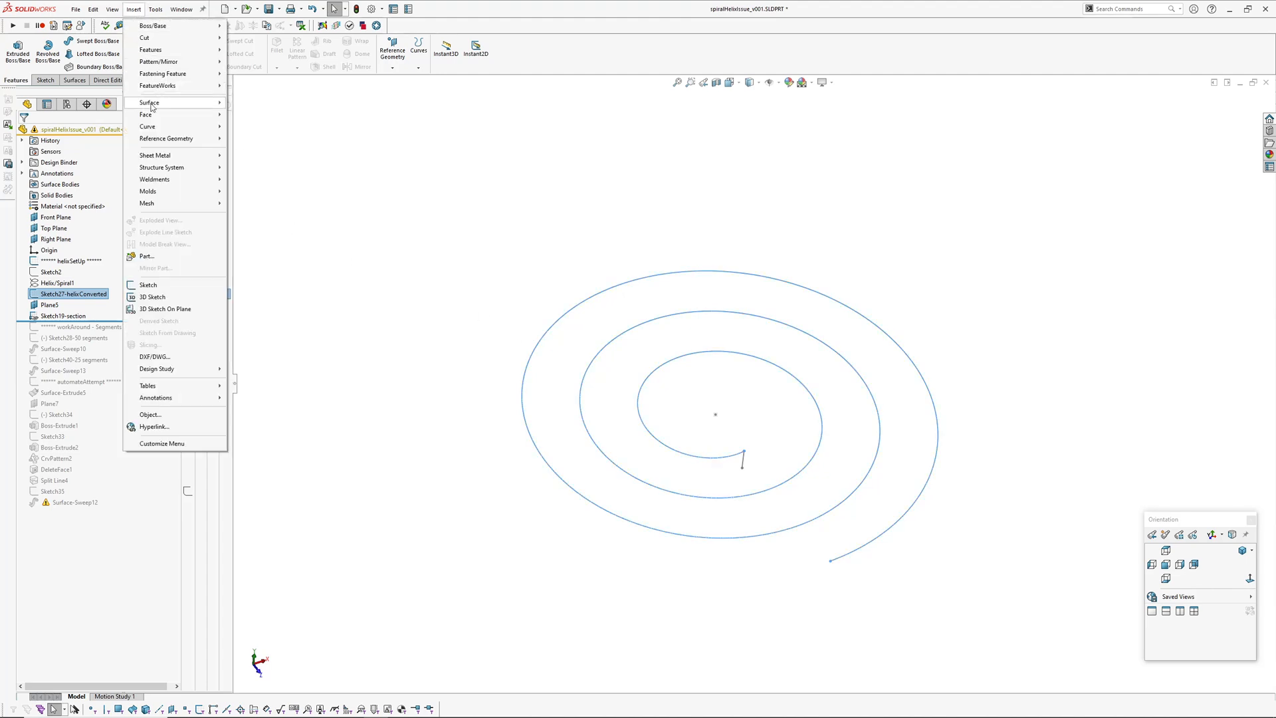
left_click(149, 103)
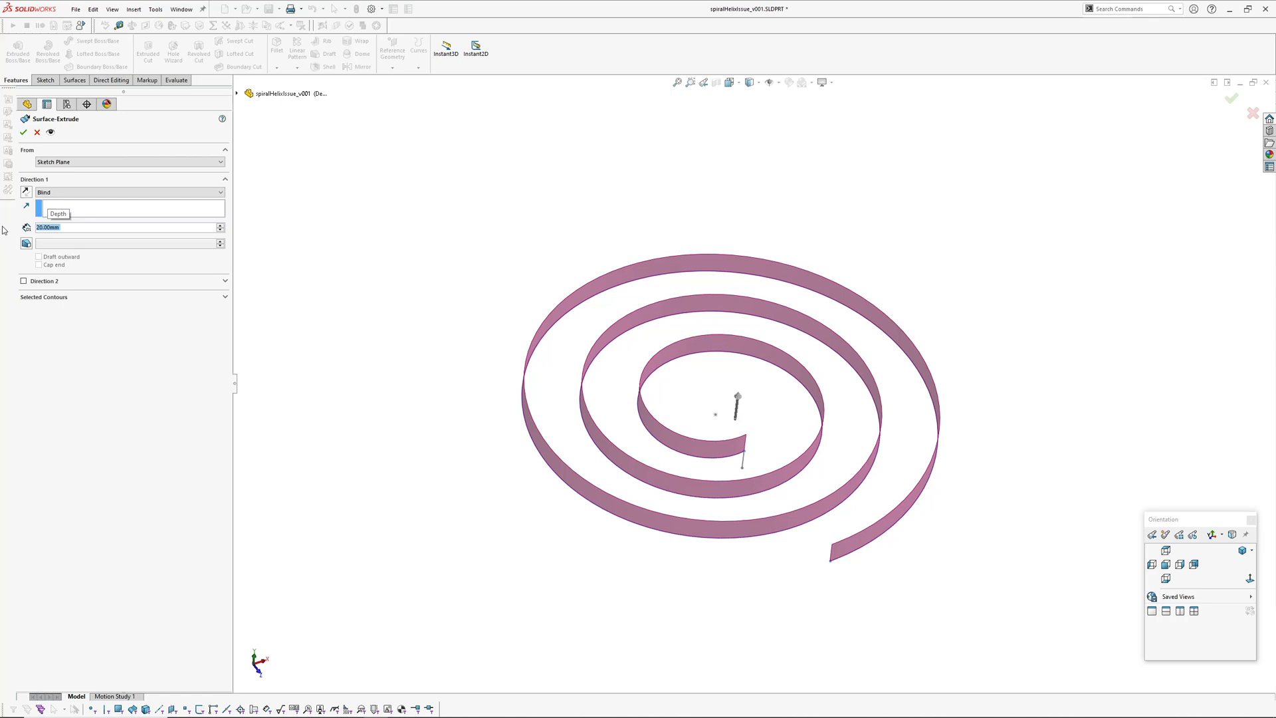
left_click(24, 132)
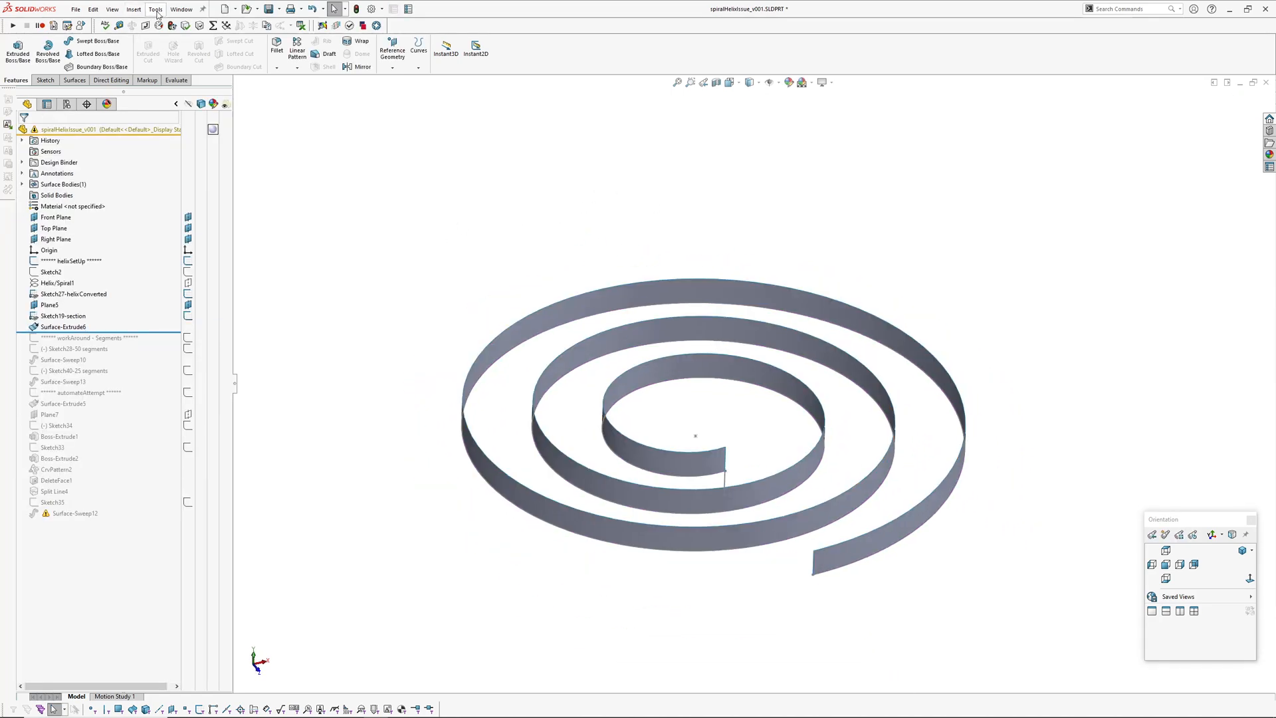
left_click(133, 9)
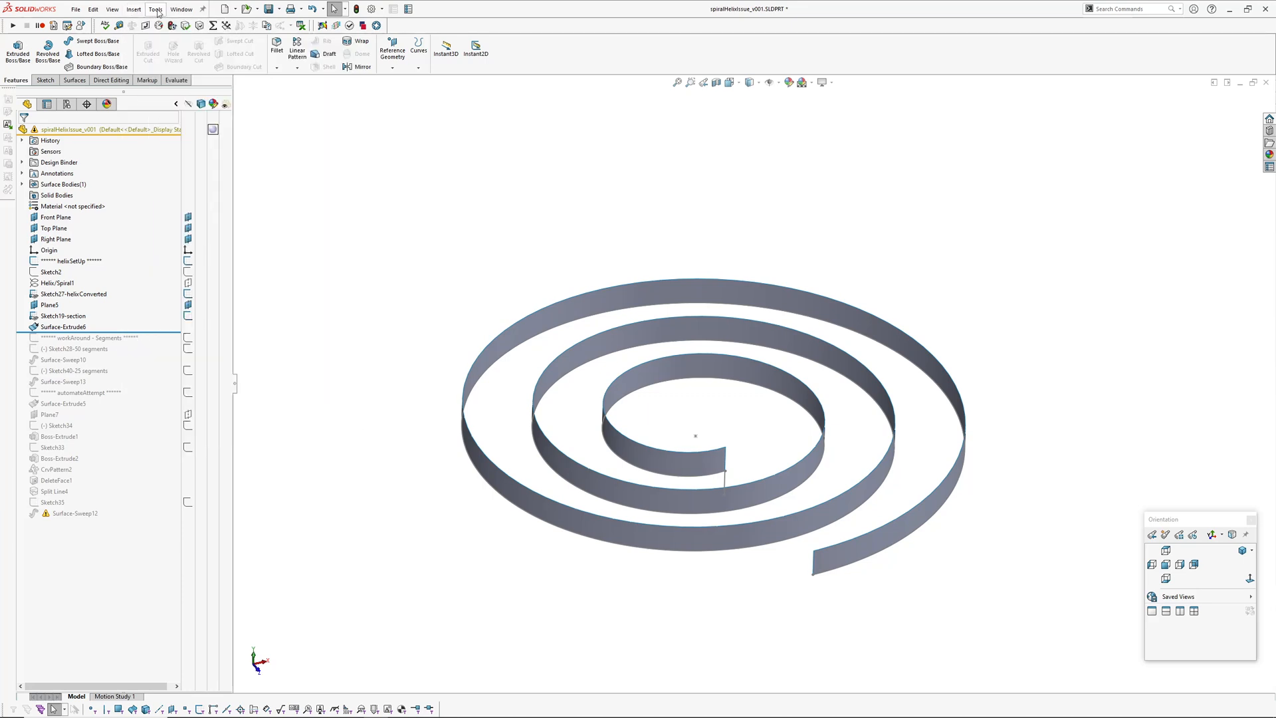
Extract Face Curves from the ribbon face: Mesh 100 in one direction, second direction off
left_click(154, 9)
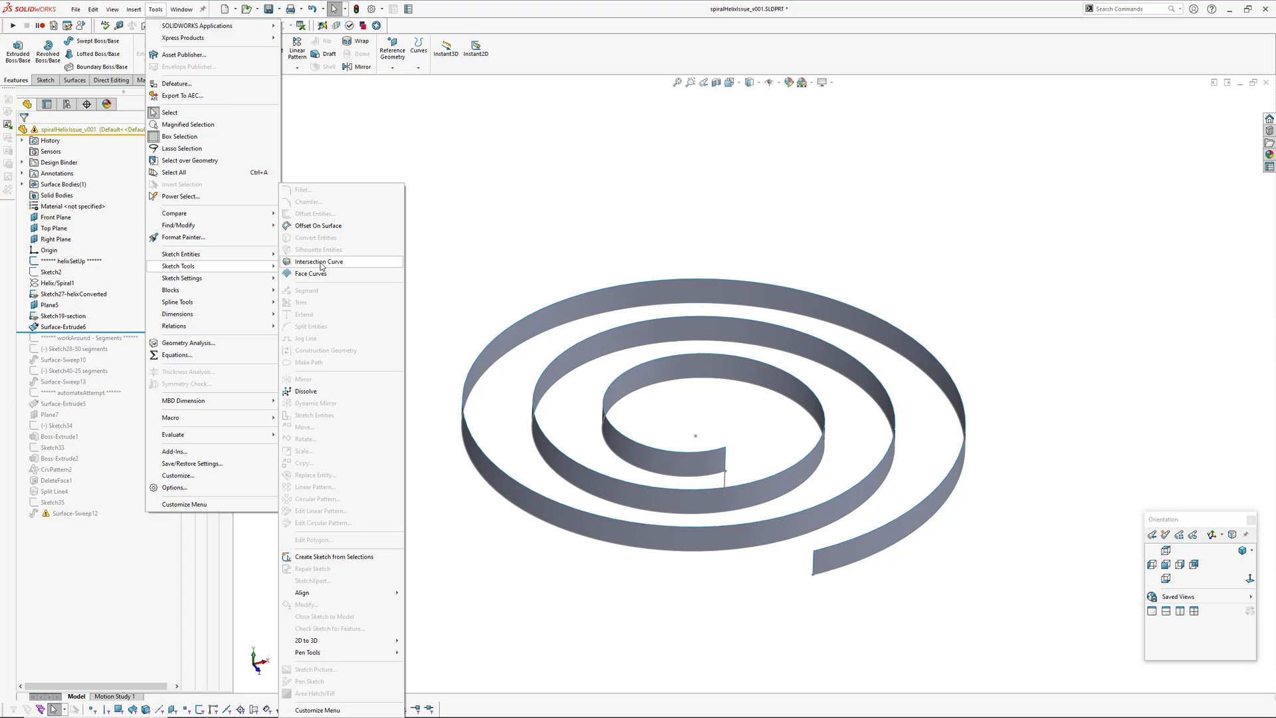
left_click(311, 272)
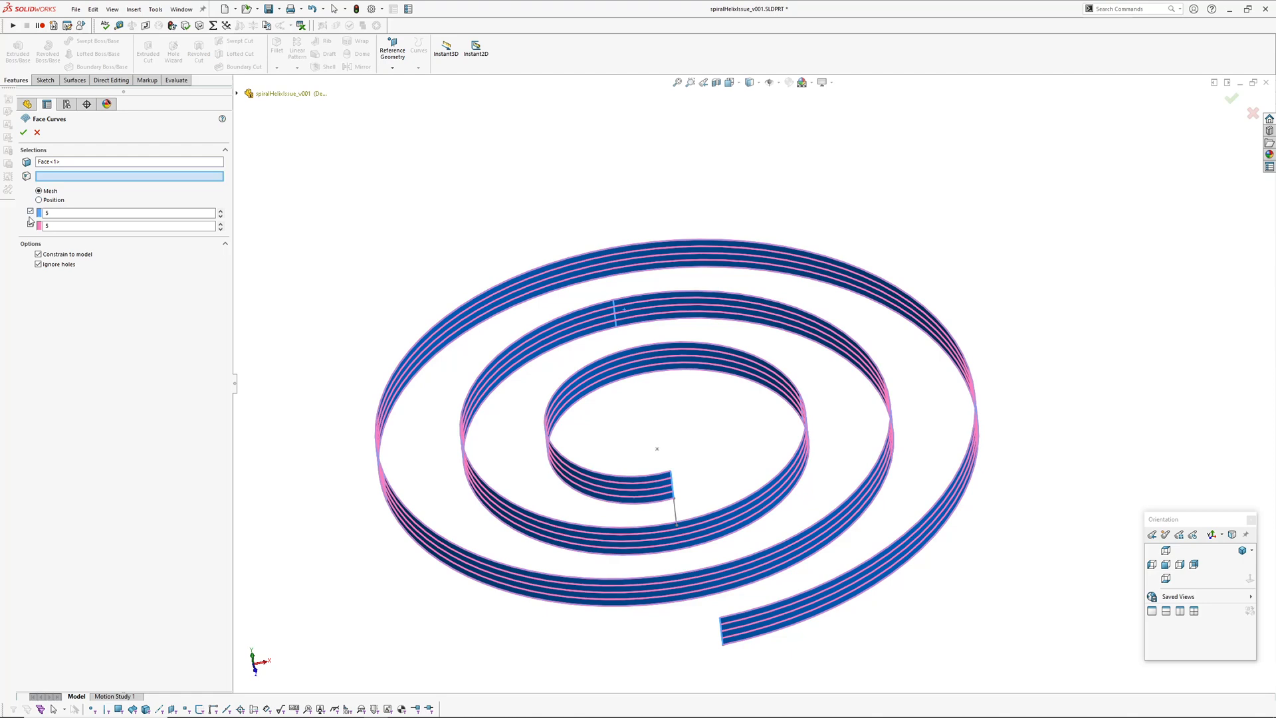
left_click(30, 226)
type("100")
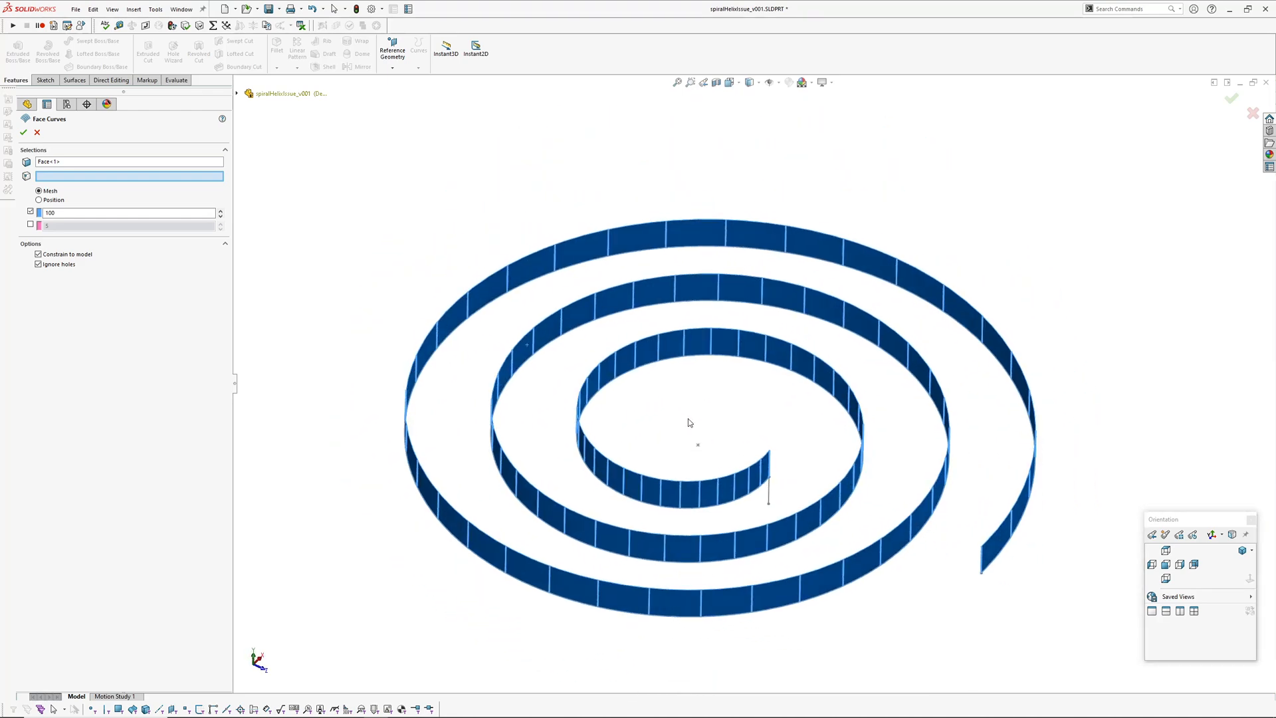
left_click(39, 201)
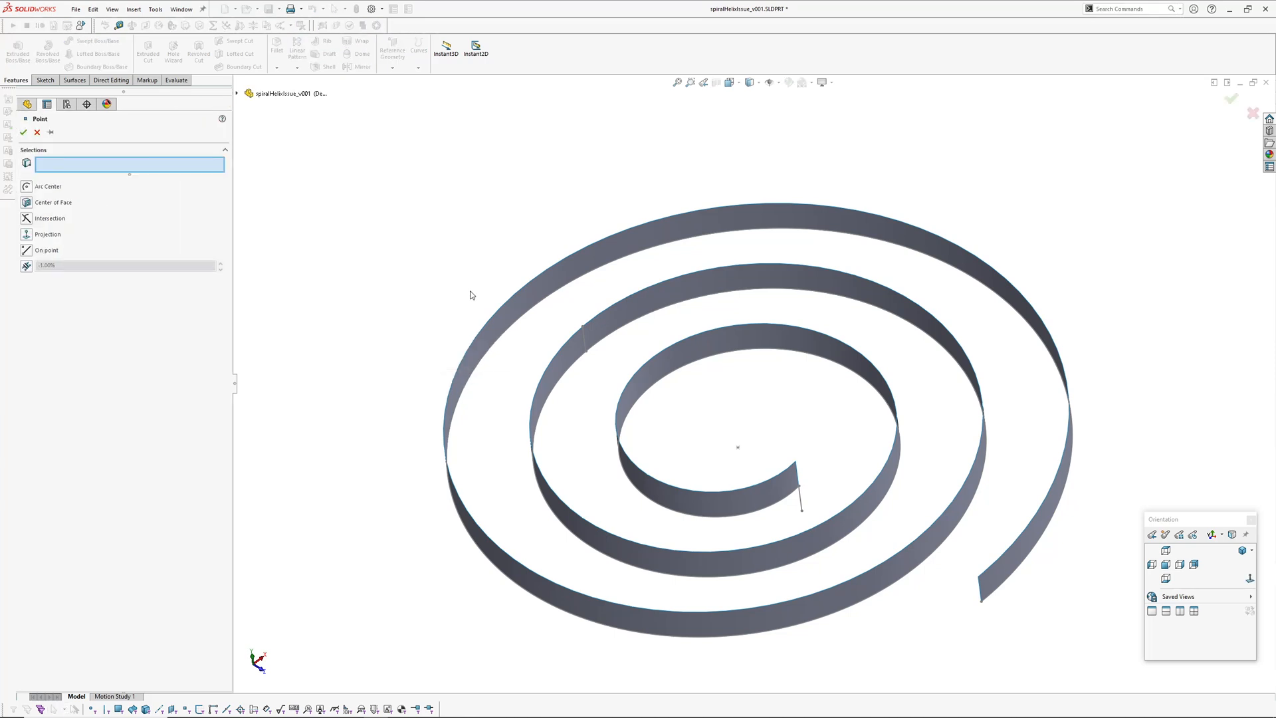
Pick the spiral ribbon edge for a reference point placed at 50% along it
left_click(980, 448)
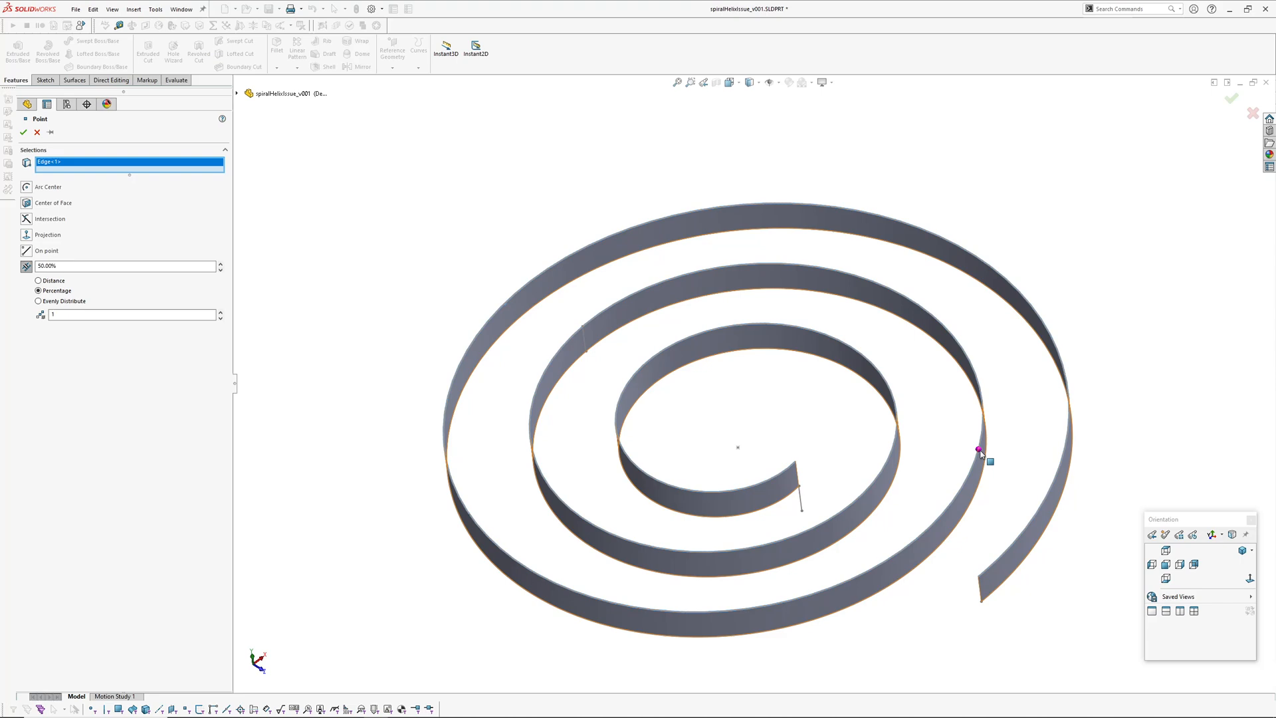
left_click(980, 451)
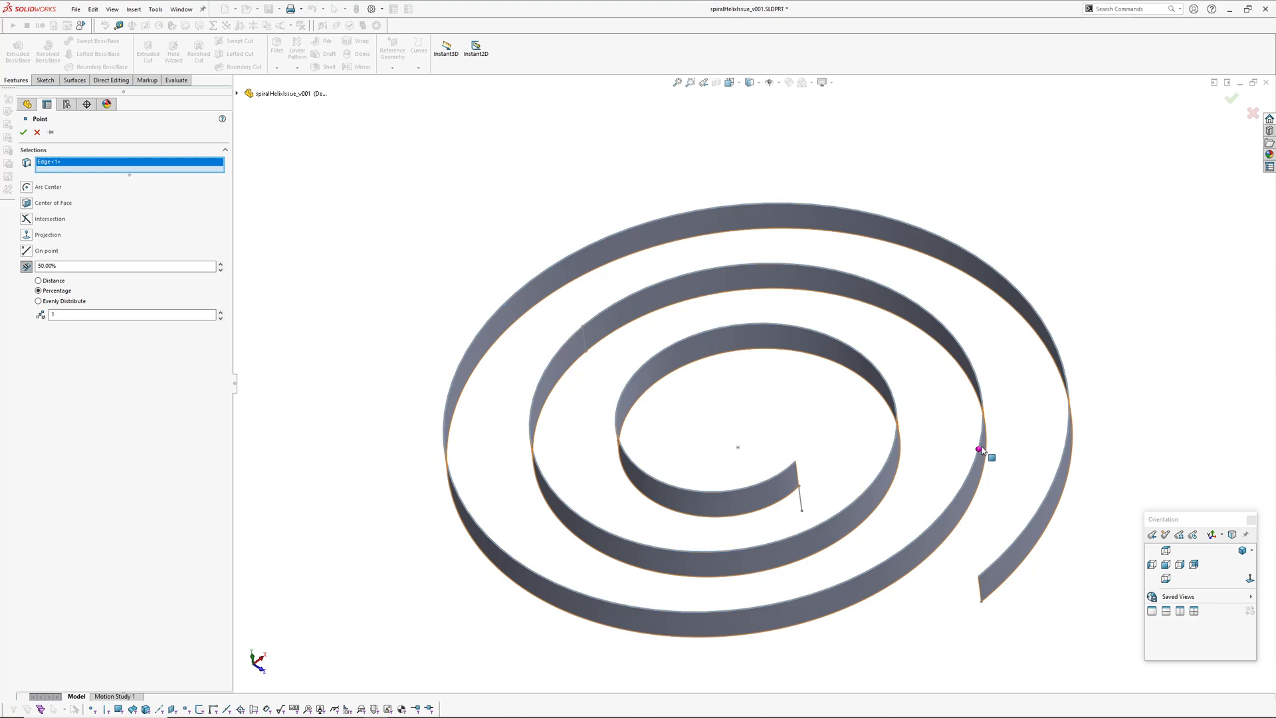
mouse_move(980, 450)
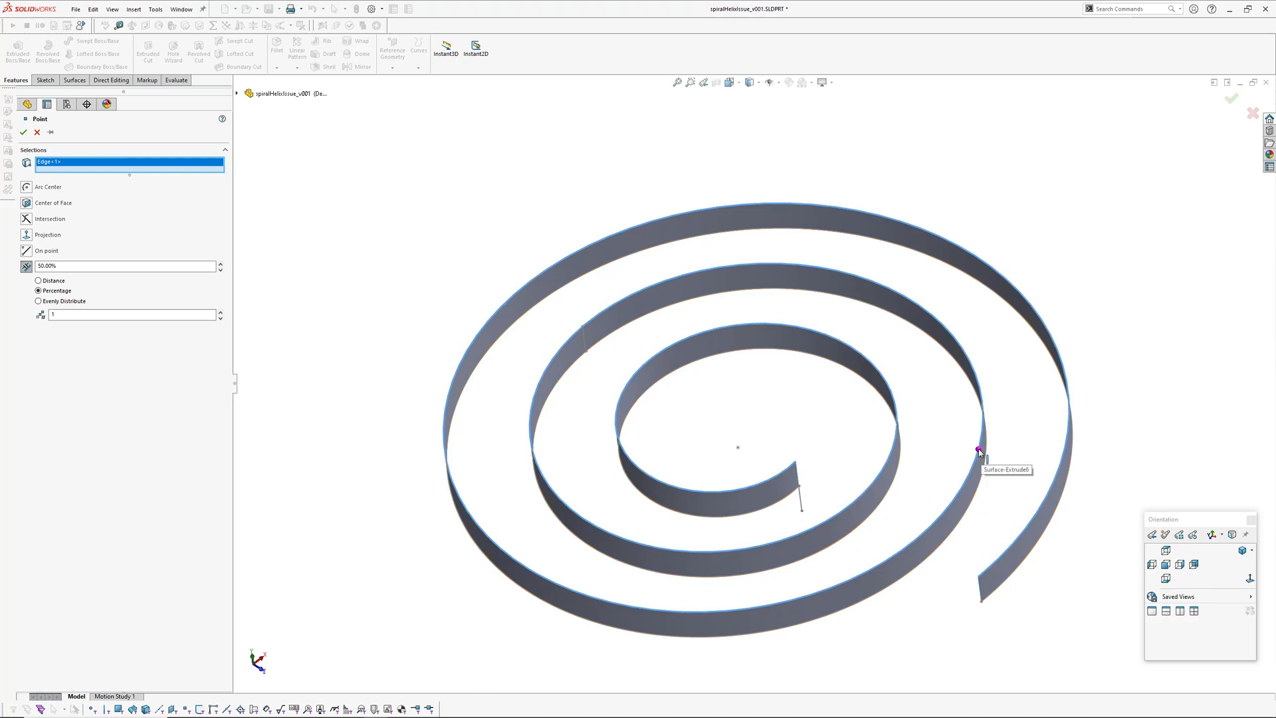
mouse_move(832, 426)
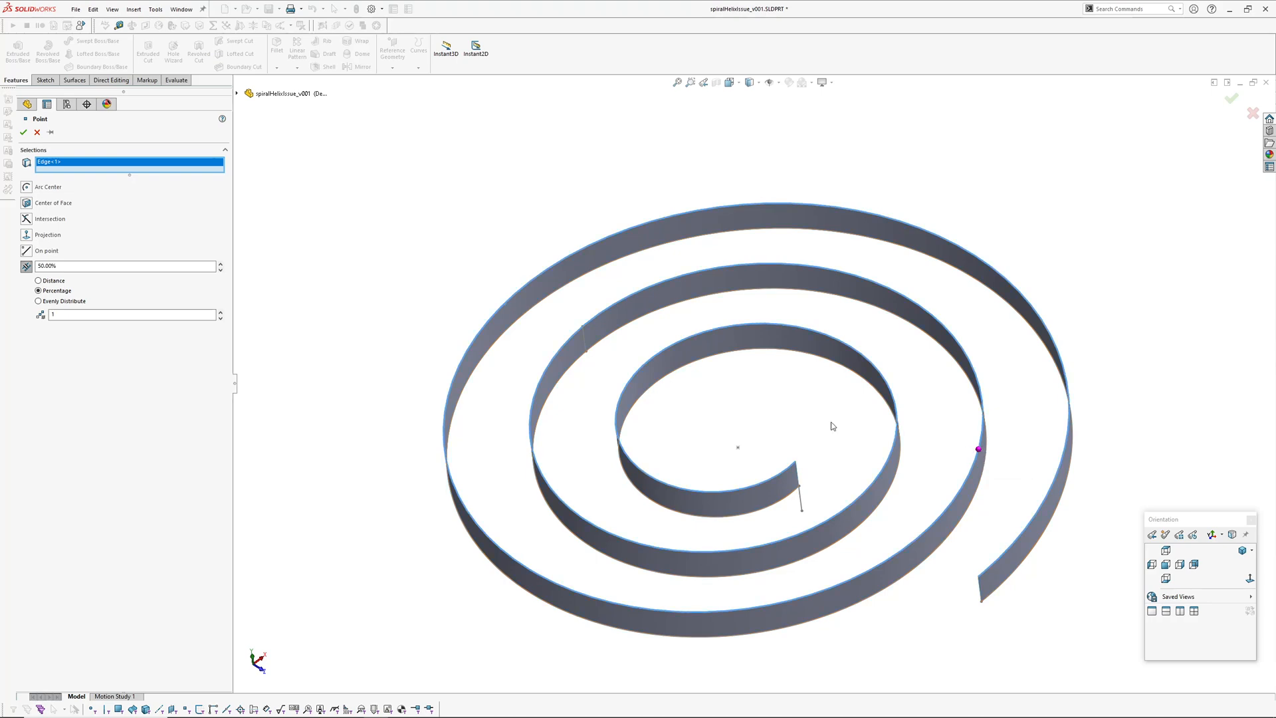
mouse_move(1209, 136)
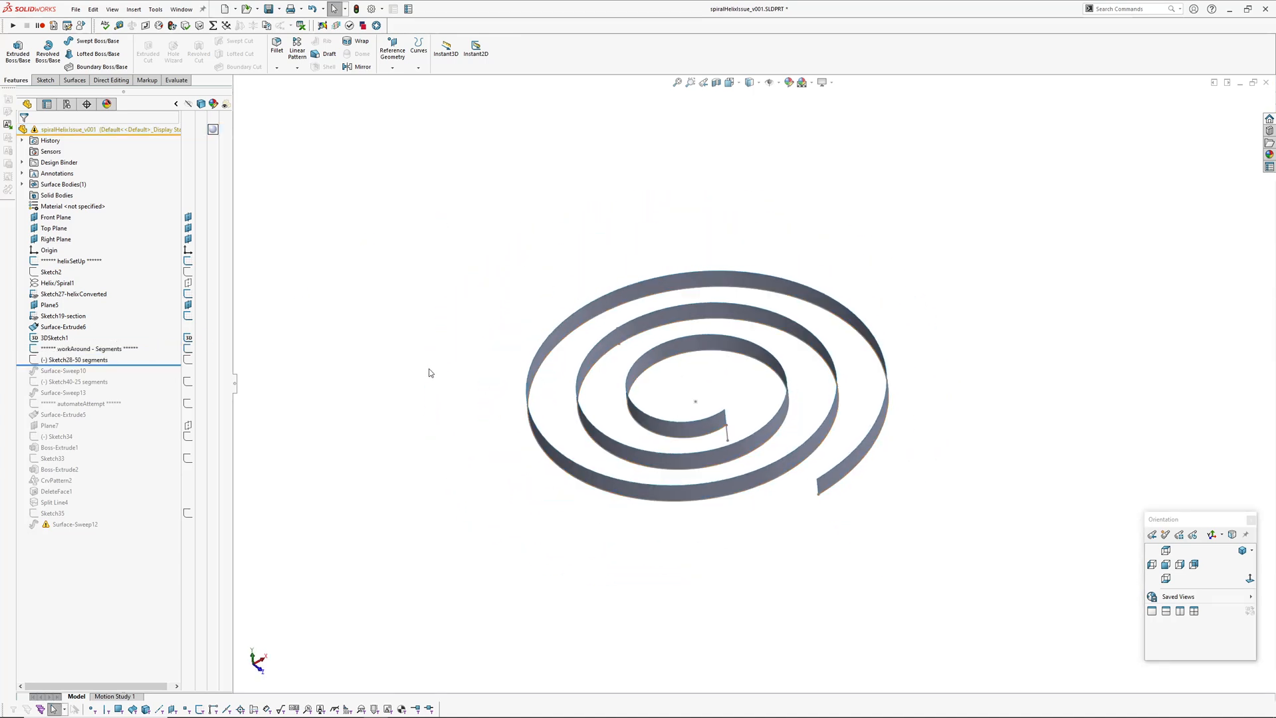
Delete Surface-Extrude6 and the unused 3DSketch1 from the FeatureManager tree
left_click(64, 327)
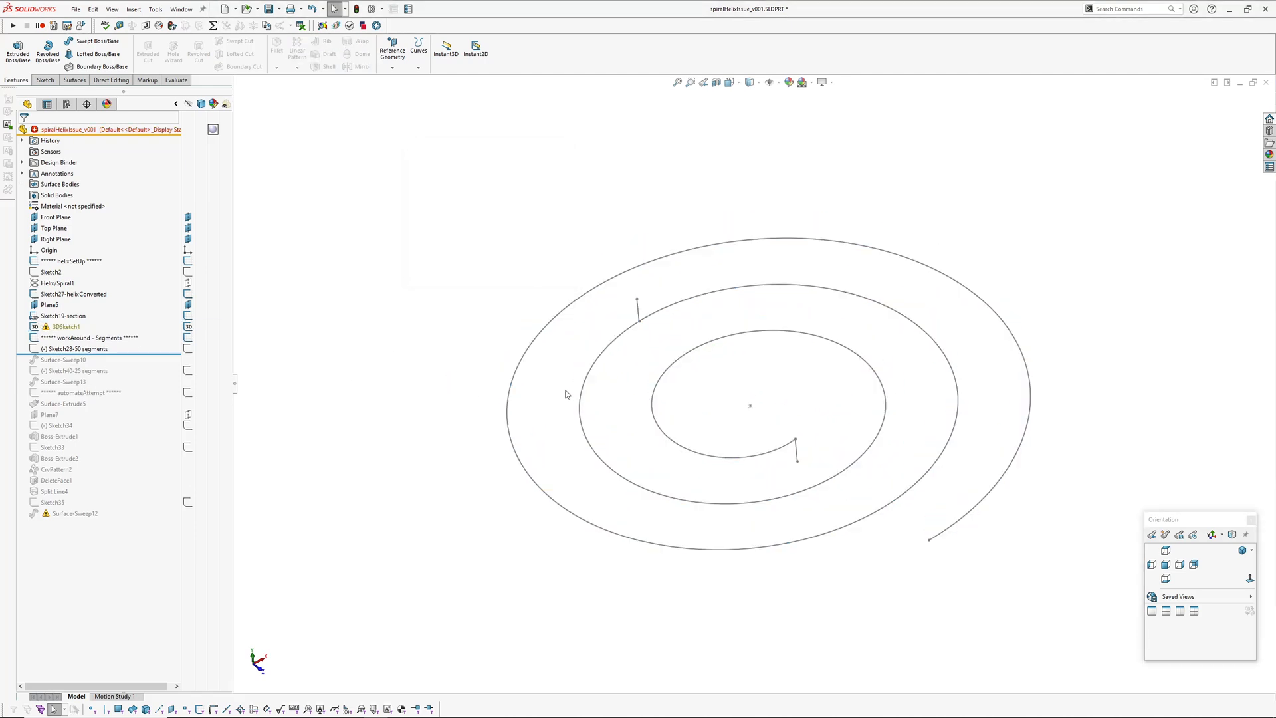
left_click(65, 327)
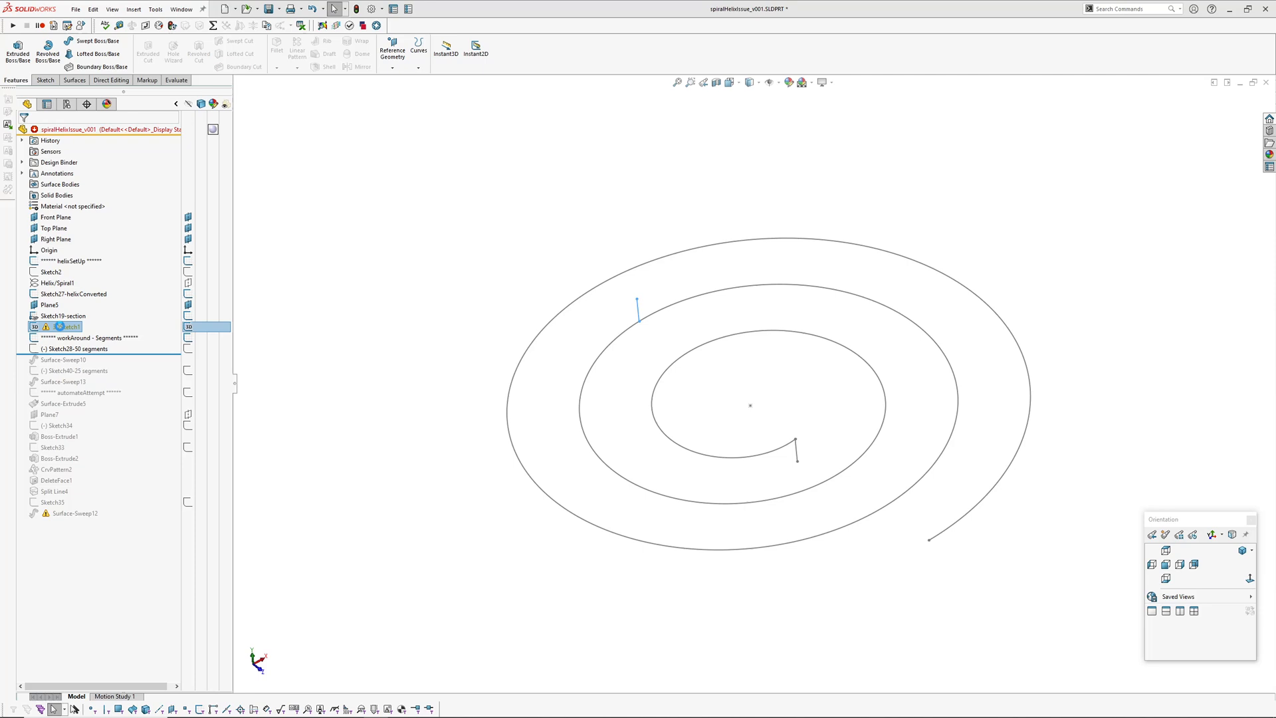
left_click(77, 337)
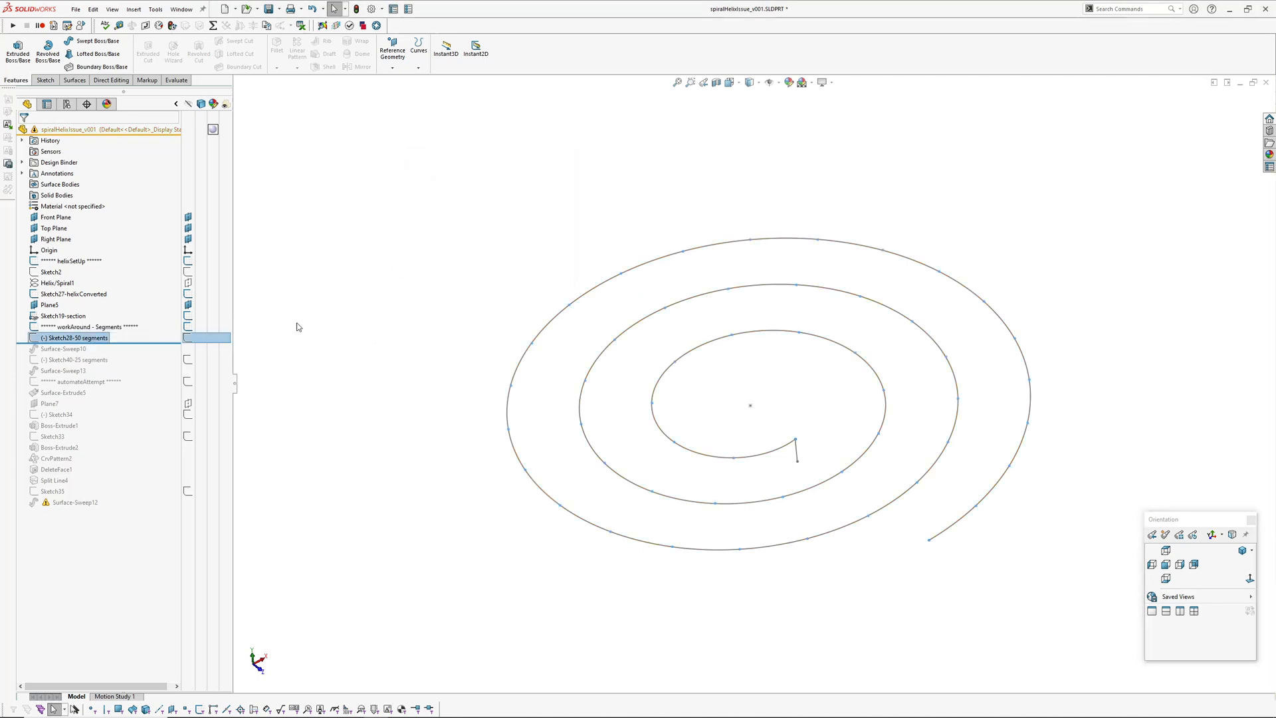
Open the Sketch28-50 segments spiral path sketch for editing
left_click(73, 294)
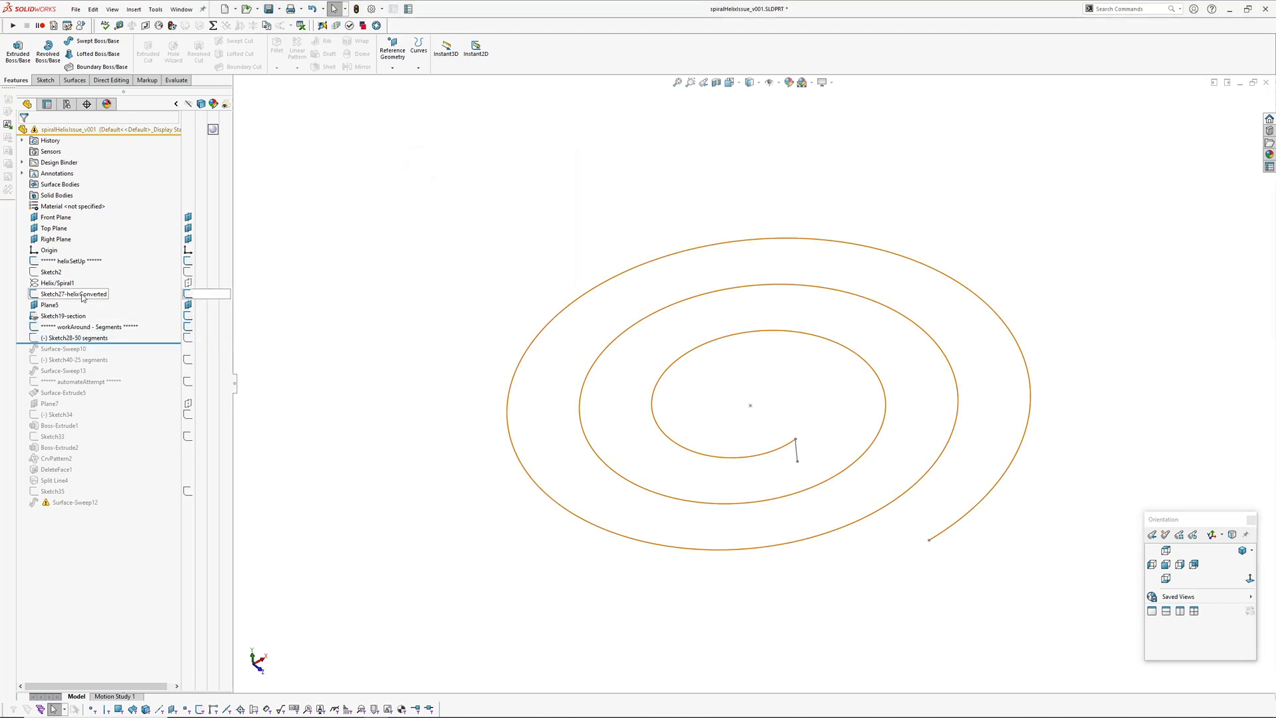
left_click(73, 337)
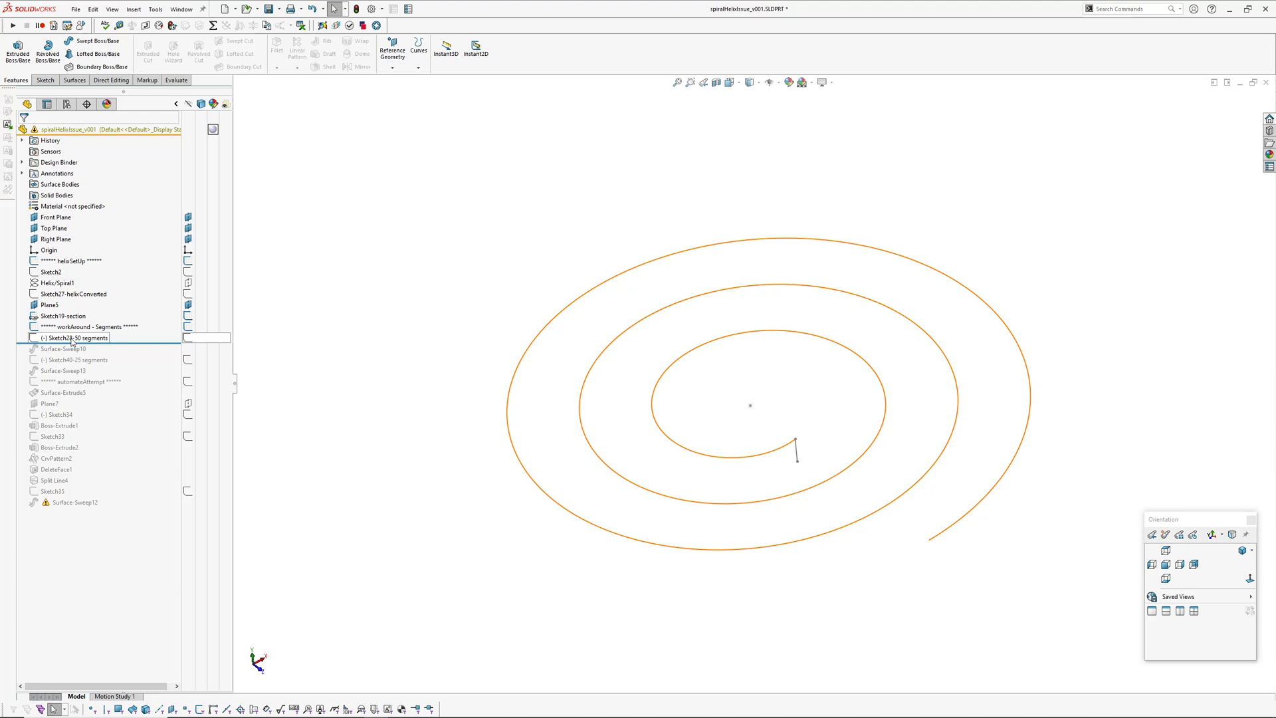
left_click(76, 337)
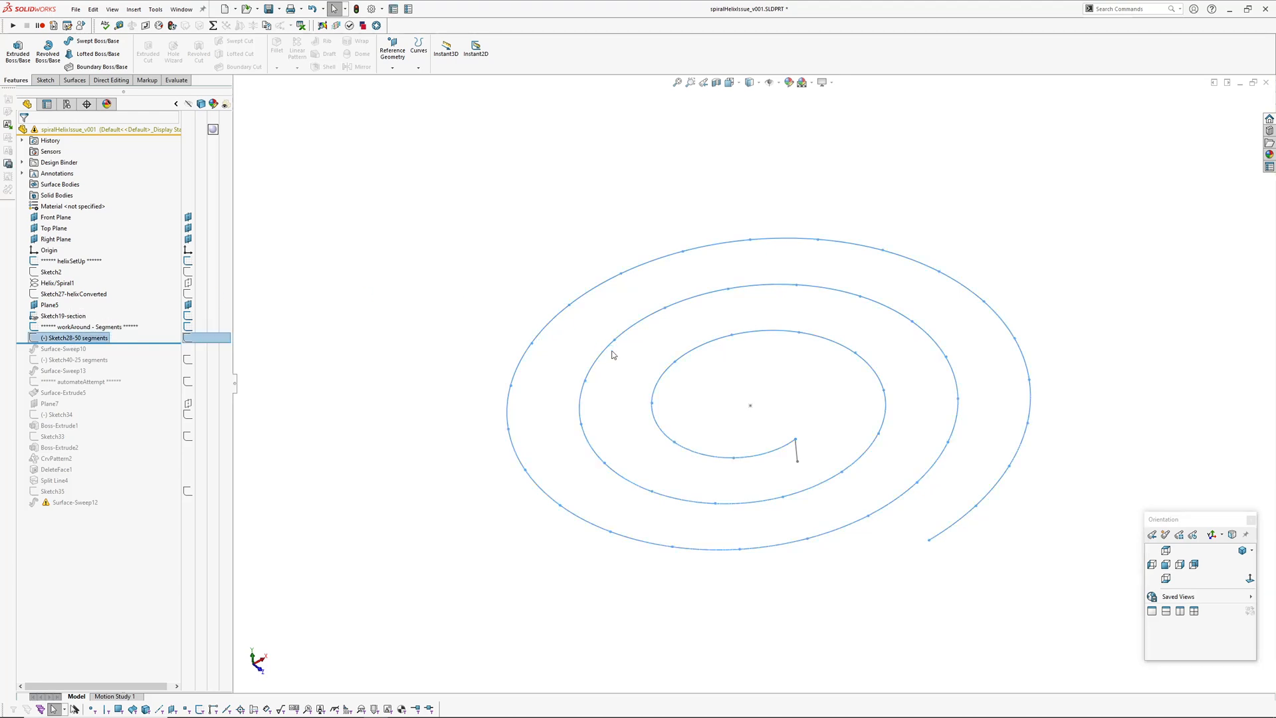
double_click(74, 336)
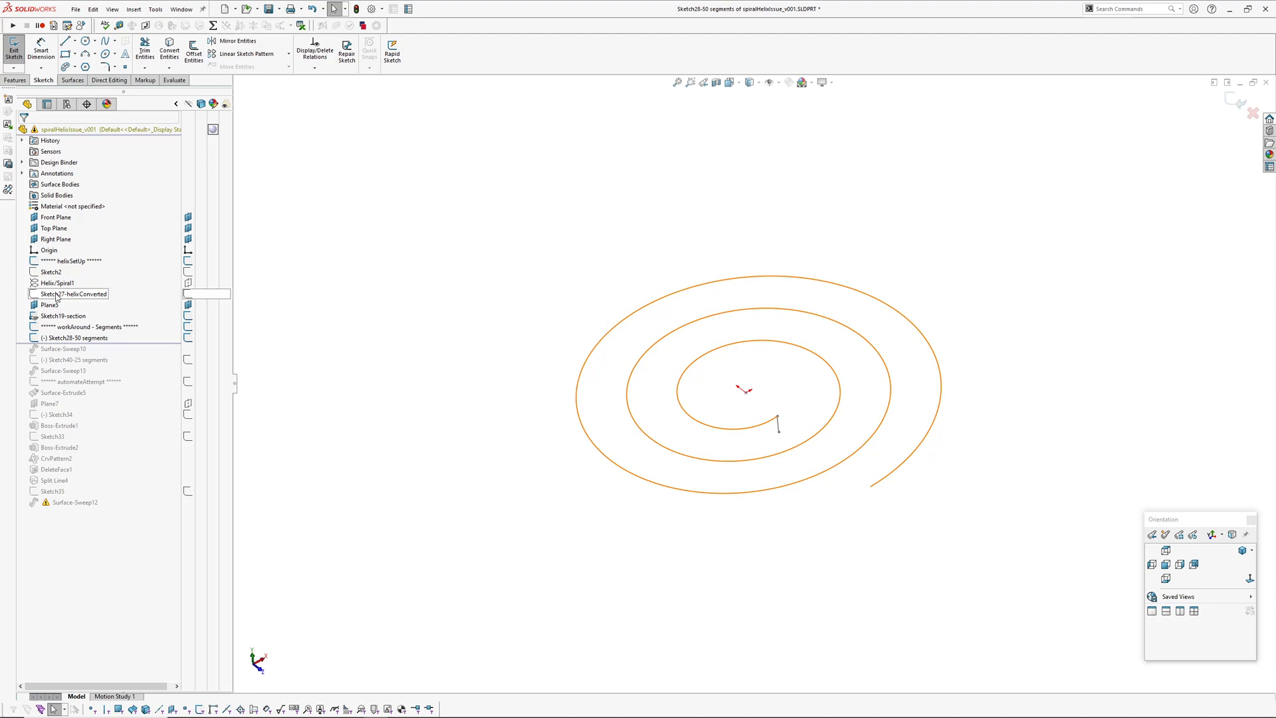
Split the spiral spline into 50 equal sketch segments with the Segment tool
left_click(72, 294)
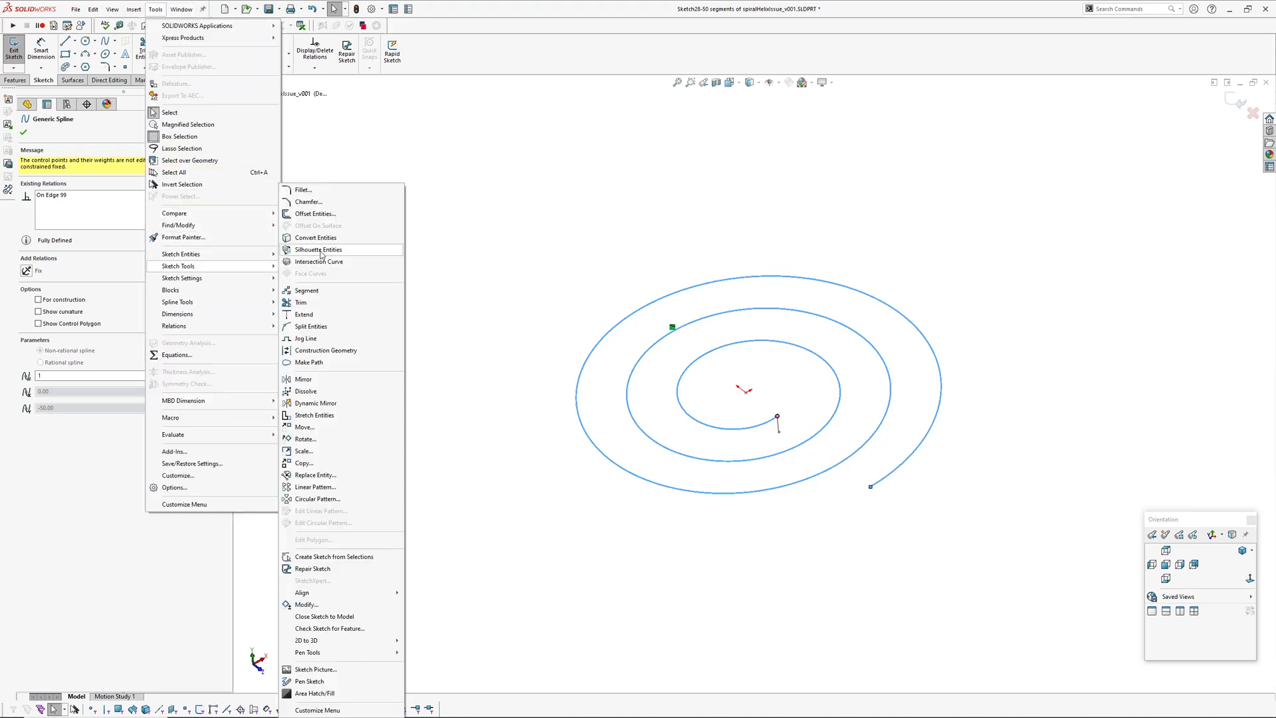
left_click(307, 292)
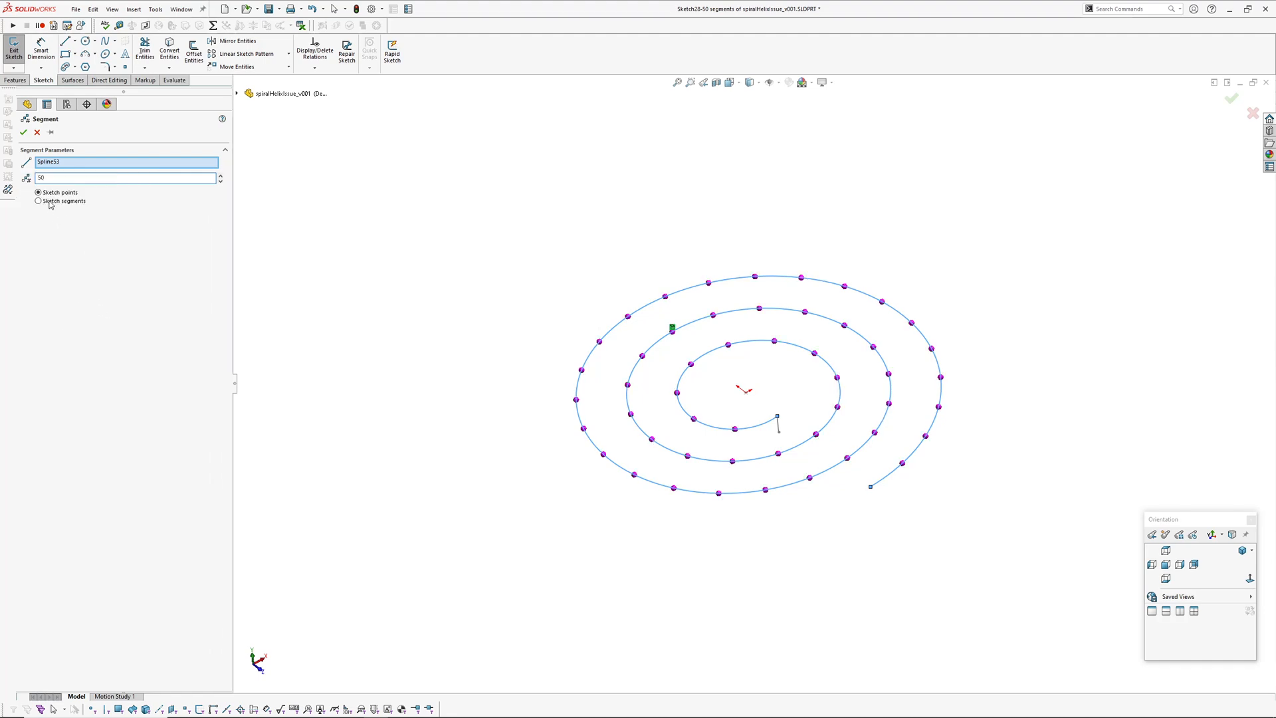
left_click(39, 200)
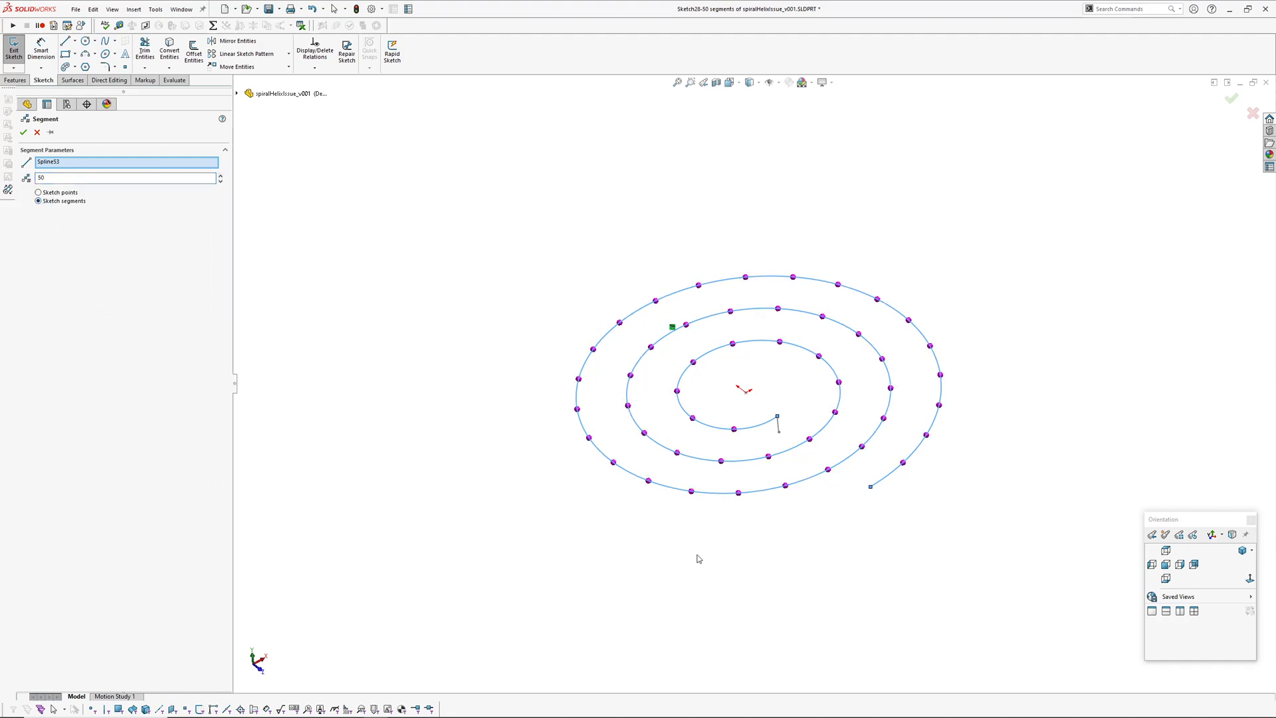
mouse_move(622, 482)
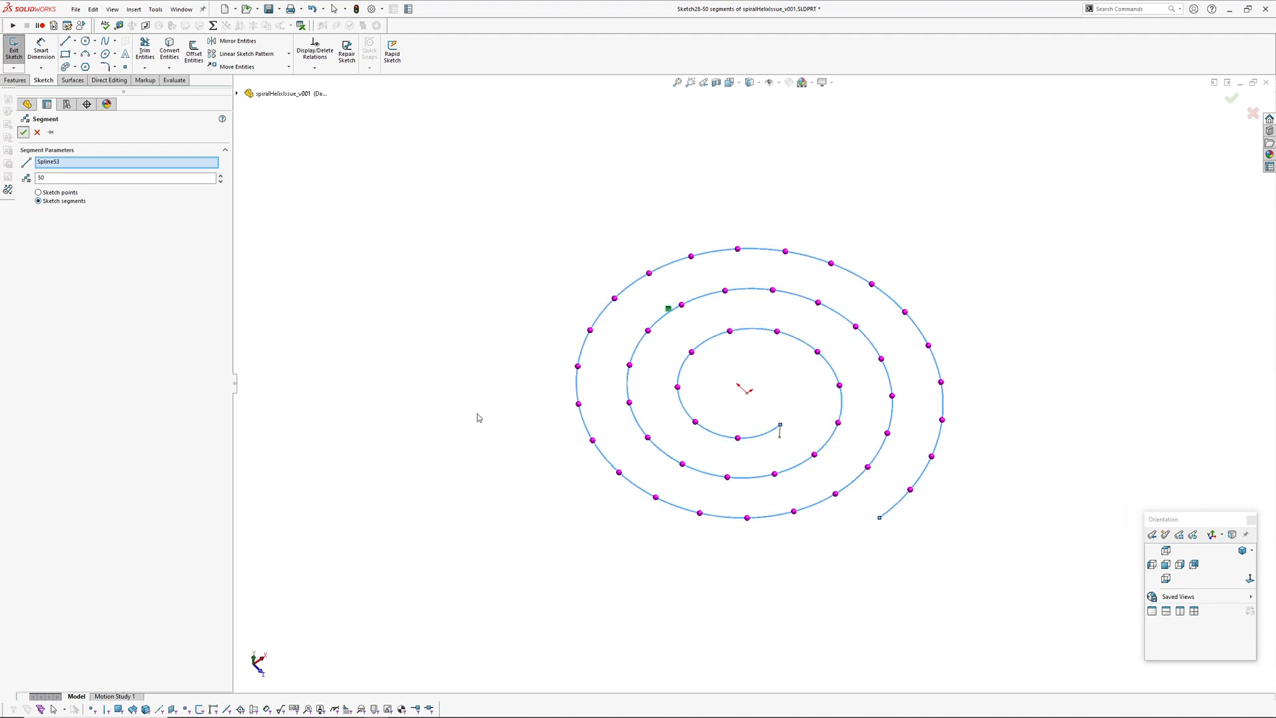
left_click(24, 132)
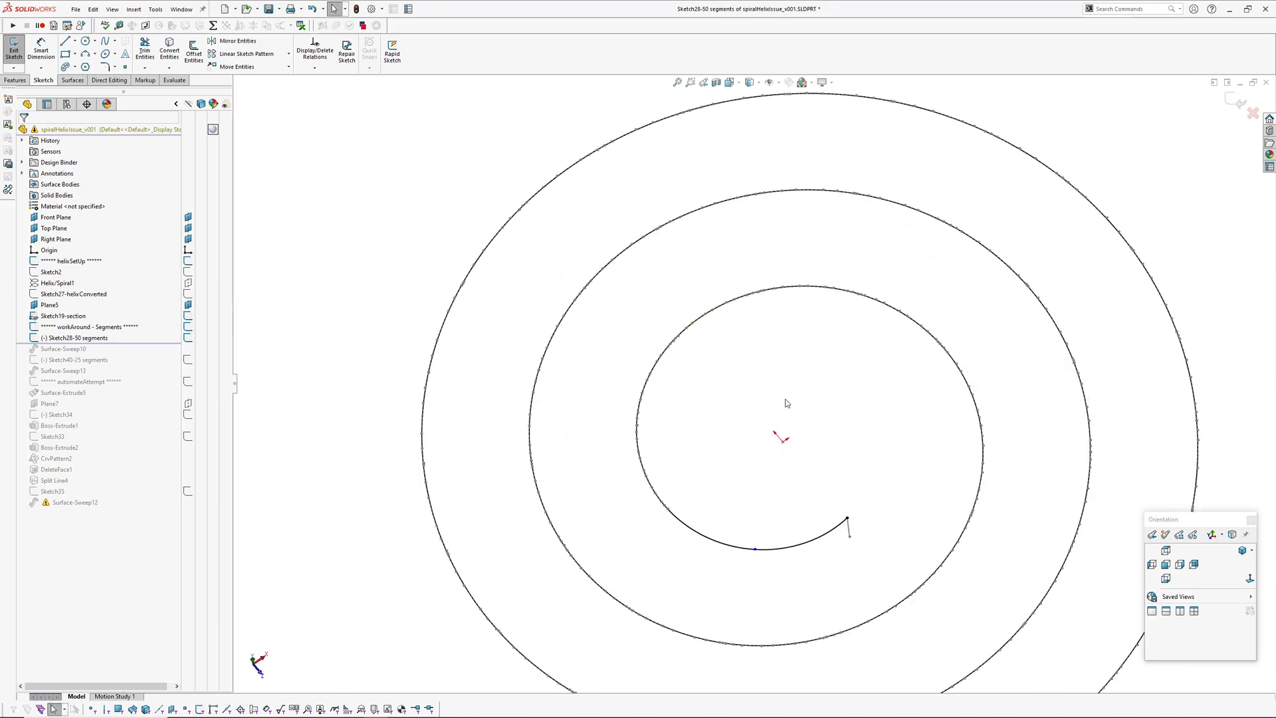
Check one short path segment, then exit the sketch
left_click(74, 294)
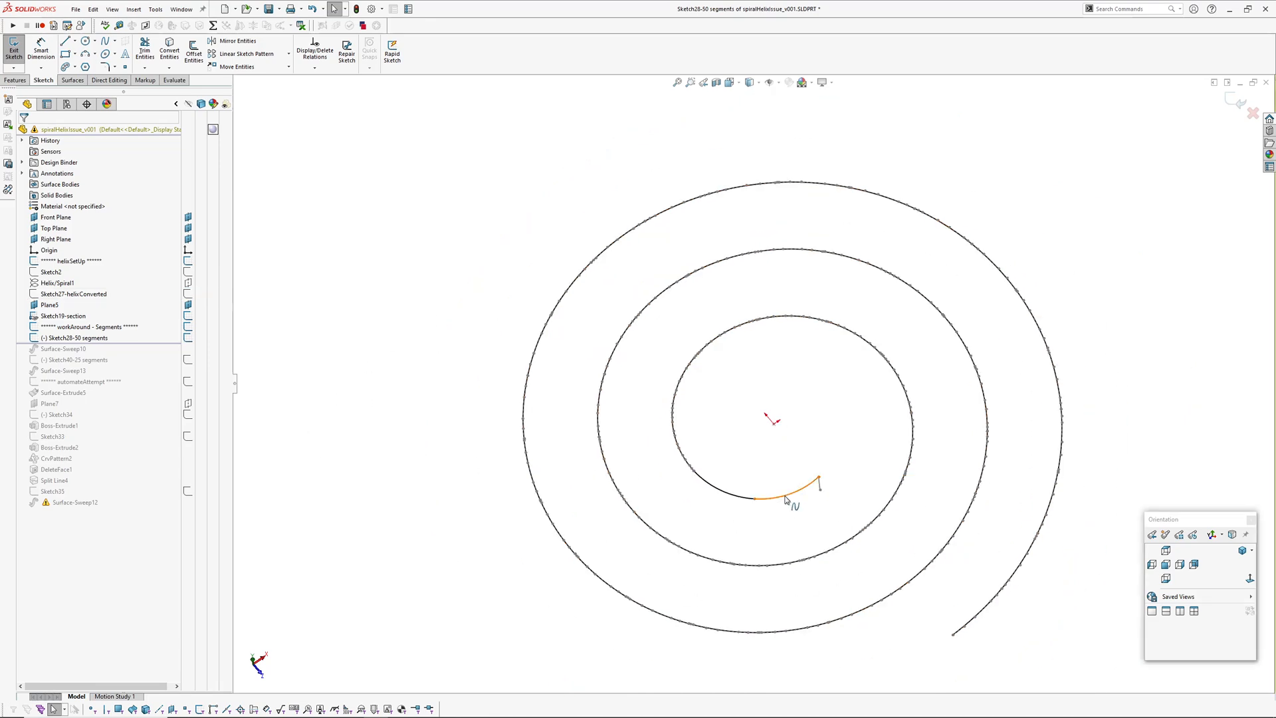
left_click(794, 494)
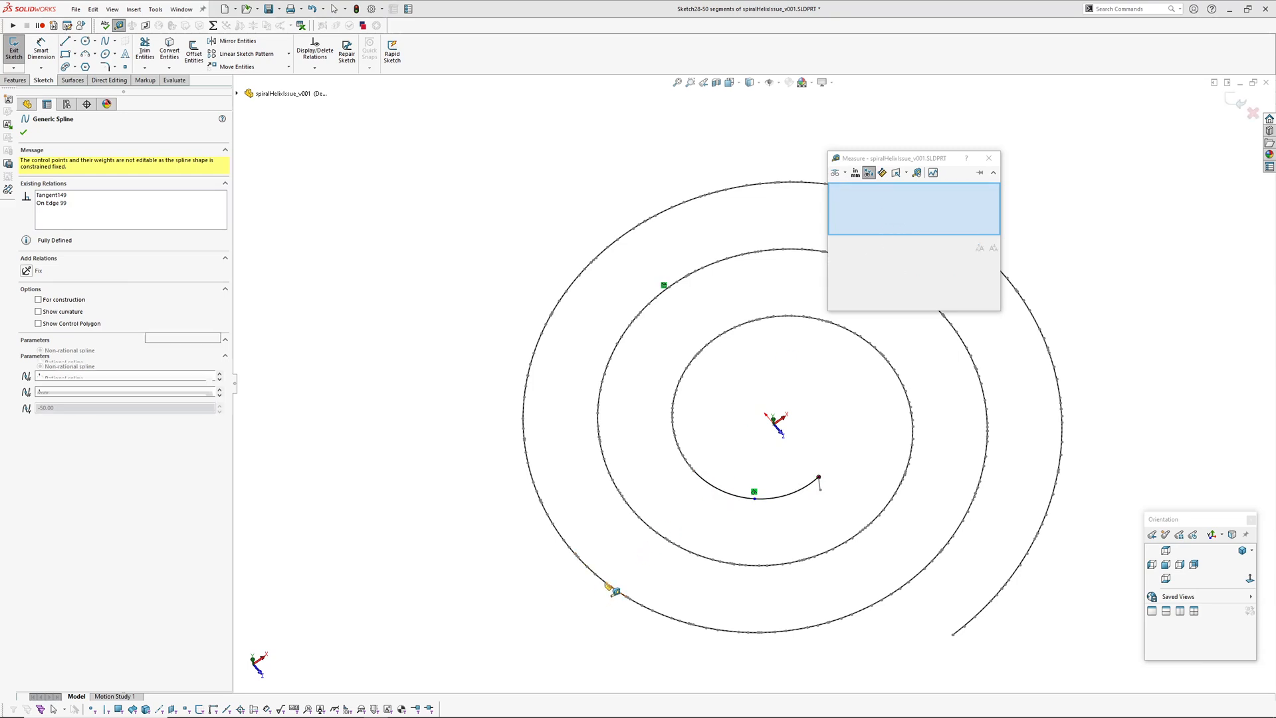
left_click(614, 586)
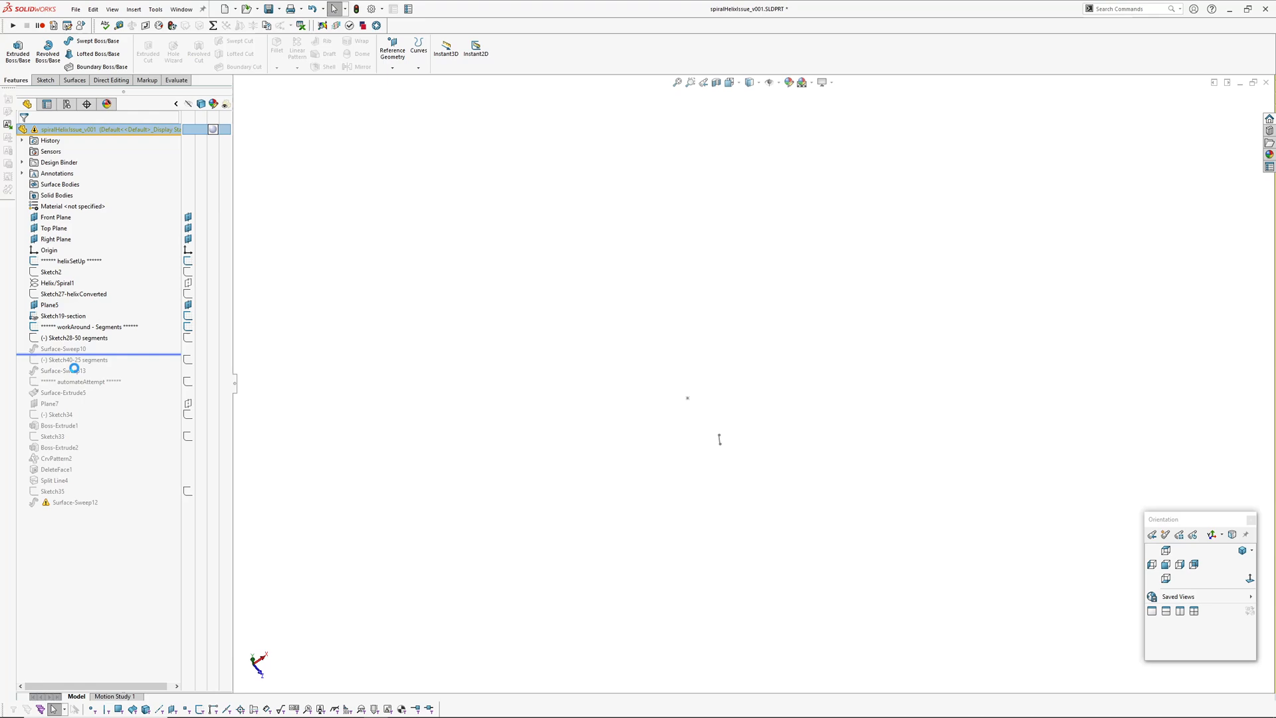
Roll forward below Surface-Sweep10 and view the whole twisted spiral from the top
left_click(64, 348)
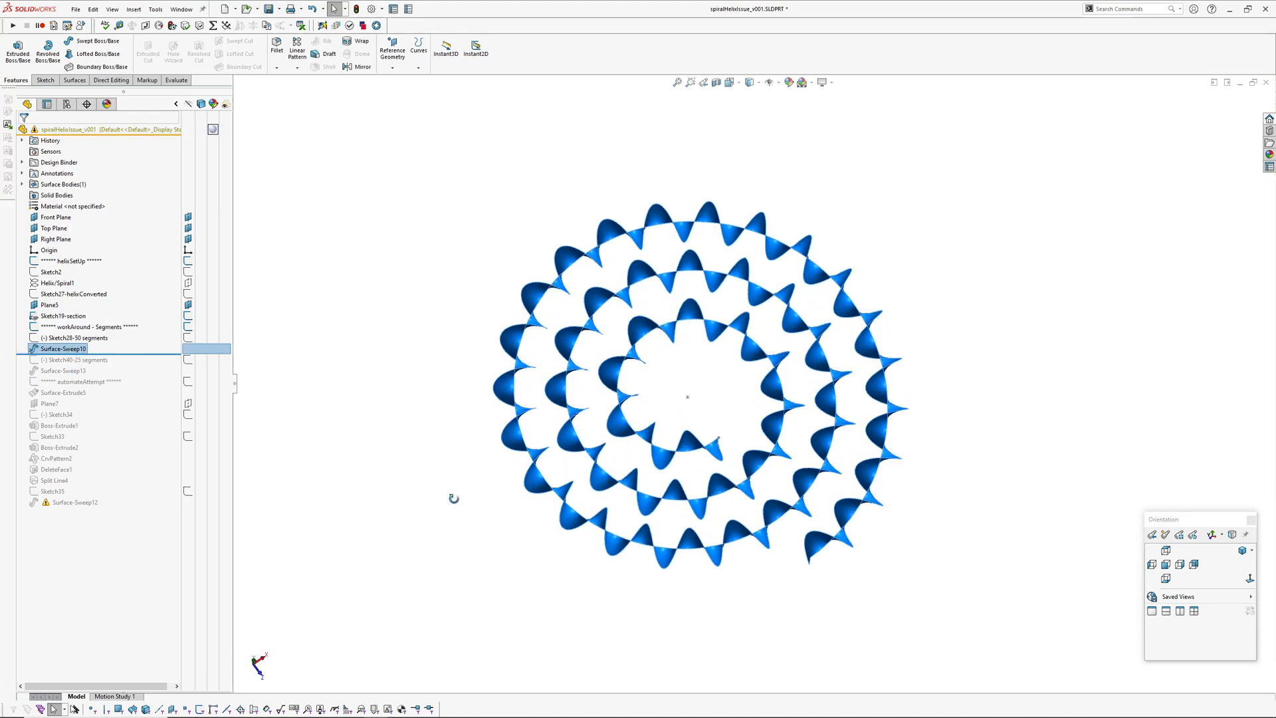
left_click(1164, 563)
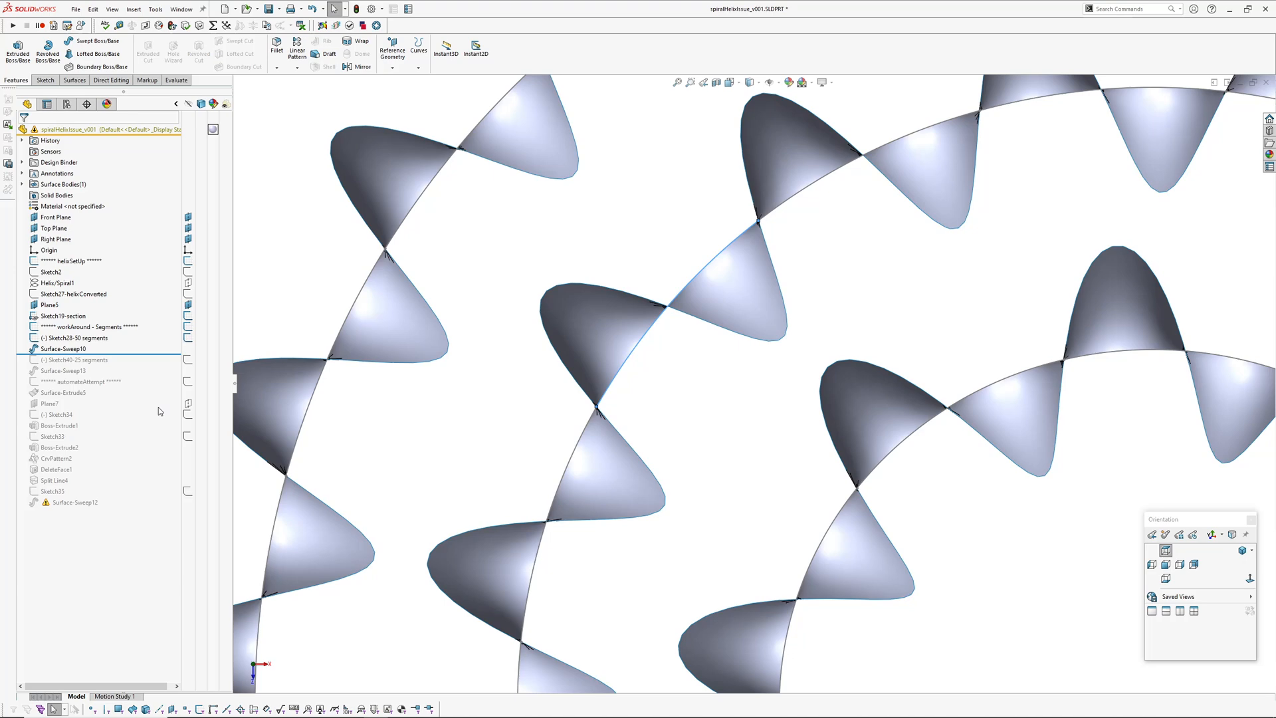
left_click(77, 338)
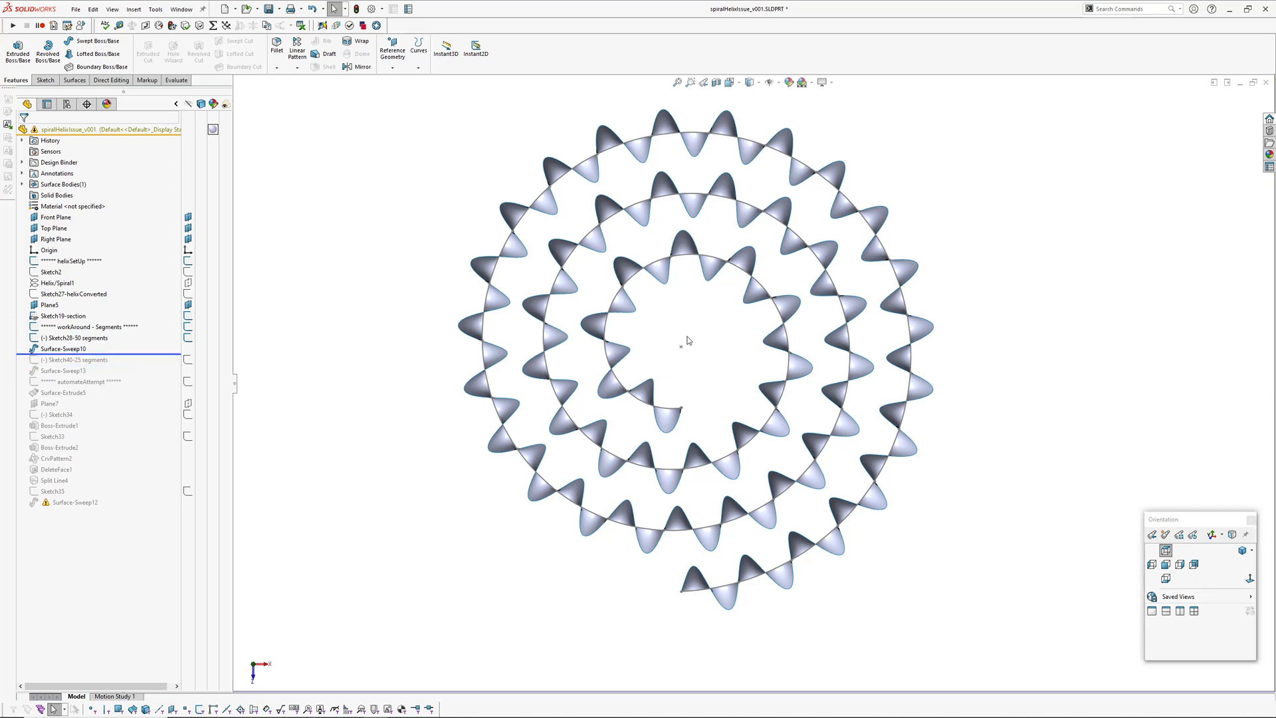
mouse_move(327, 524)
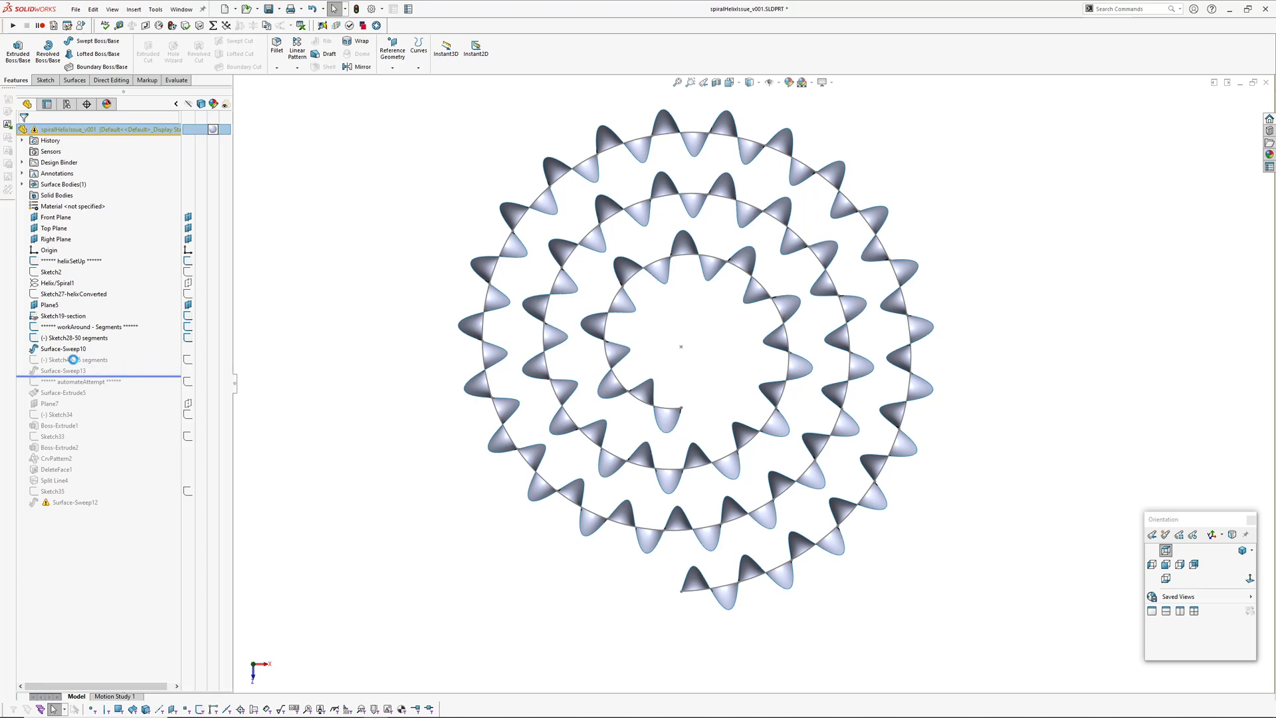
Roll in Surface-Sweep13 to compare the 25-segment sweep, then roll back to Surface-Sweep10 only
left_click(64, 371)
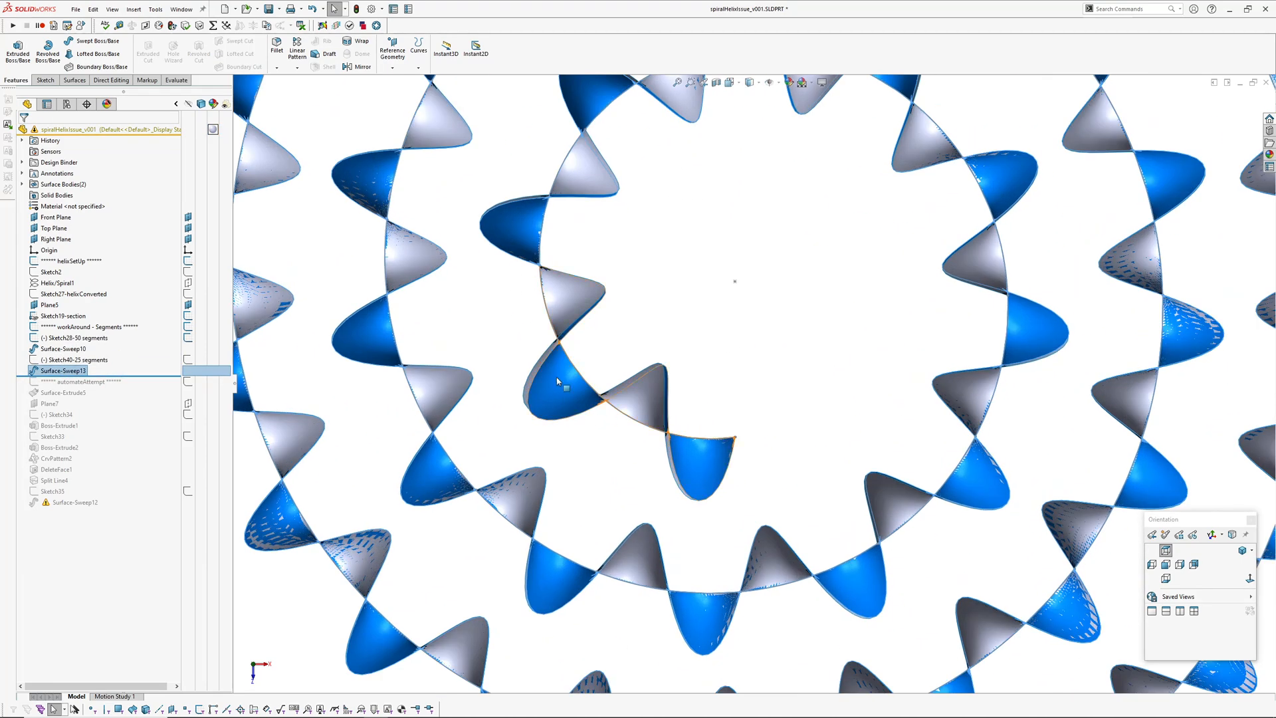
left_click(62, 348)
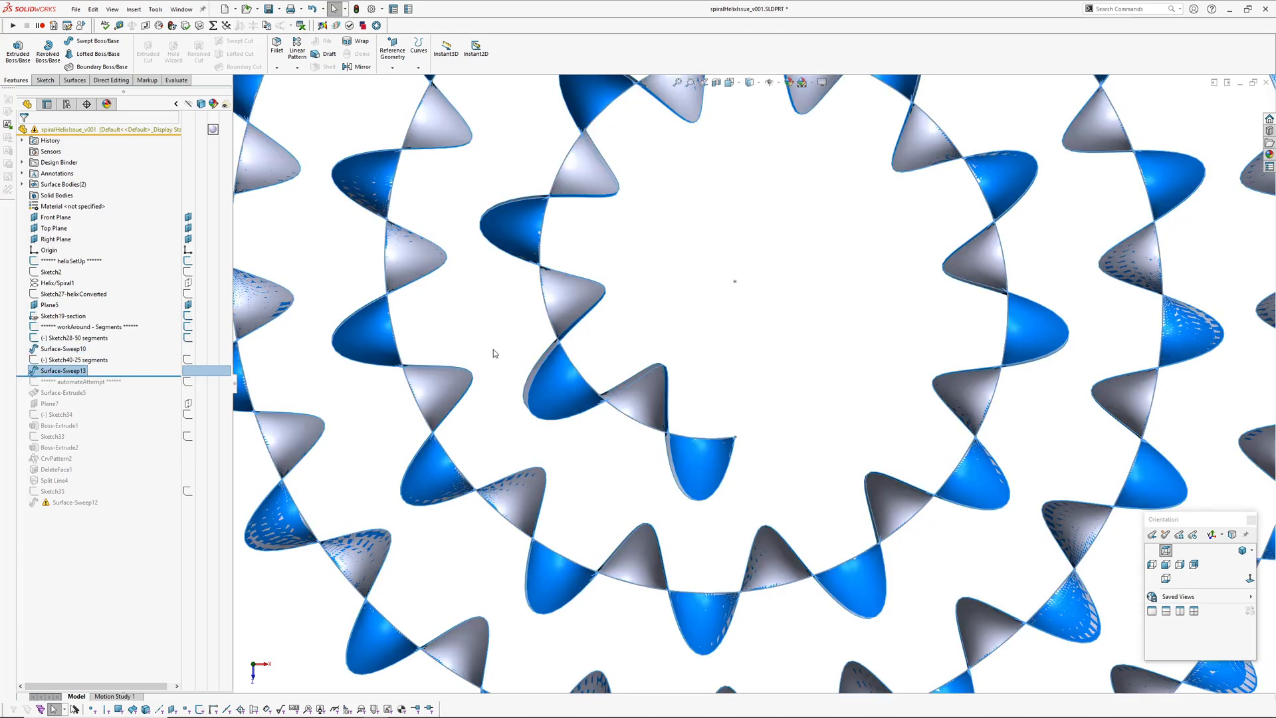
left_click(62, 348)
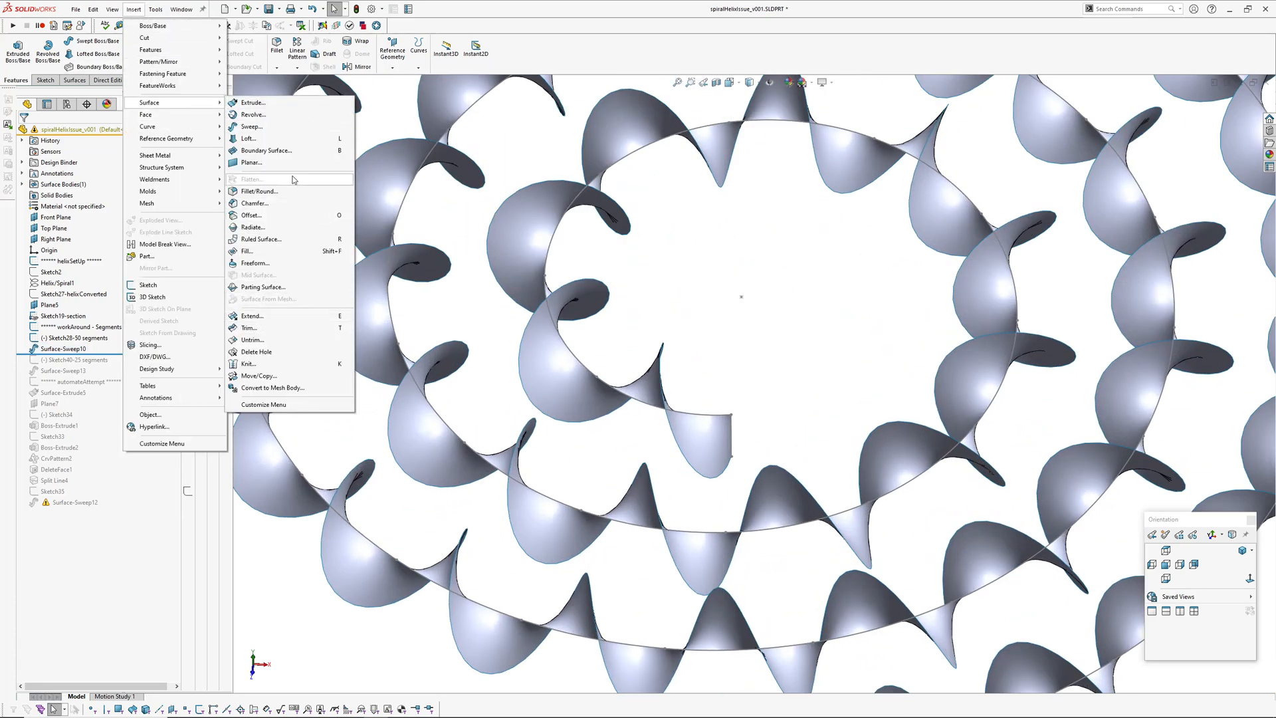
Create a surface sweep with a 2 mm circular profile tracing the ribbon edge
left_click(251, 126)
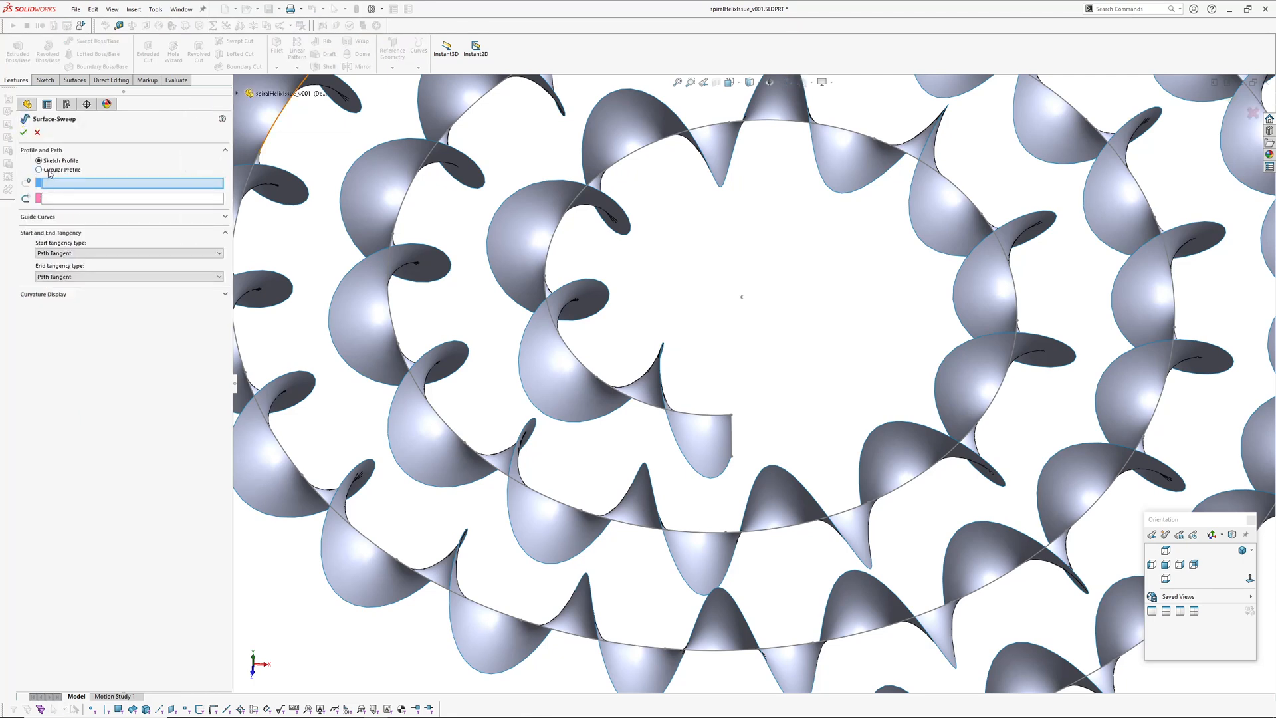
left_click(38, 169)
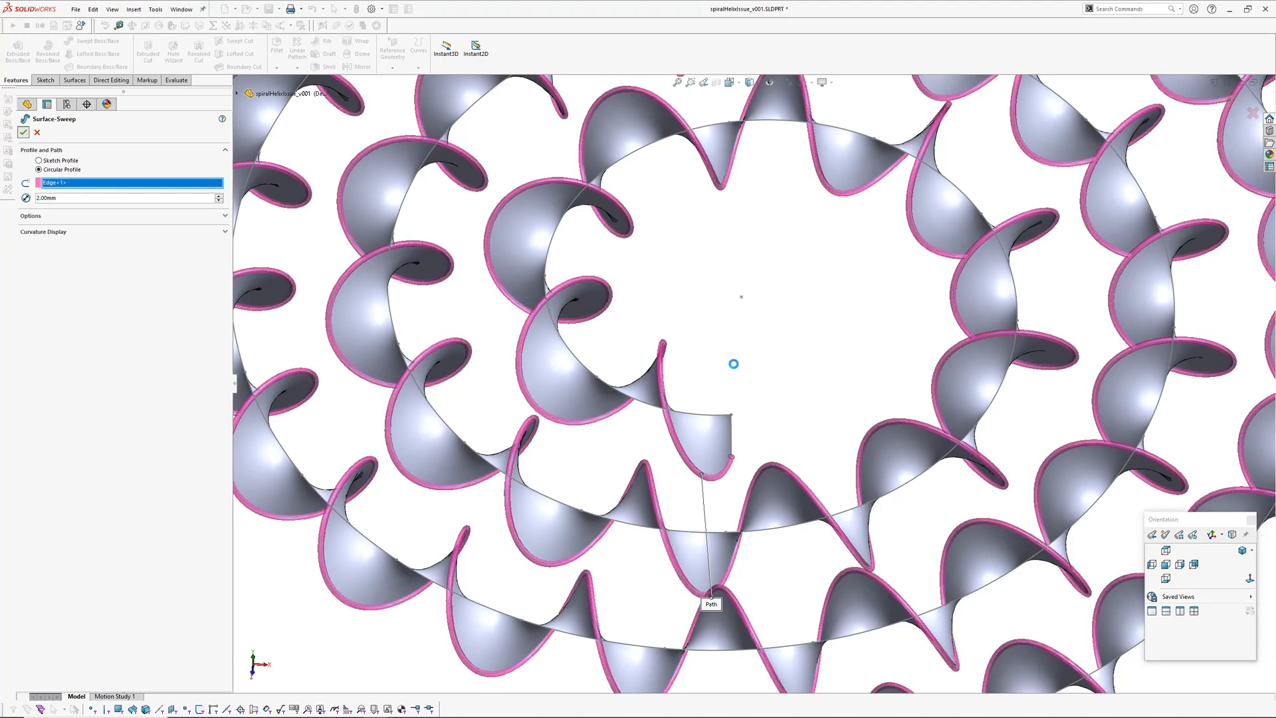
left_click(37, 132)
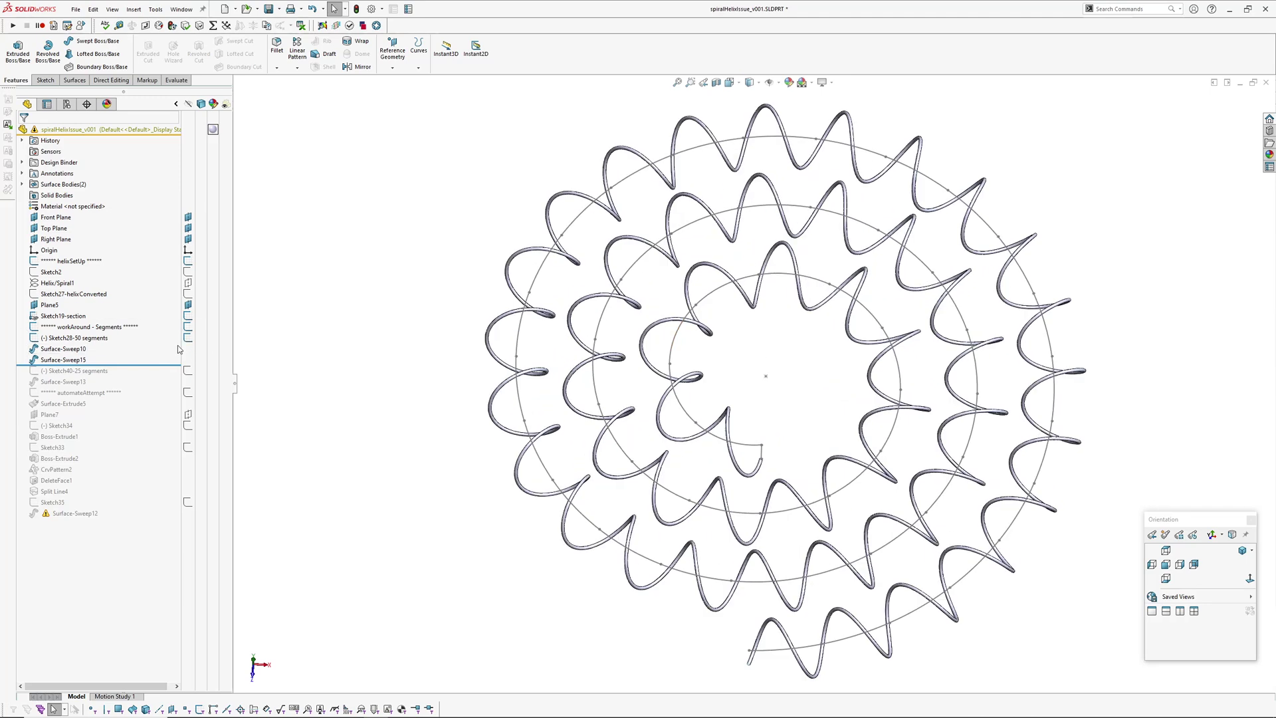
Inspect the wavy filament tube, then open the Sketch28-50 segments sketch for editing
left_click(767, 81)
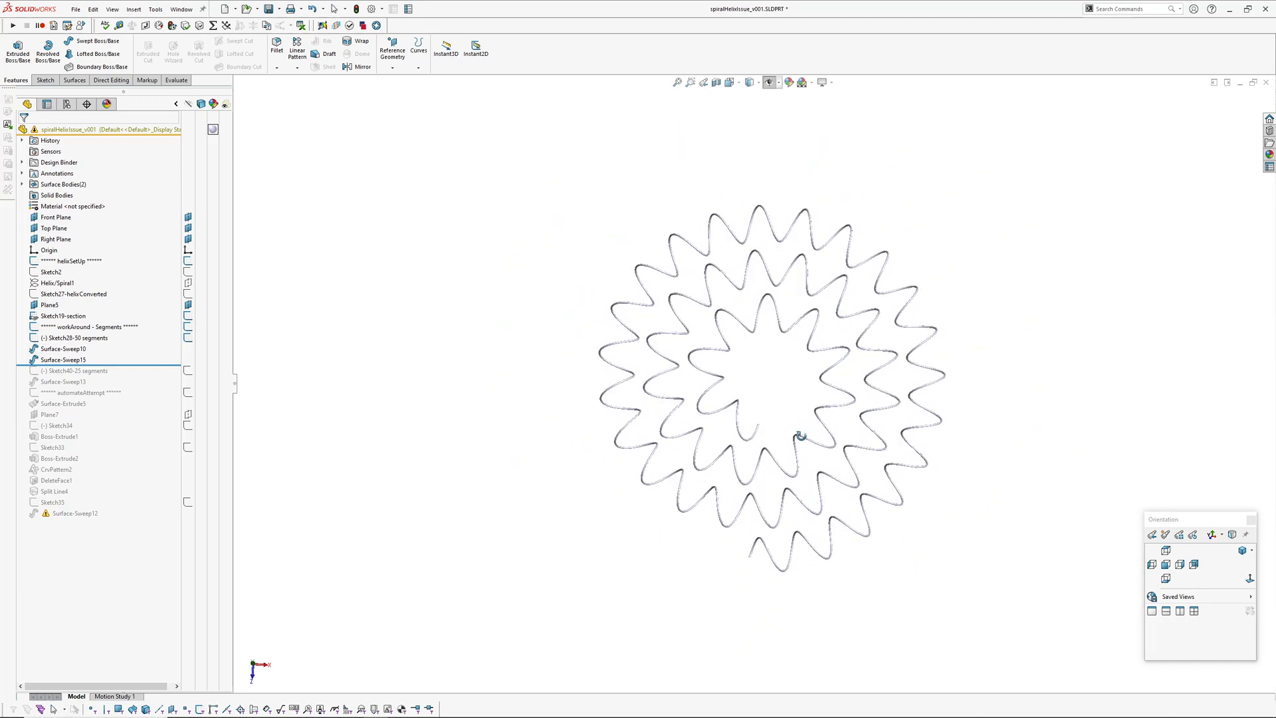
scroll("up", 3)
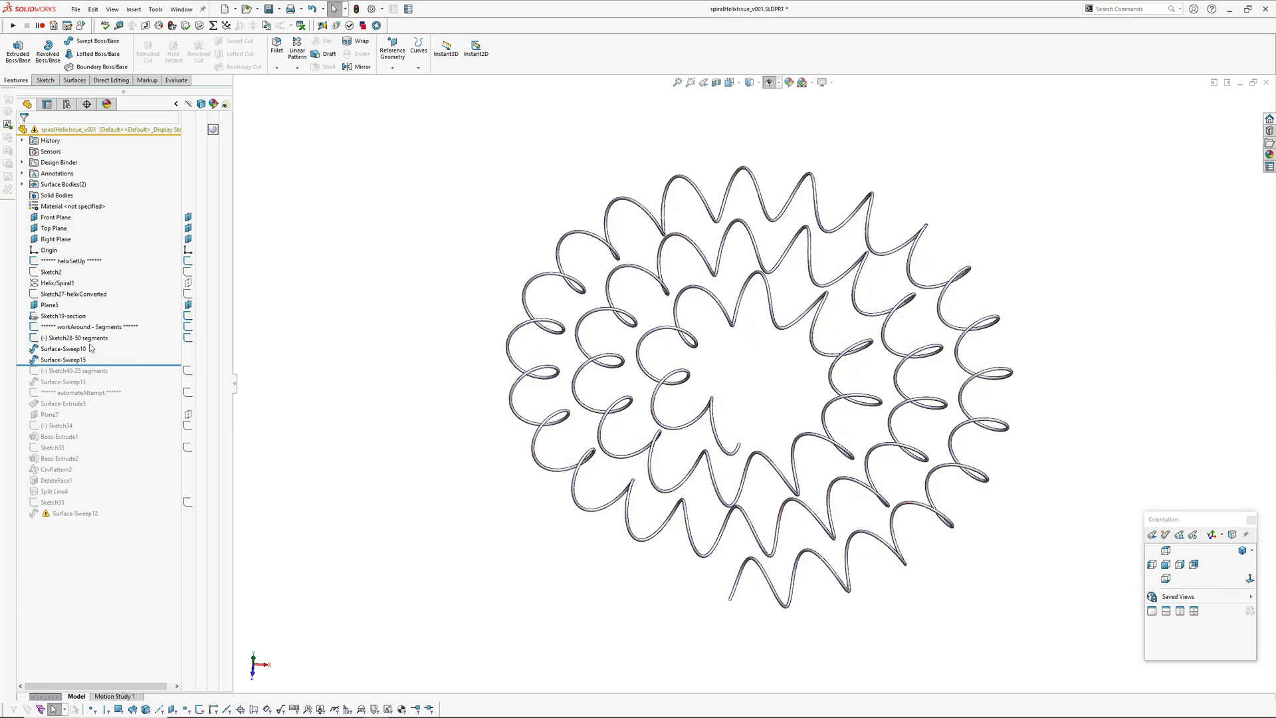
left_click(73, 336)
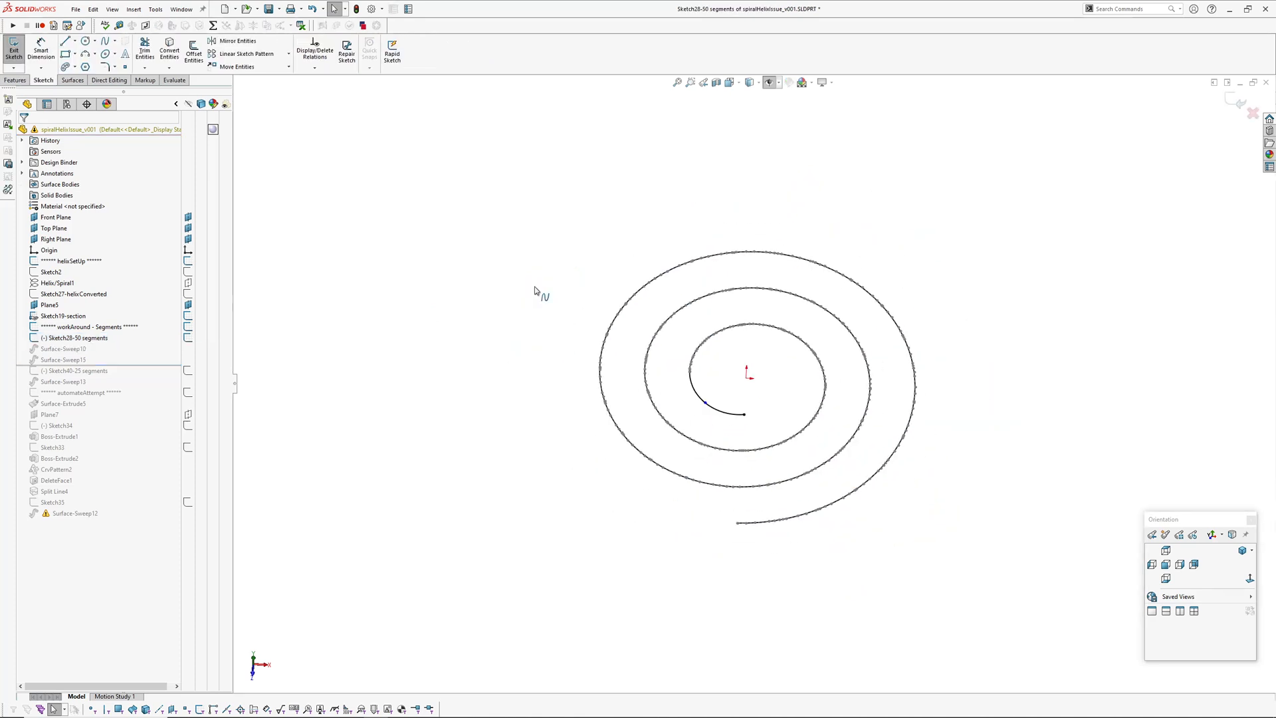
mouse_move(733, 556)
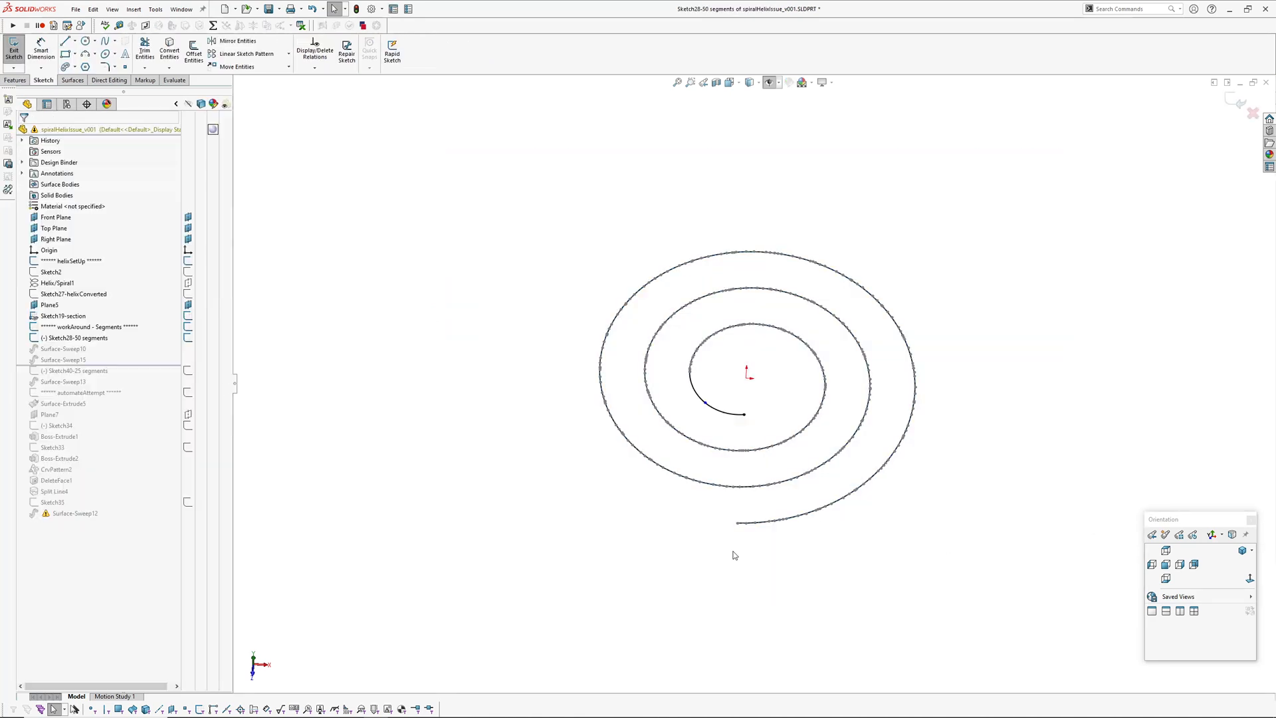
Select the whole spiral curve and split it into 100 equal sketch segments
left_click(721, 338)
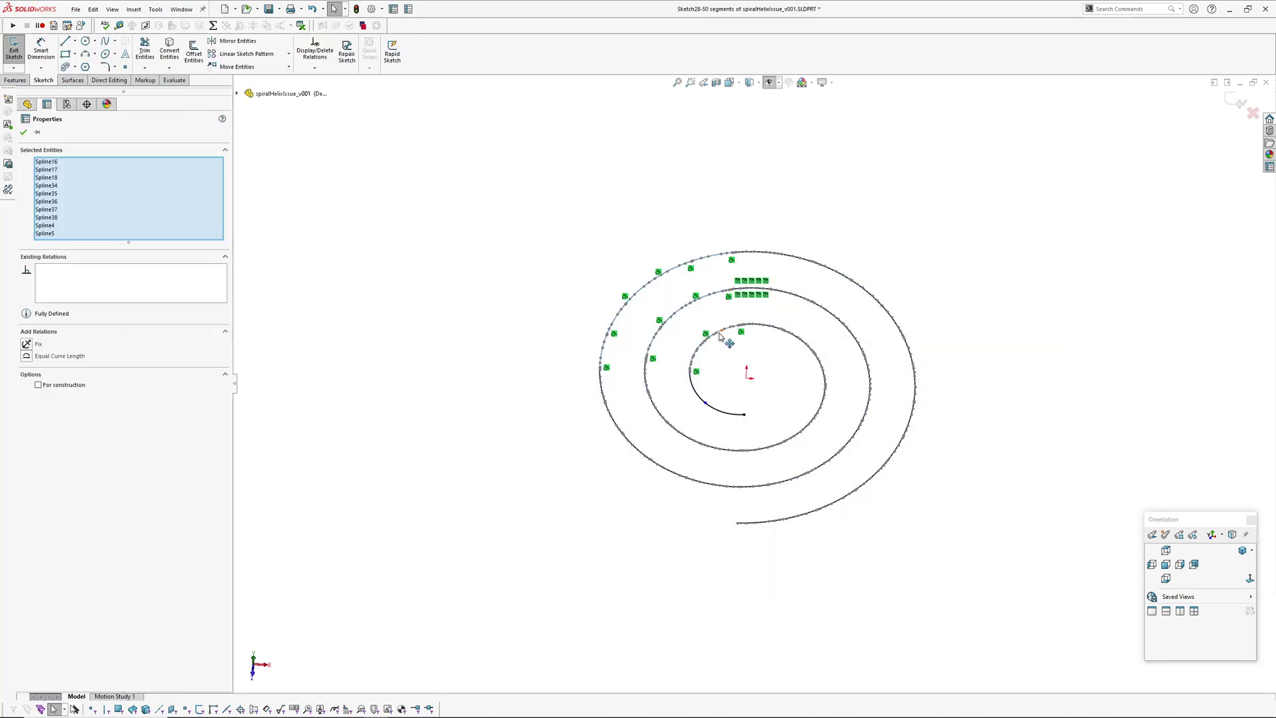
left_click(704, 335)
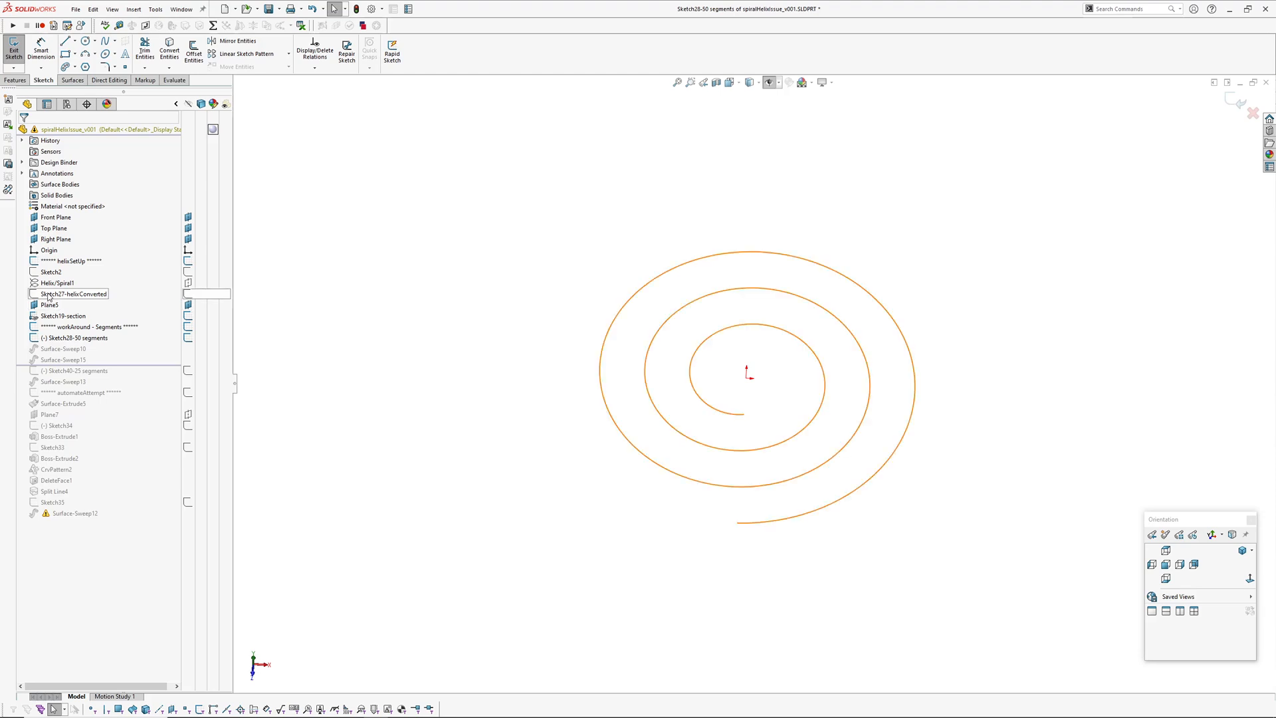
left_click(636, 194)
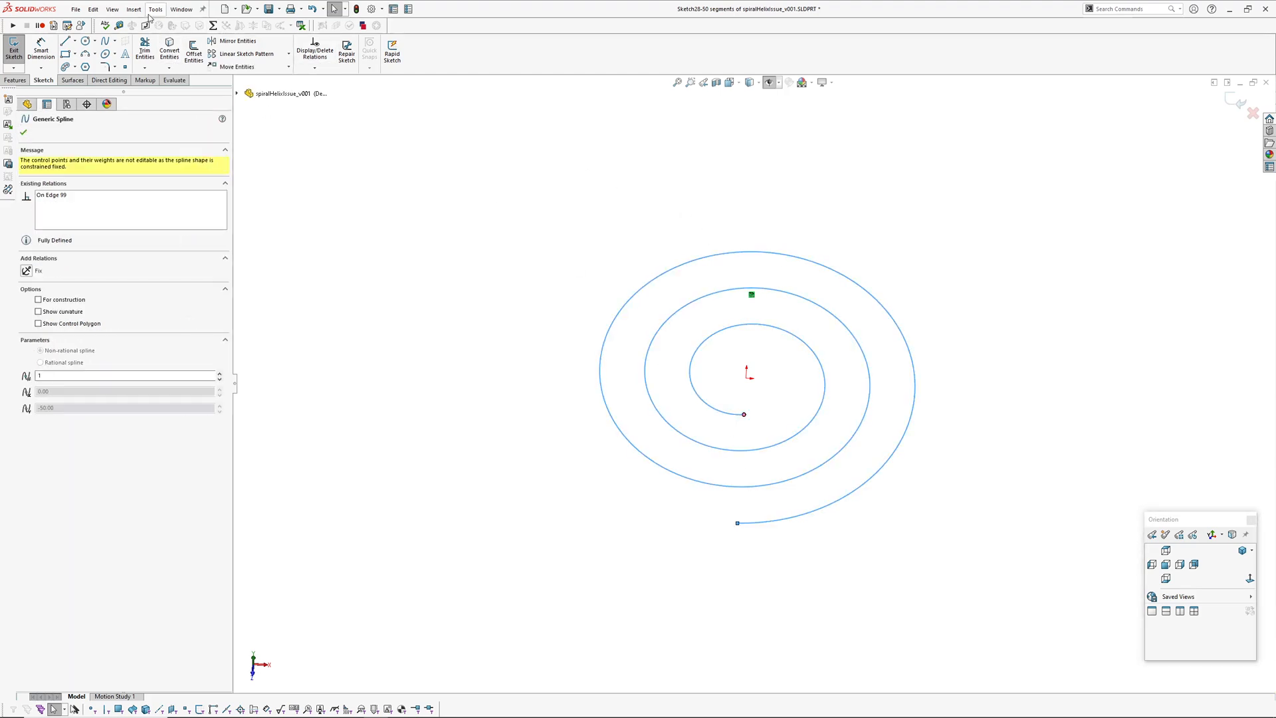
left_click(154, 9)
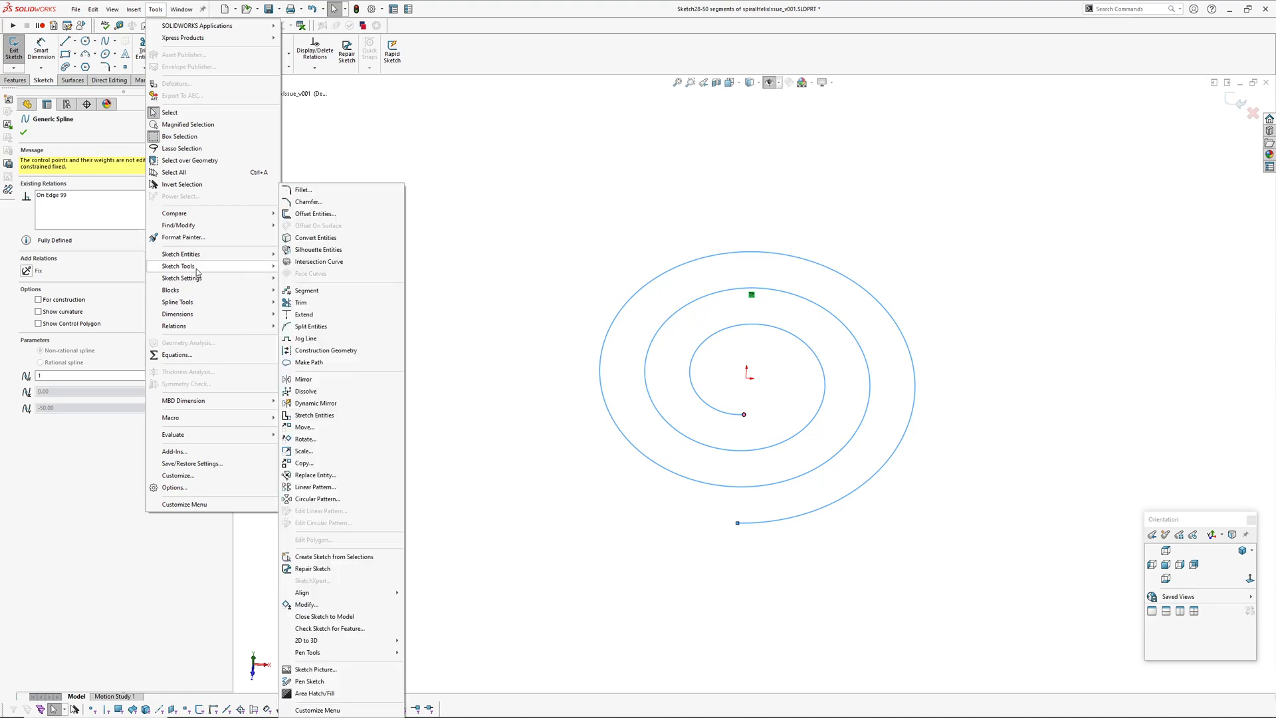
left_click(307, 292)
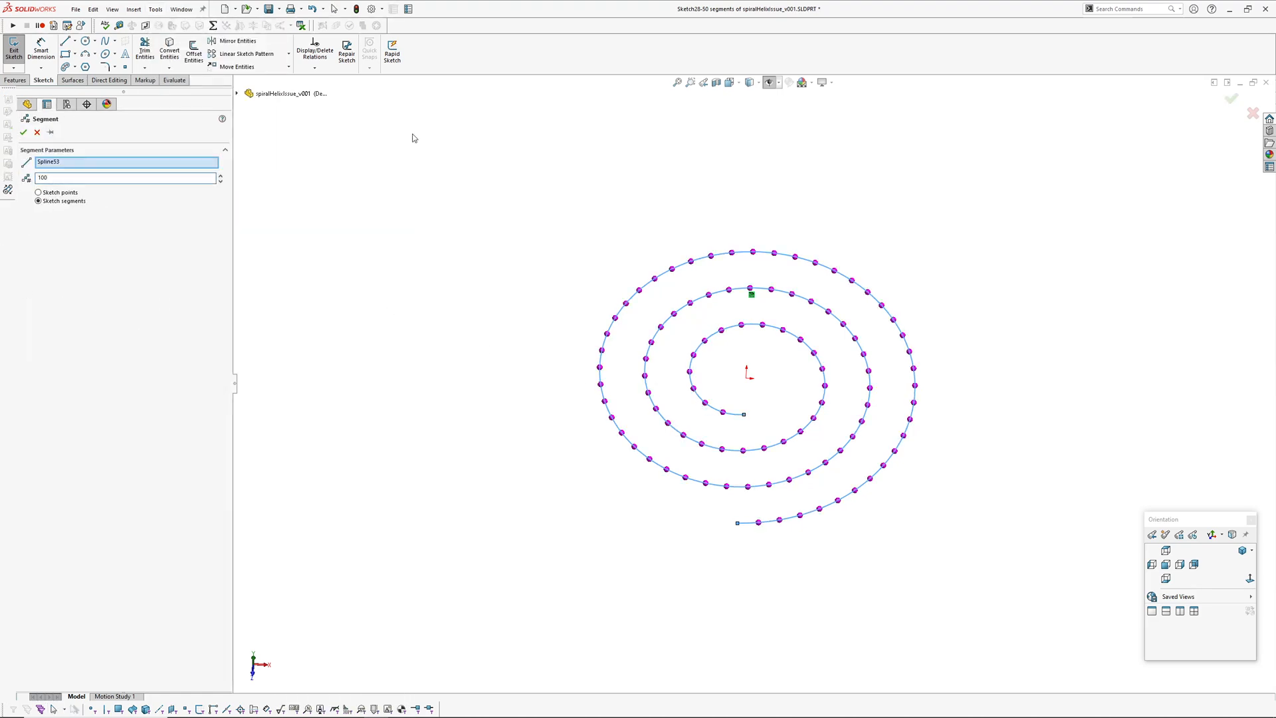
left_click(24, 132)
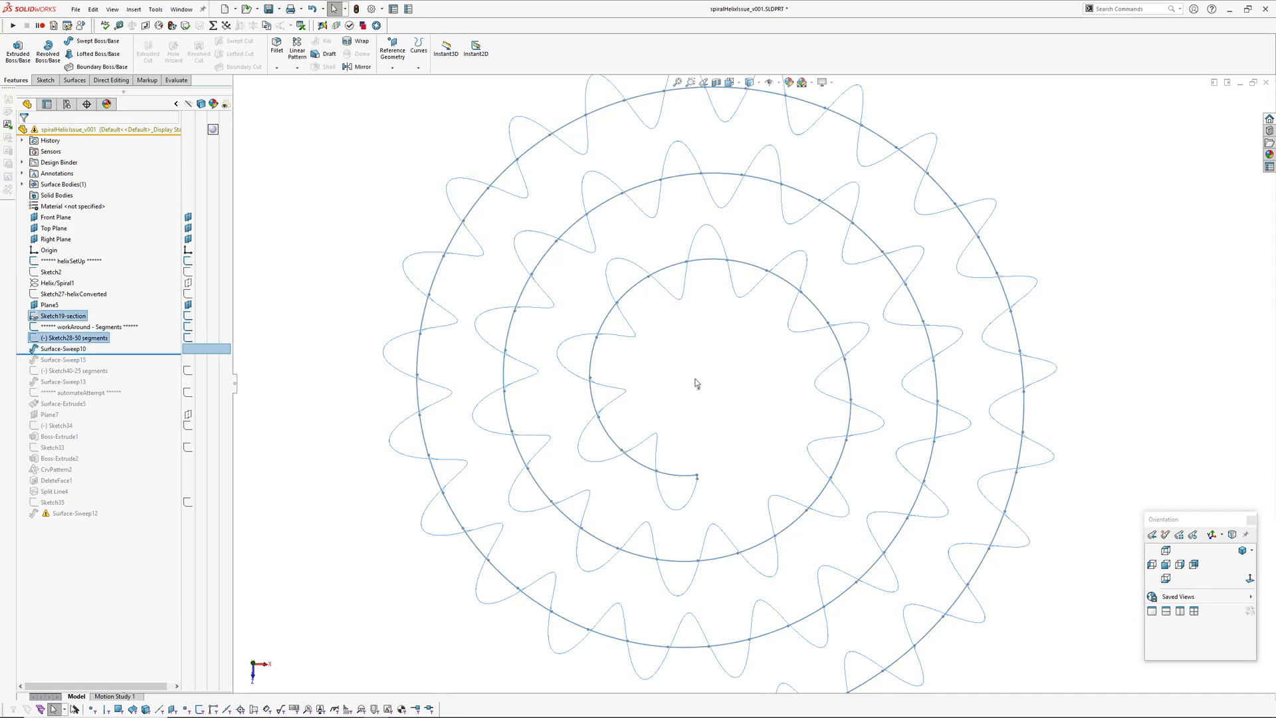
Roll forward below Surface-Sweep13 to regenerate the filament coil around the 100-segment spiral
double_click(62, 349)
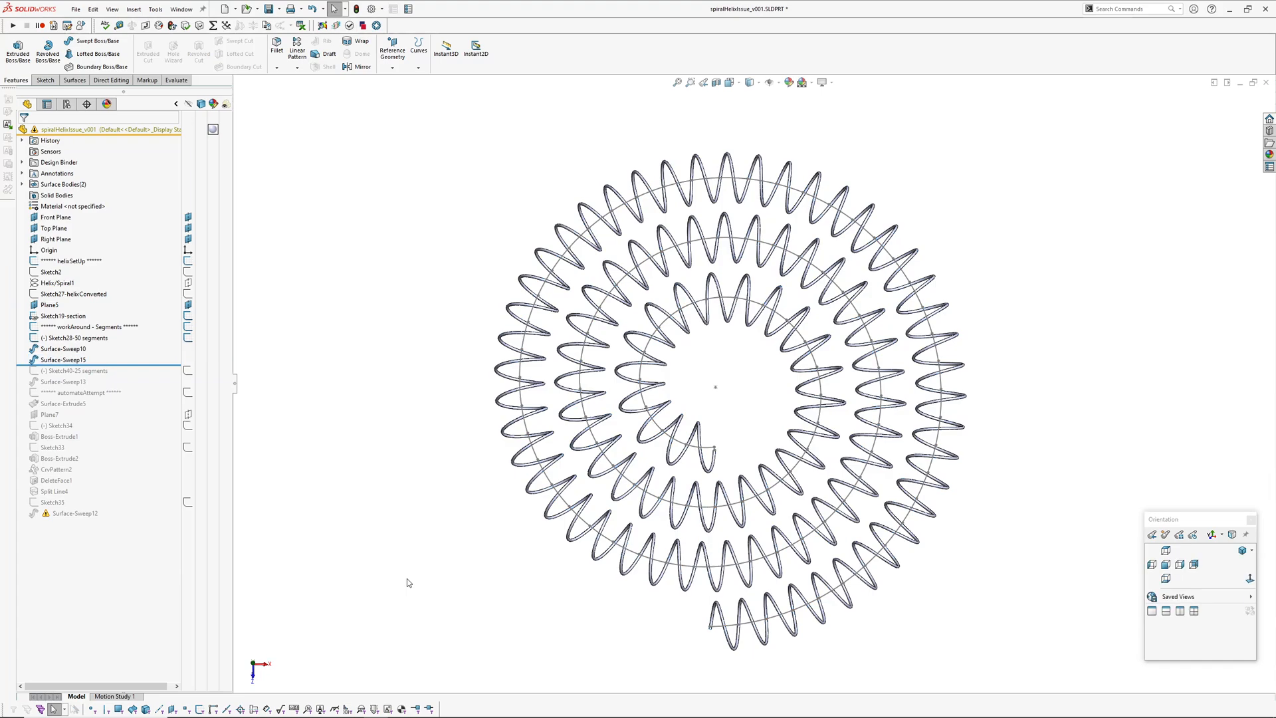
mouse_move(117, 376)
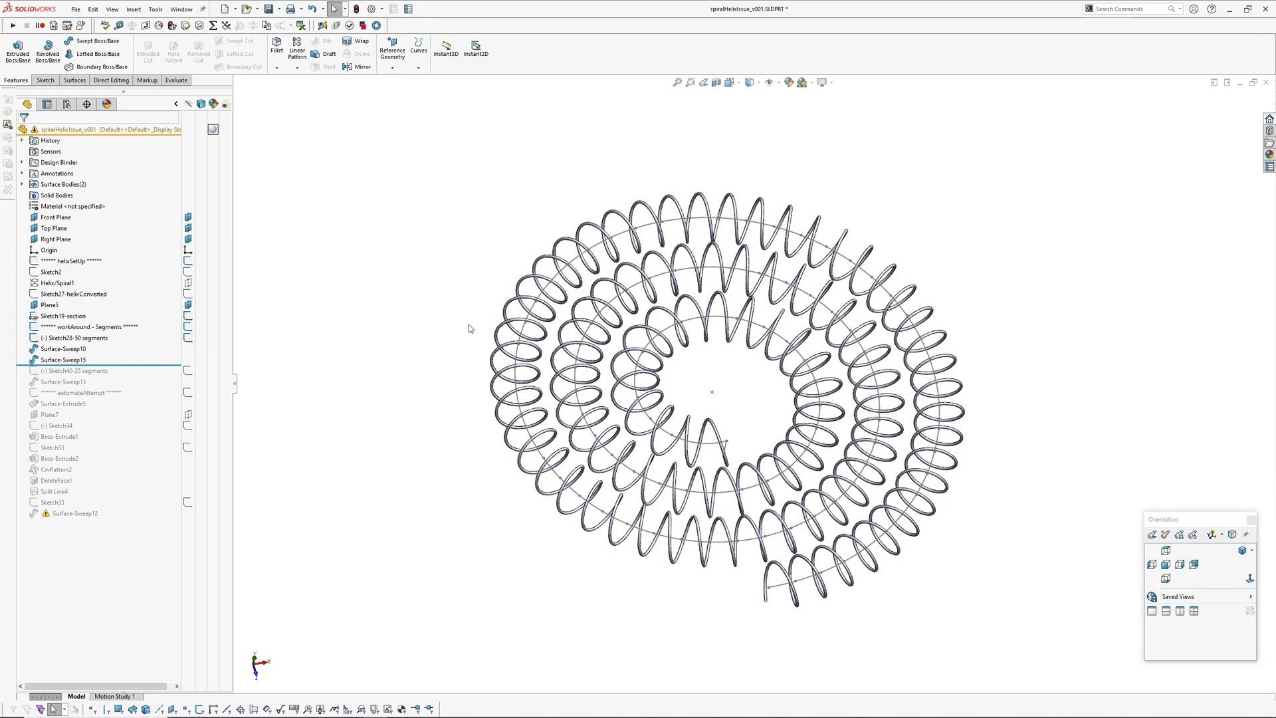
Roll back to Surface-Extrude5 and change CirPattern2's instance count for the posts along the spiral
left_click(77, 371)
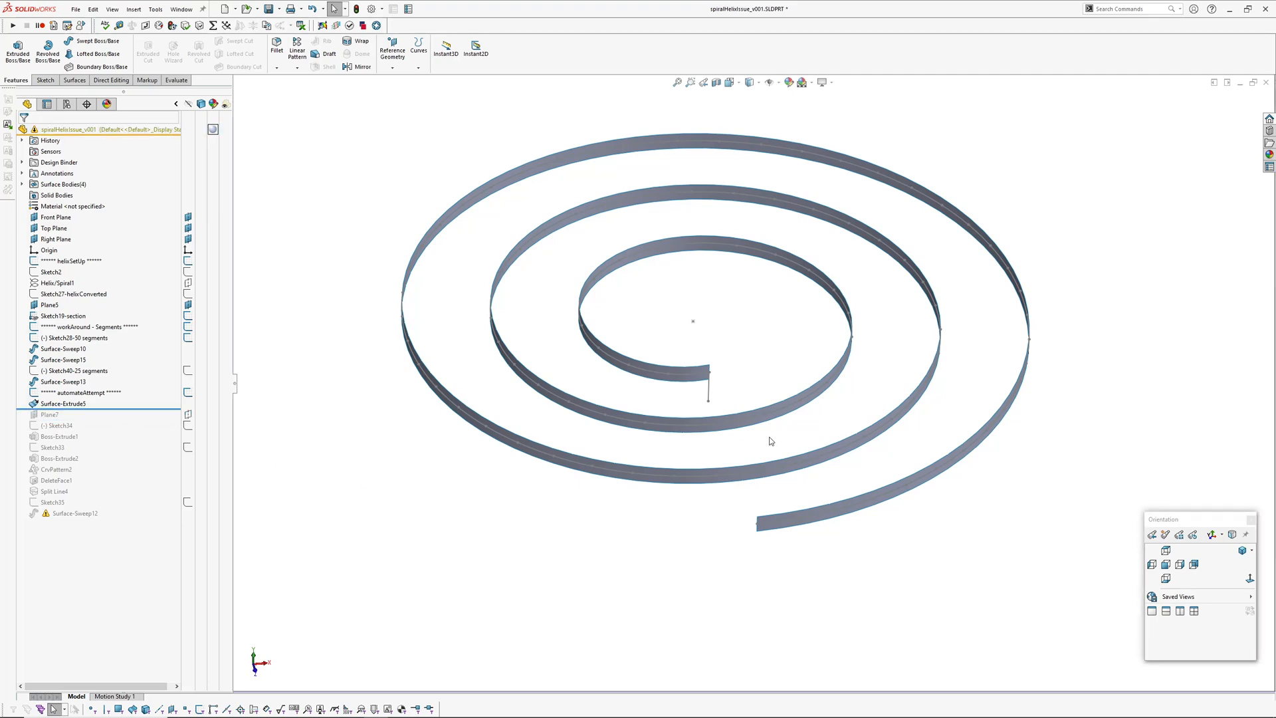
left_click(62, 403)
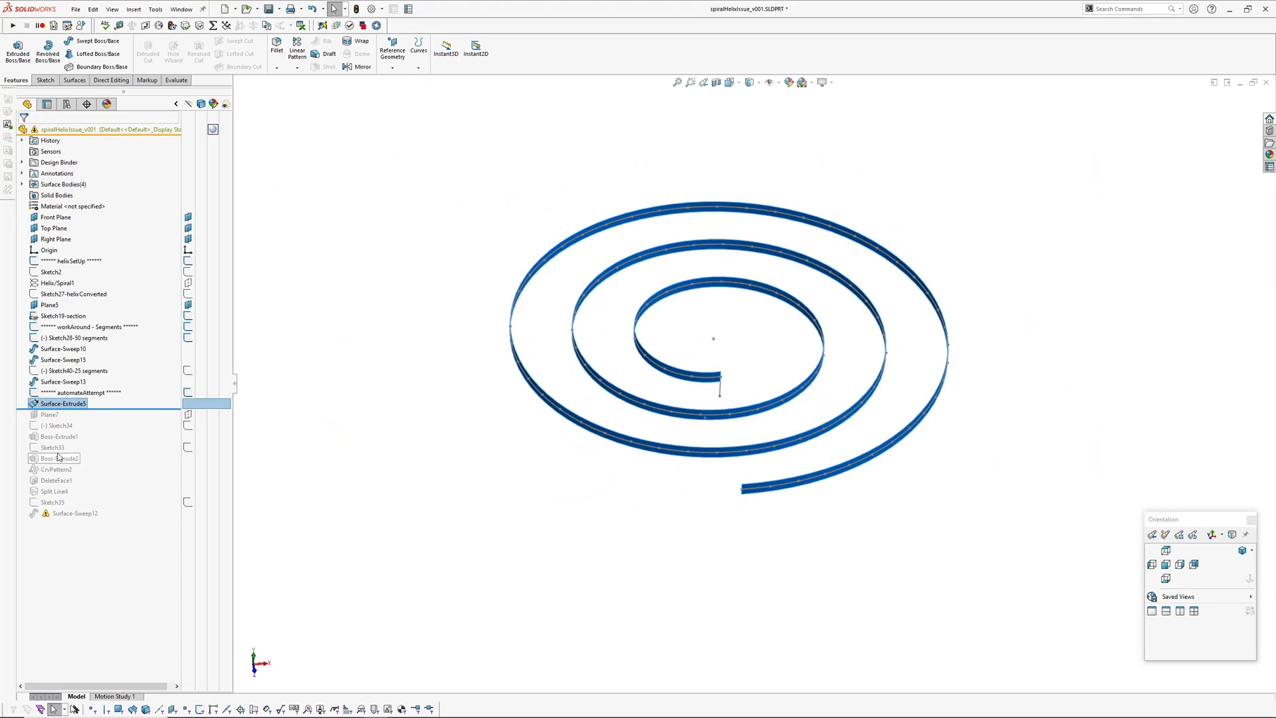
left_click(49, 415)
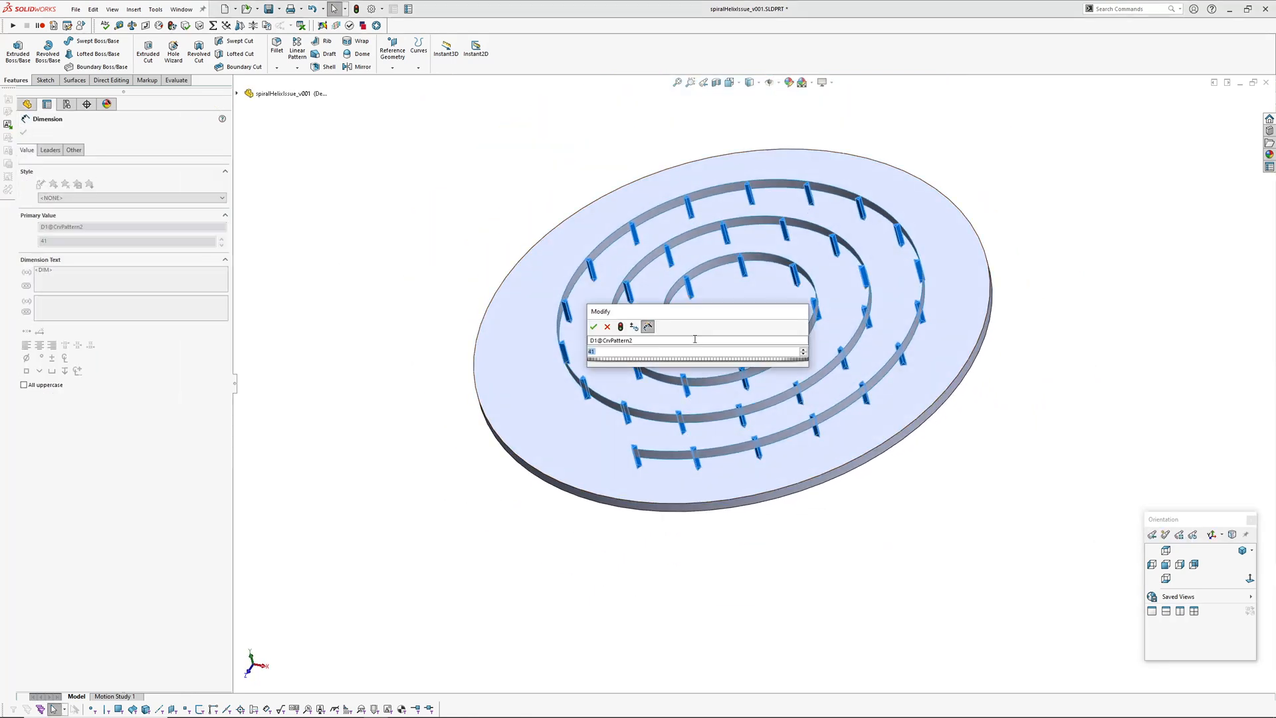
left_click(594, 327)
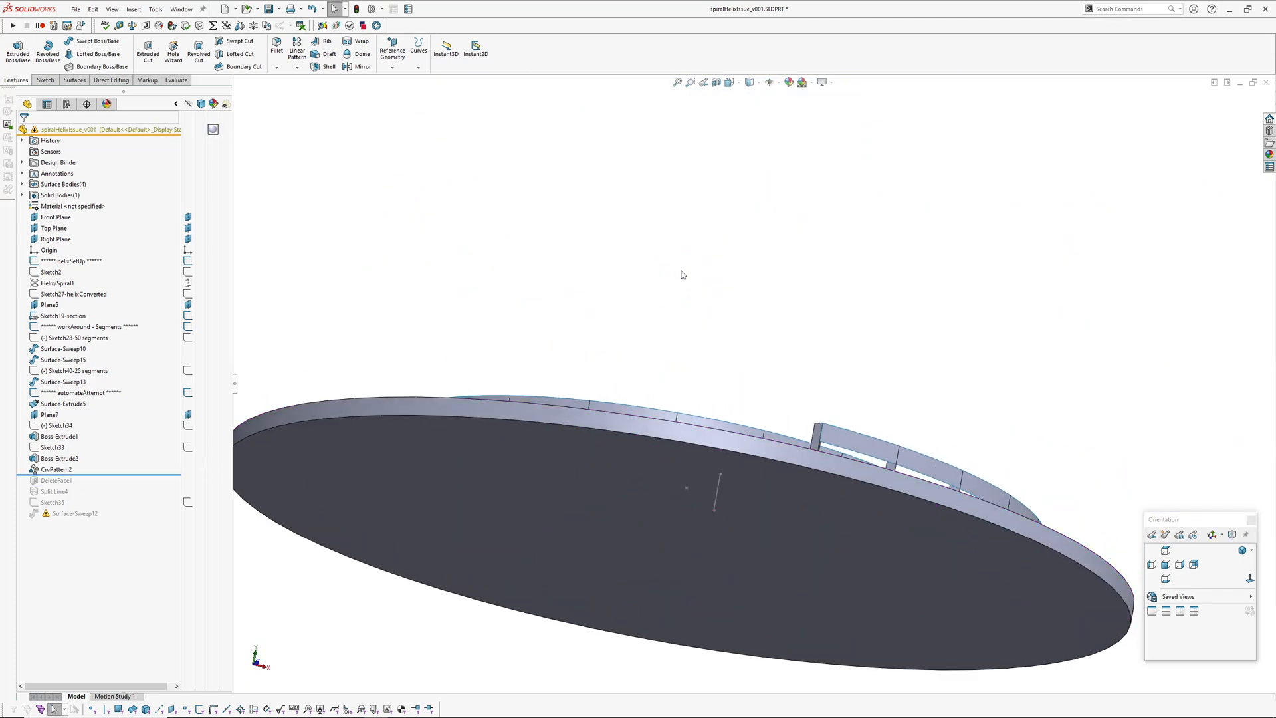
Roll forward past DeleteFace1 and Split Line4 to show the split spiral band
left_click(56, 480)
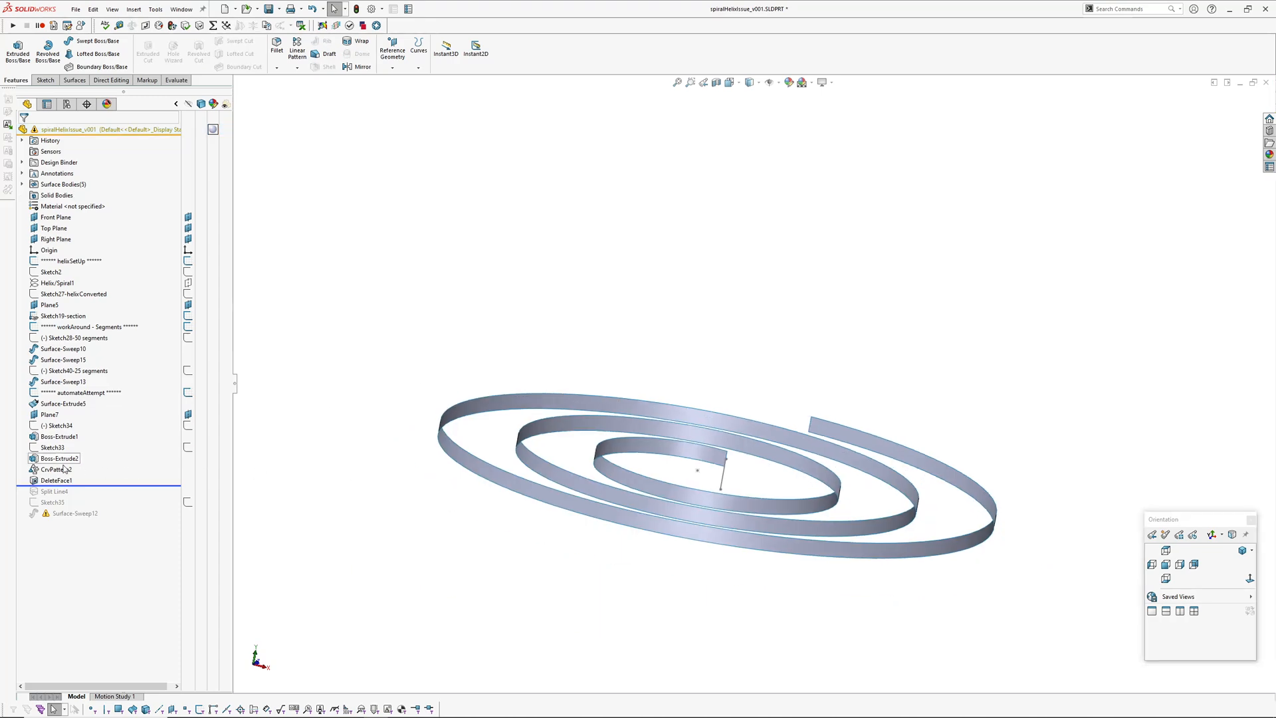
left_click(56, 480)
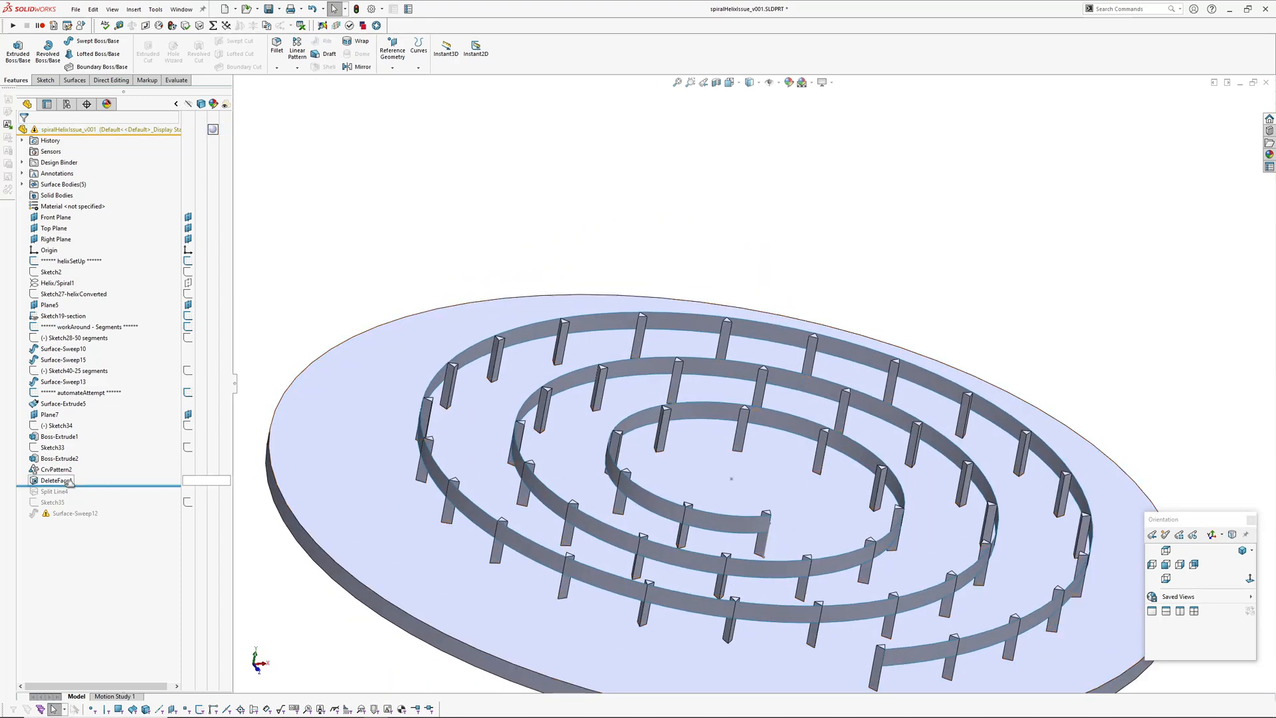
left_click(55, 491)
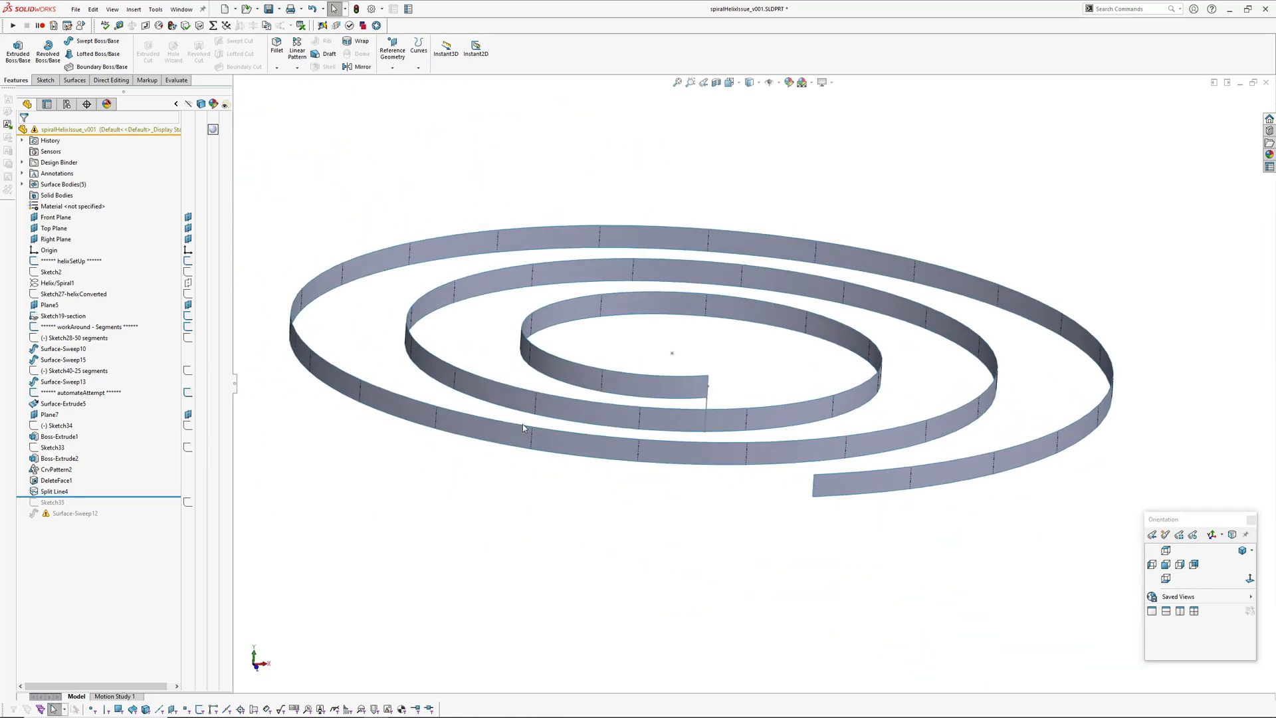
Measure one split edge of the band, reading an arc length of 47.2334 mm
left_click(561, 437)
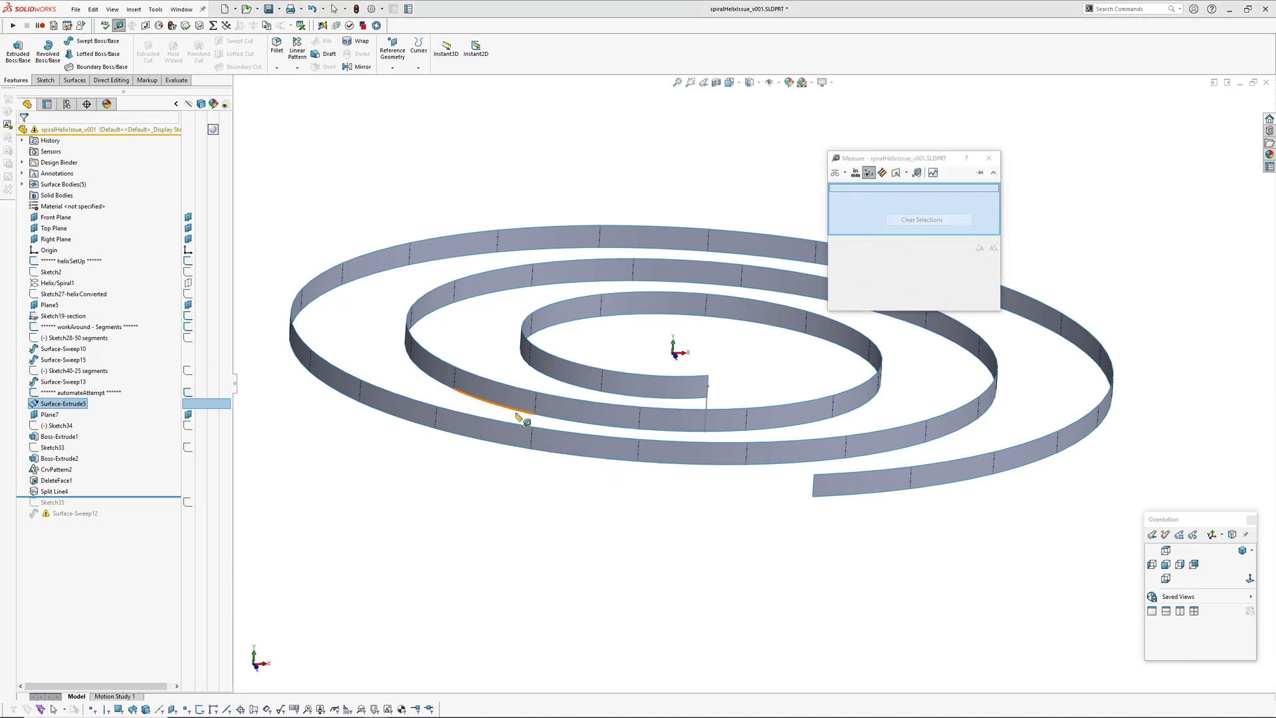
left_click(549, 379)
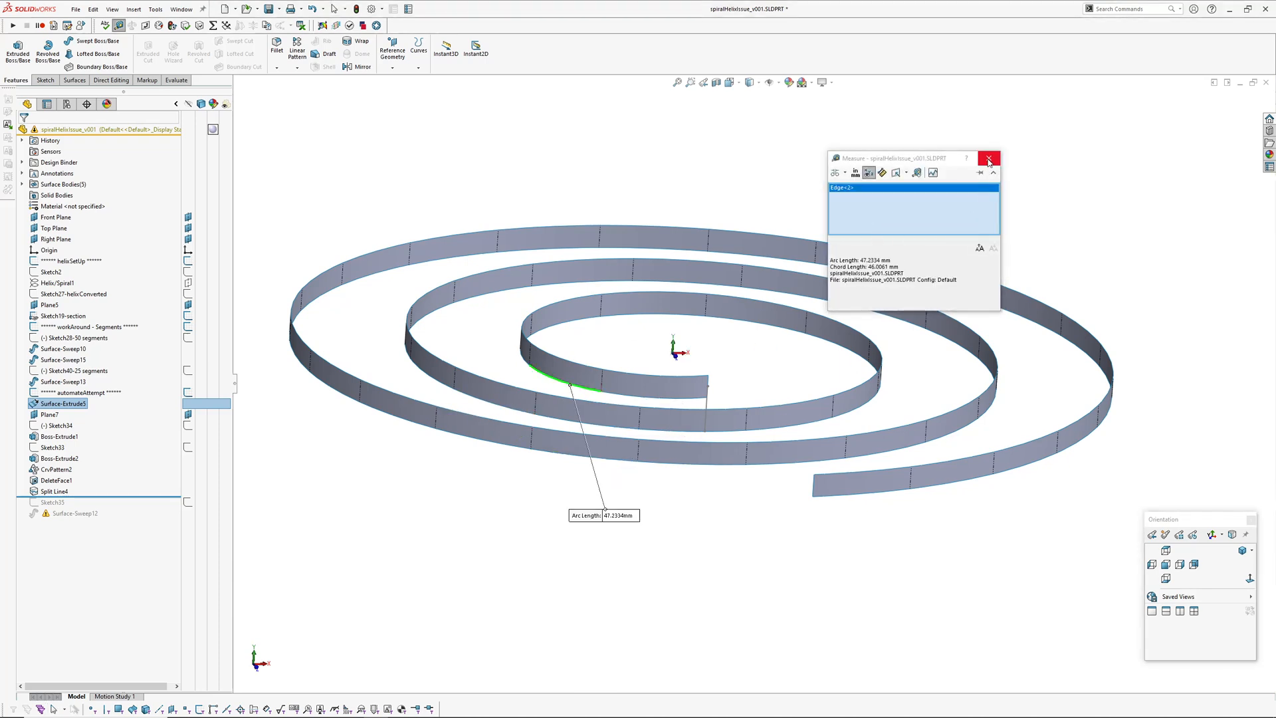
left_click(988, 158)
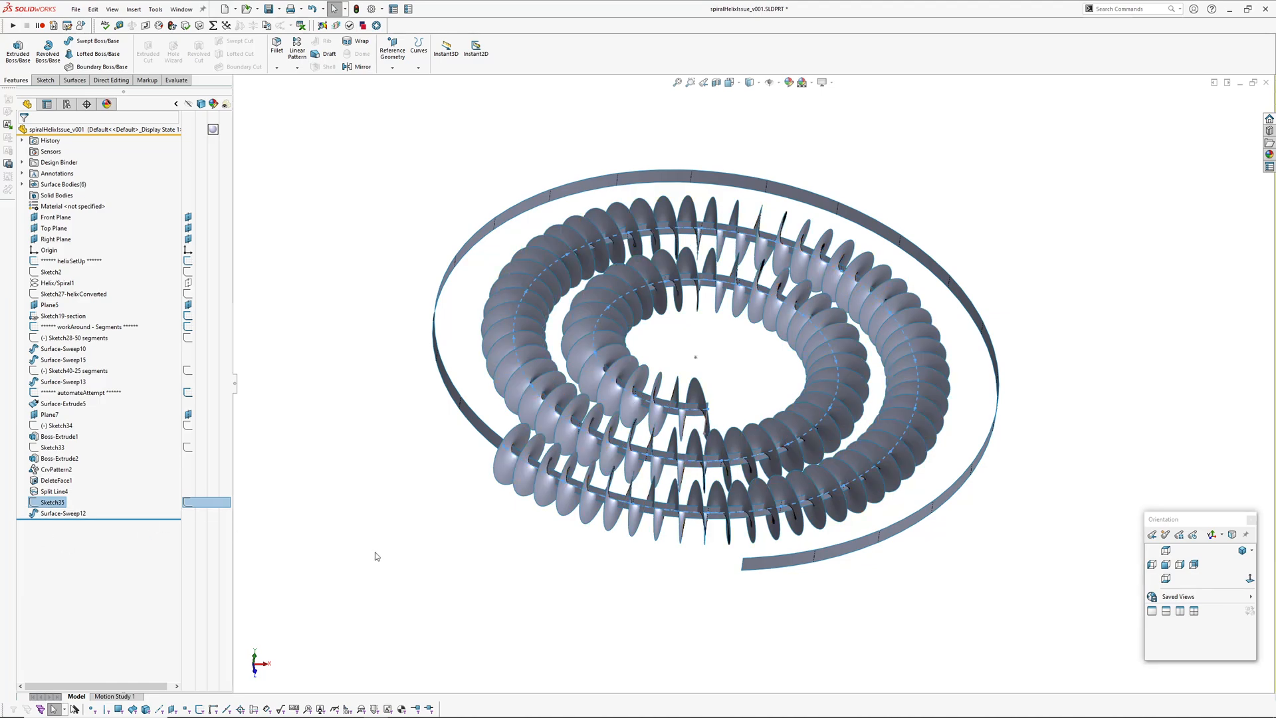
Roll forward below Surface-Sweep12 to restore the twisted petal sweep at the end of history
left_click(410, 507)
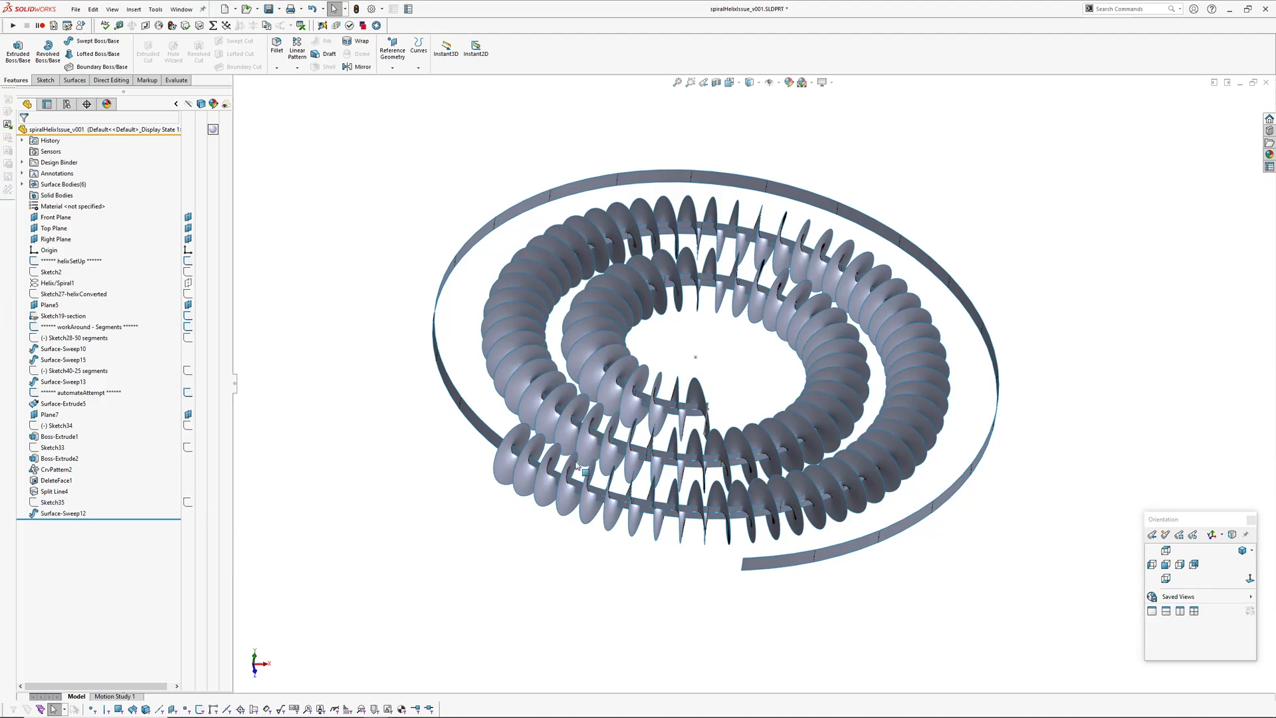
mouse_move(342, 335)
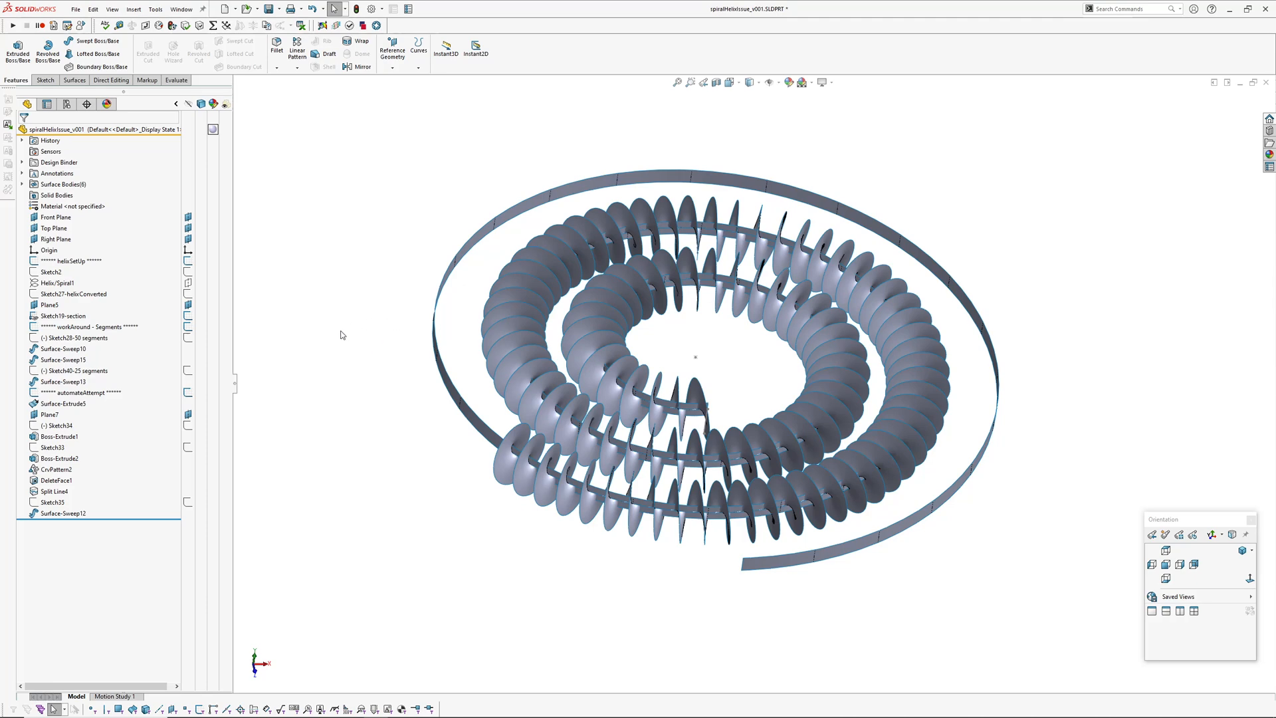